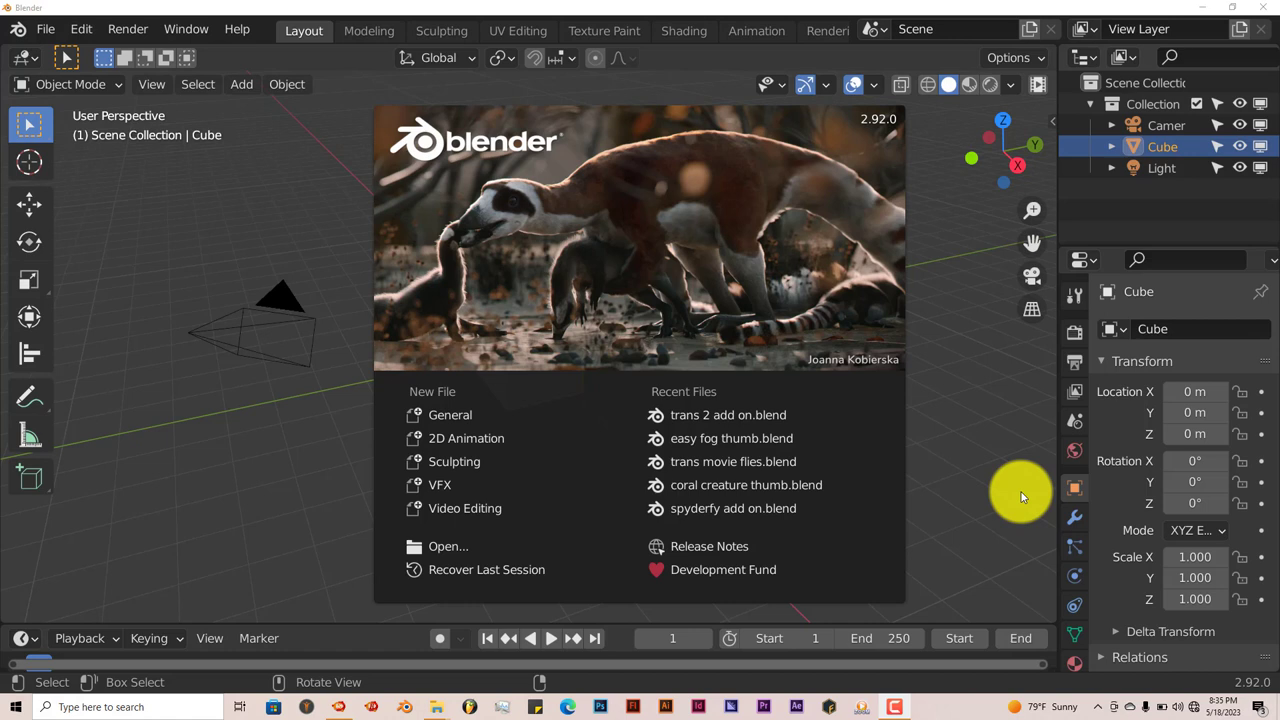
pyautogui.moveTo(318, 448)
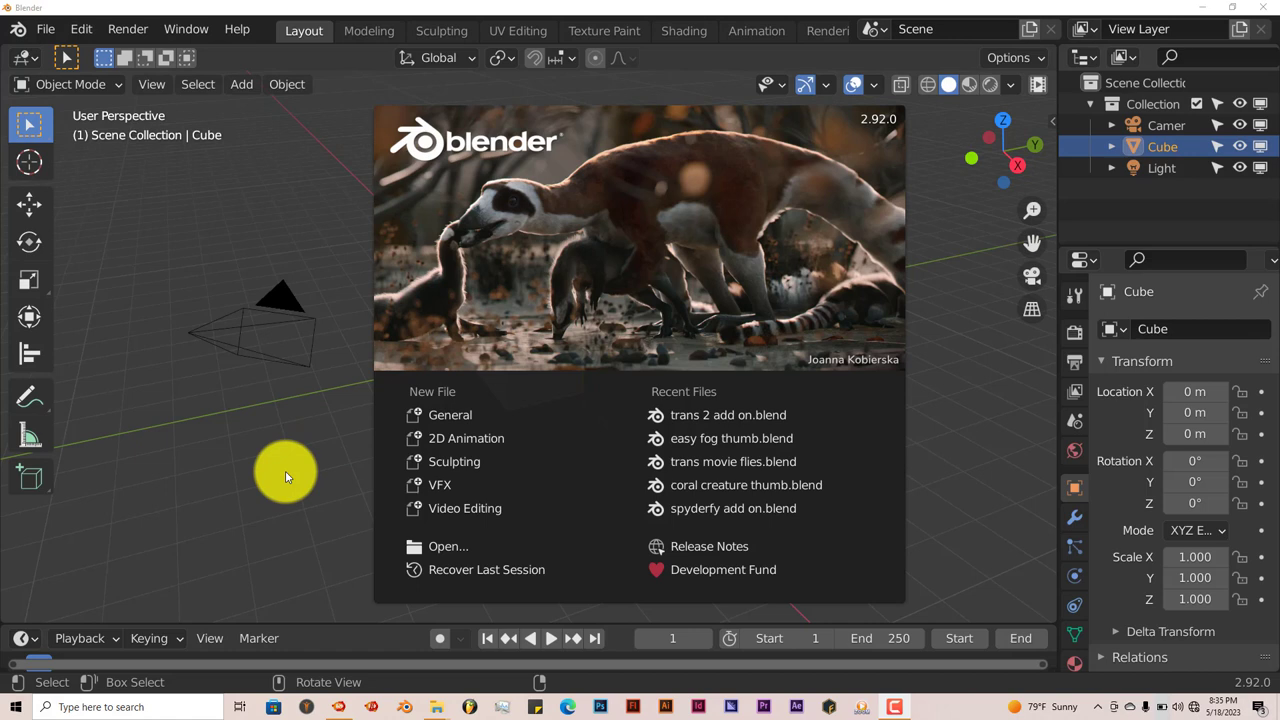
pyautogui.moveTo(956, 508)
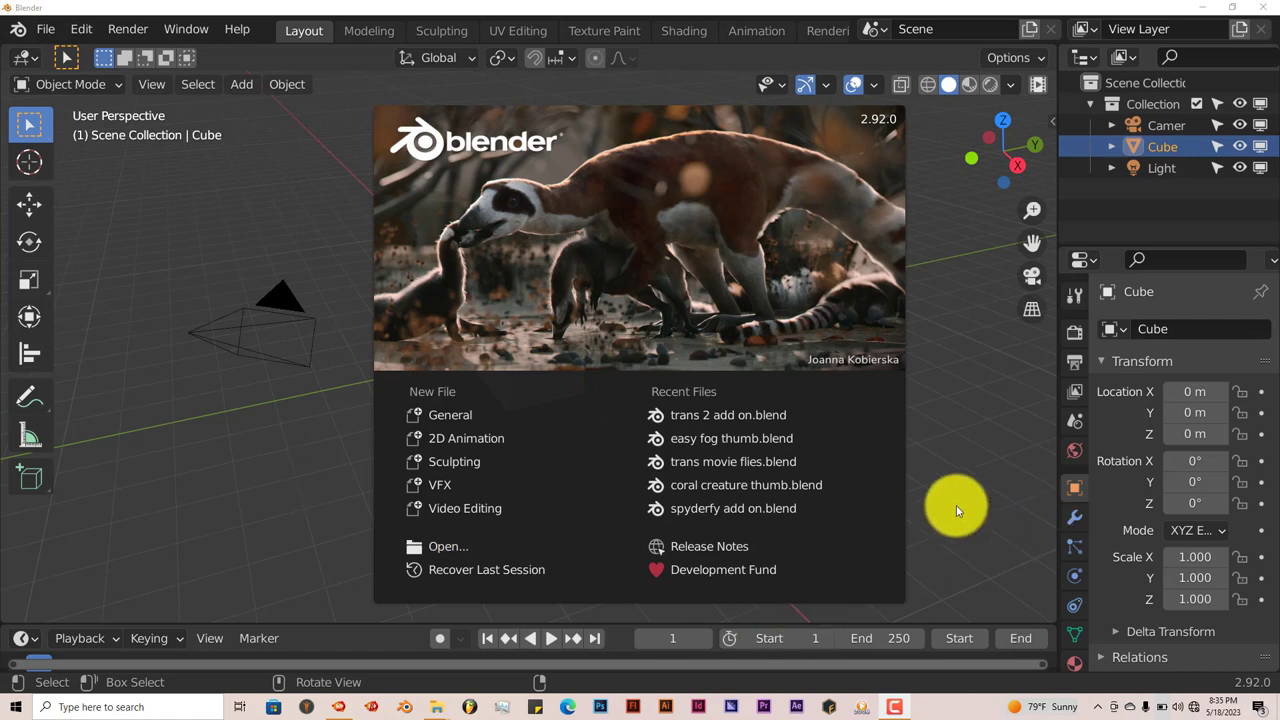
pyautogui.moveTo(972, 450)
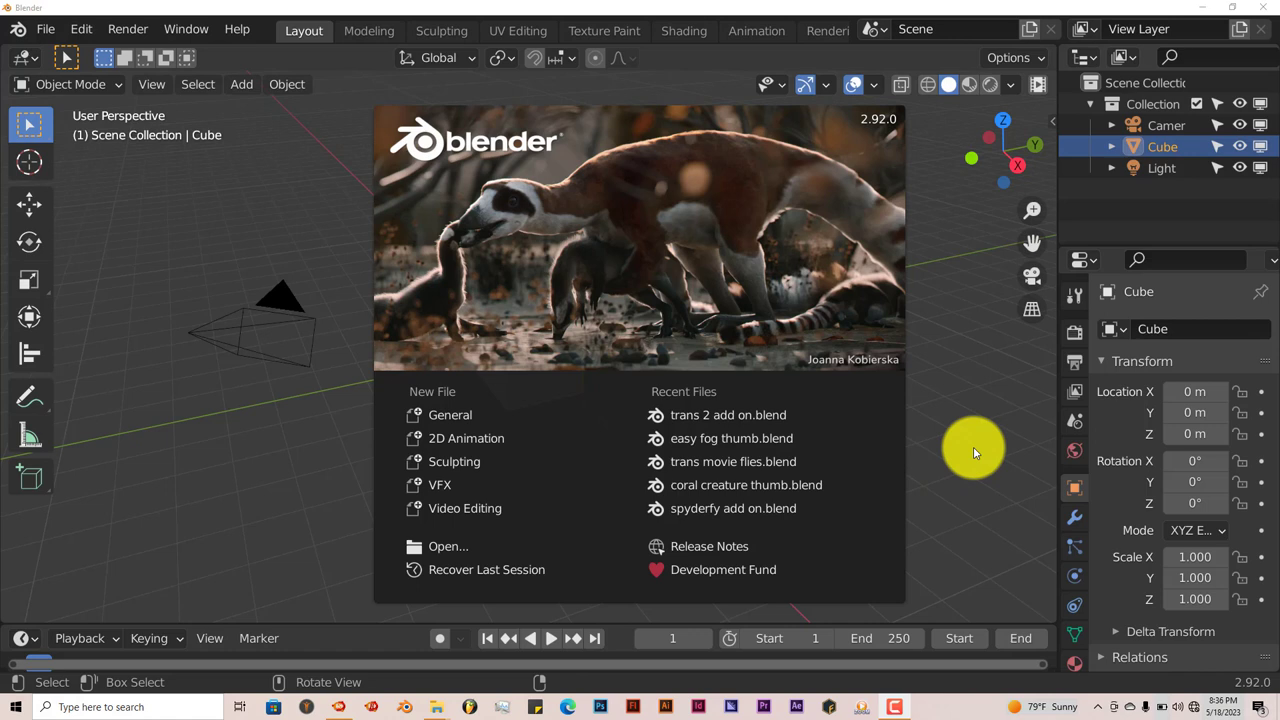
pyautogui.moveTo(960, 414)
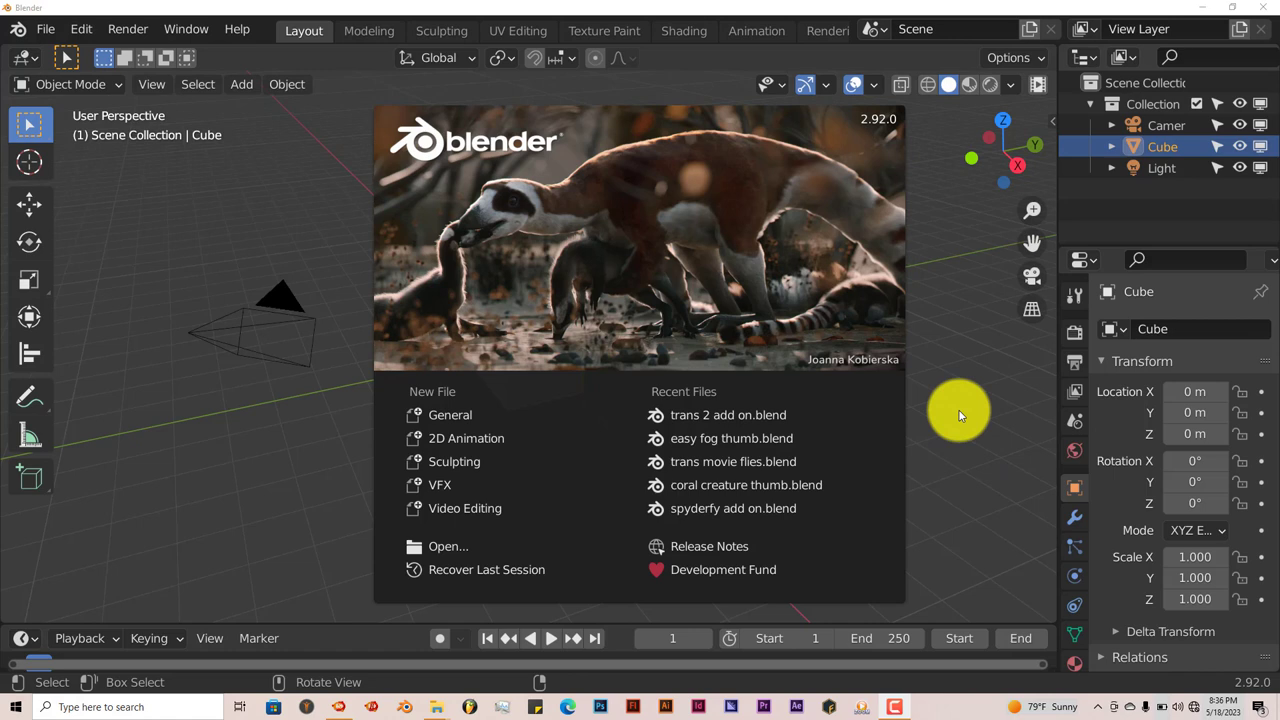
pyautogui.moveTo(950, 428)
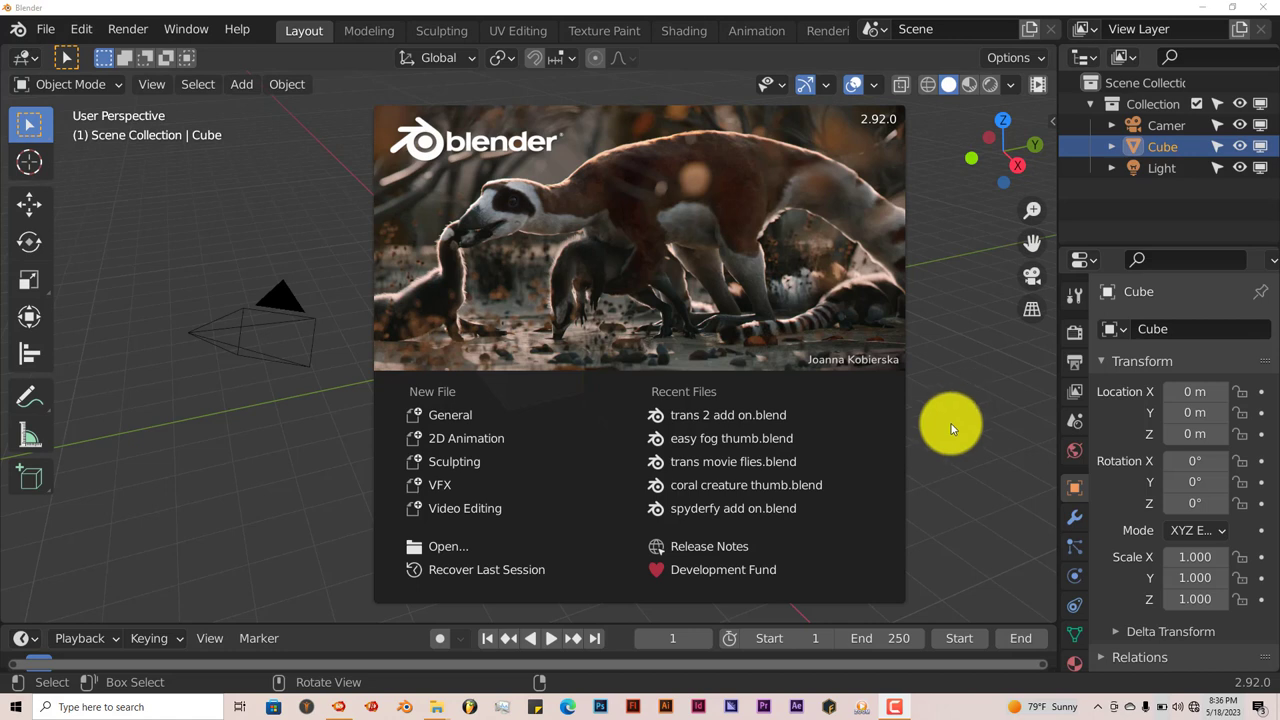
pyautogui.moveTo(192, 504)
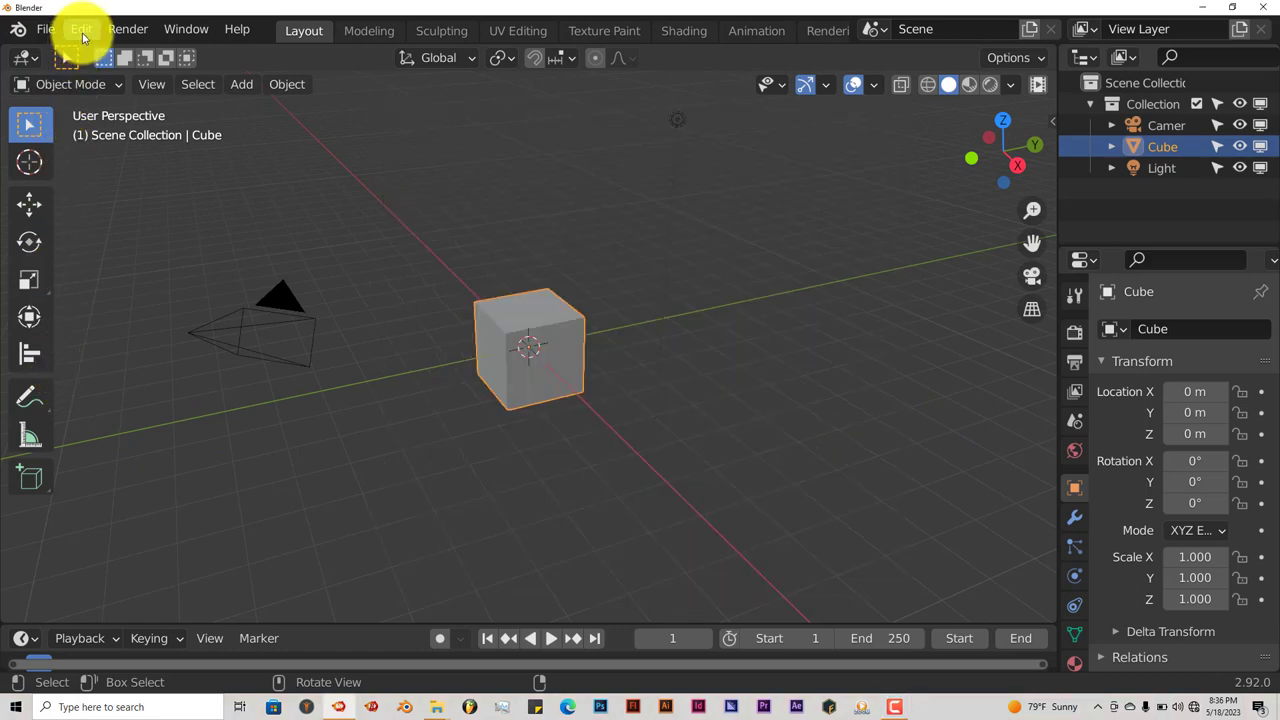
# Step: Filter the add-on list to 'hum' and expand the Human Generator 3D entry's details
pyautogui.click(80, 30)
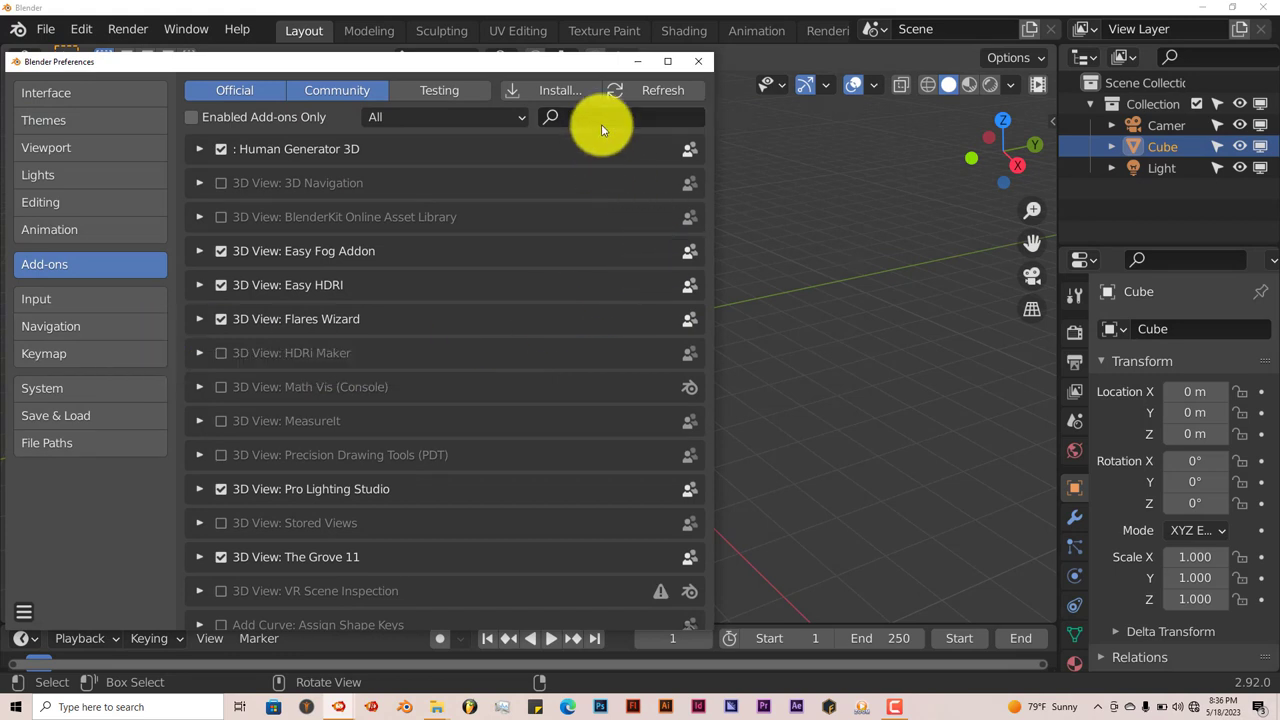
pyautogui.write('huma')
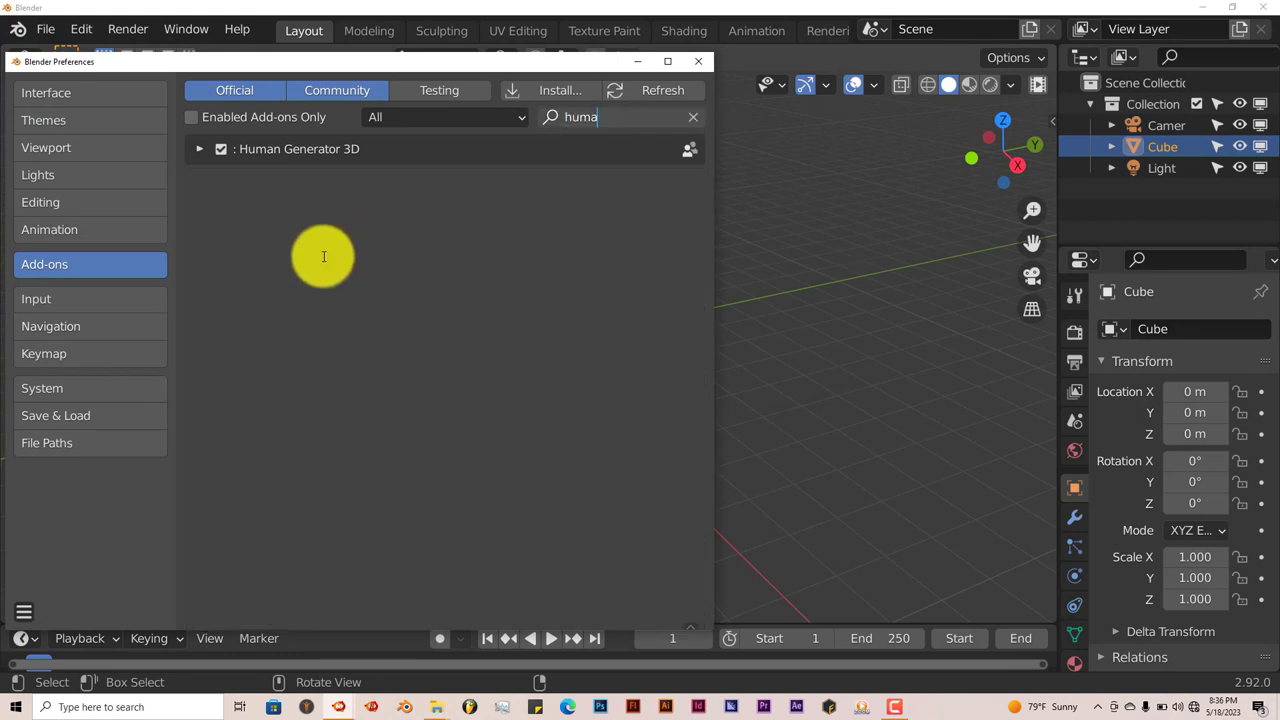
pyautogui.click(200, 148)
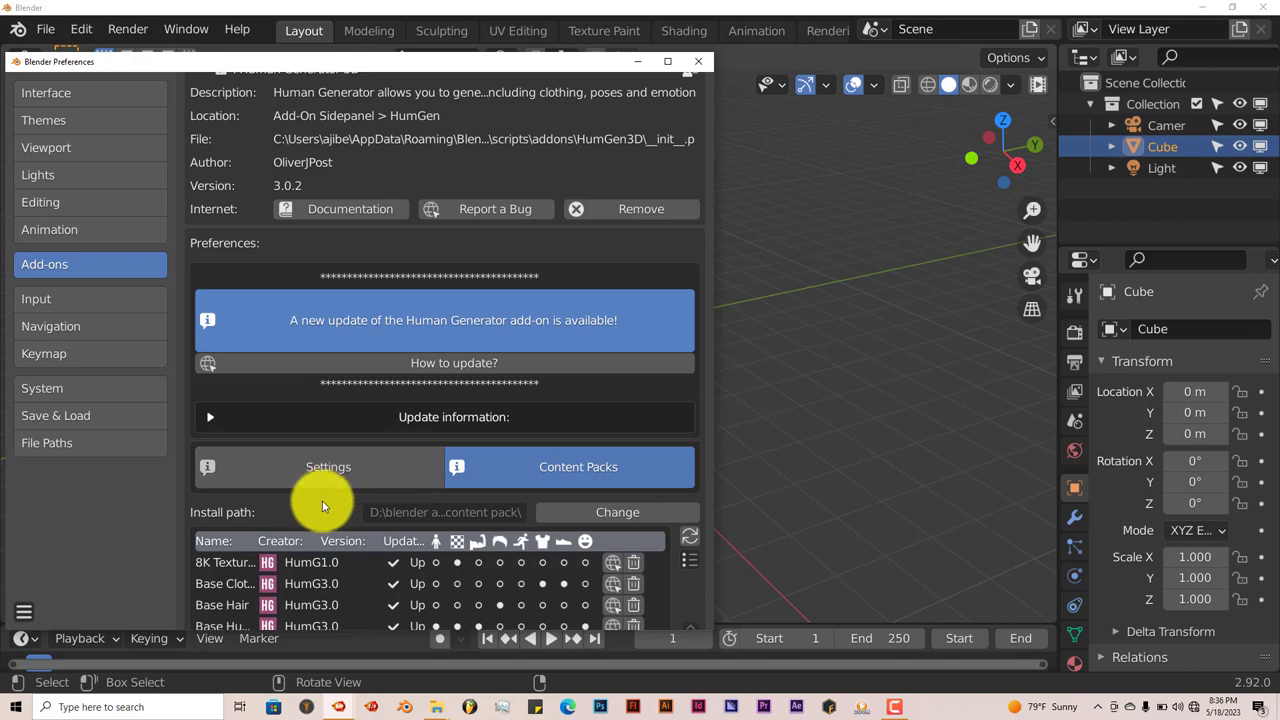
pyautogui.moveTo(448, 712)
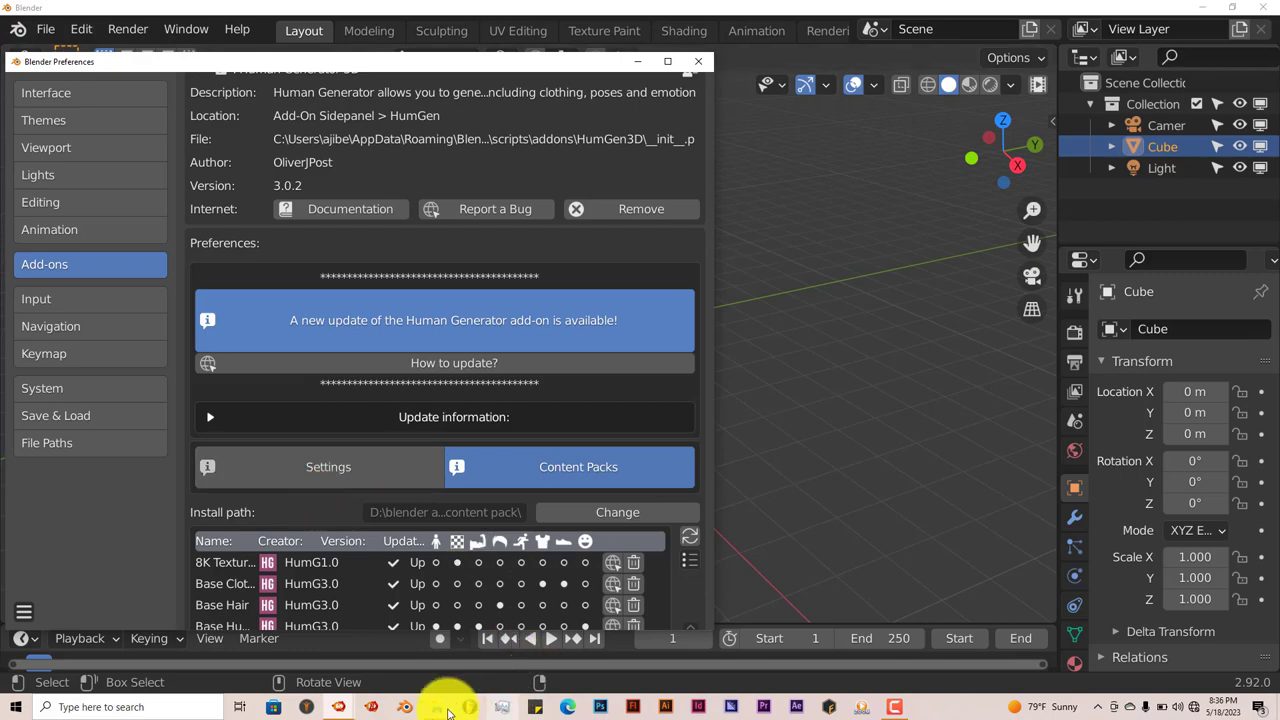
# Step: Switch to File Explorer and open the Human Generator v3 folder of zipped content packs
pyautogui.click(468, 708)
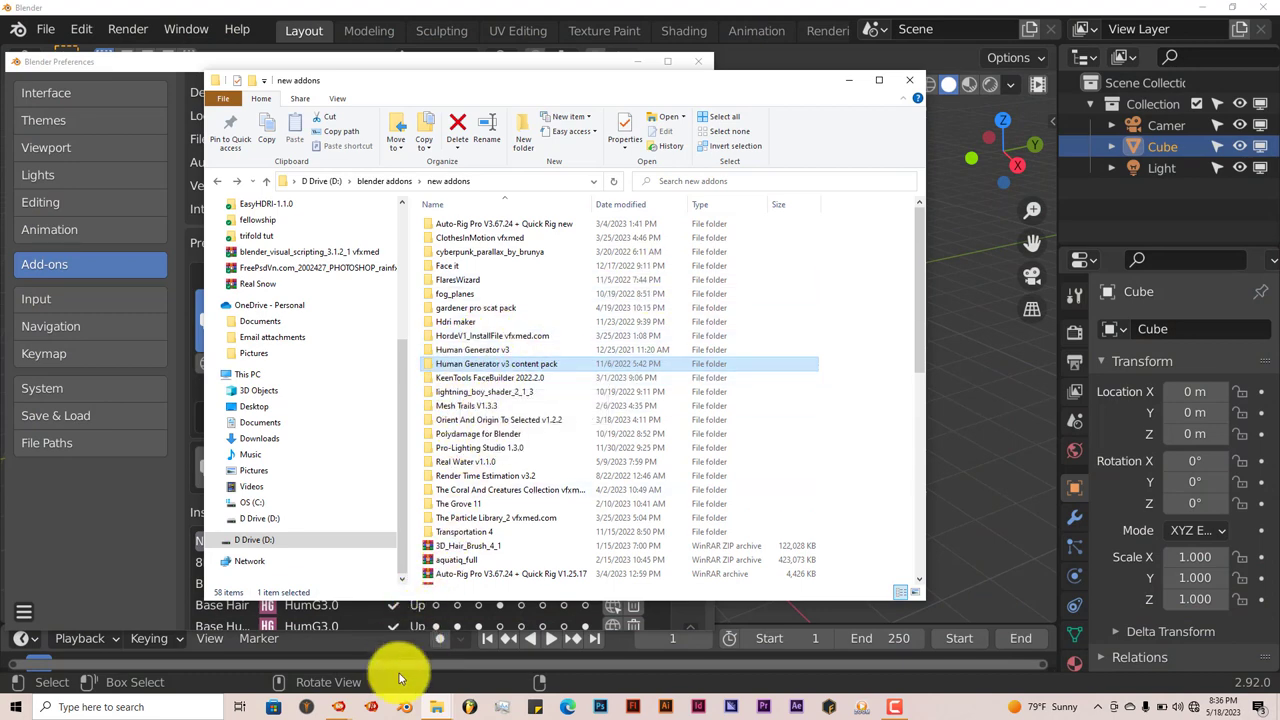
pyautogui.doubleClick(496, 364)
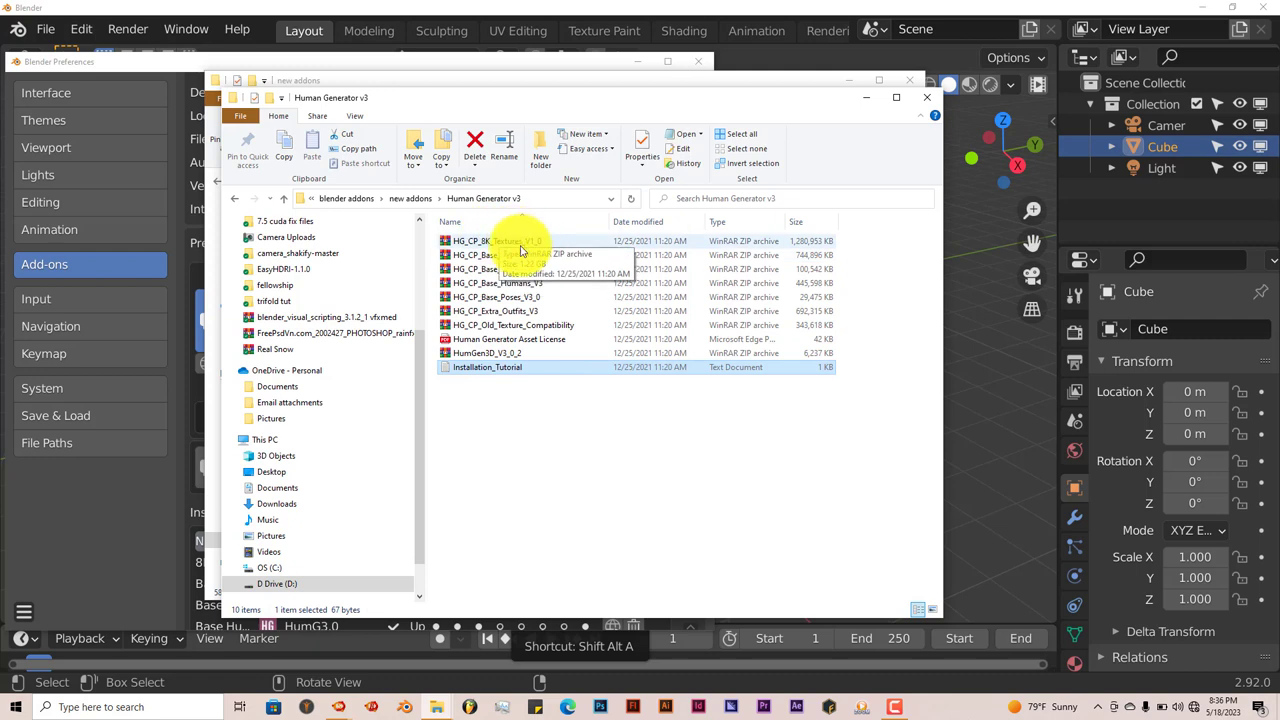
pyautogui.moveTo(528, 248)
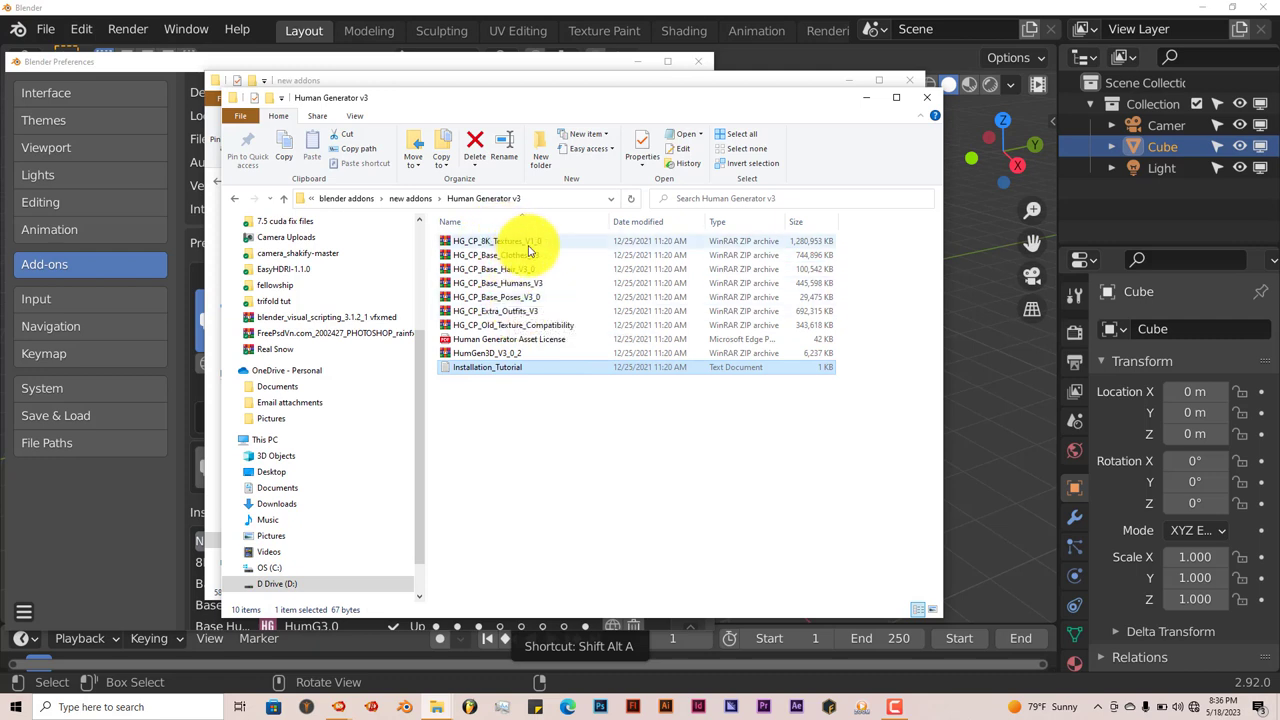
pyautogui.moveTo(536, 288)
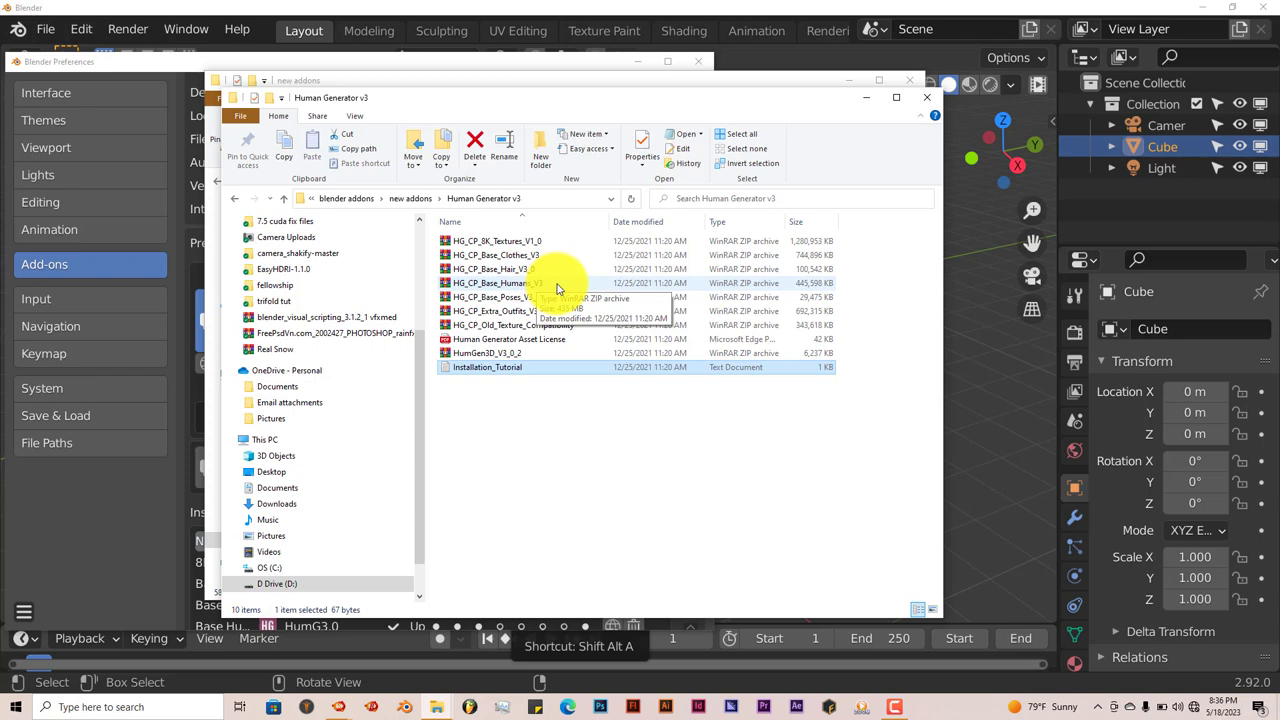
pyautogui.moveTo(556, 318)
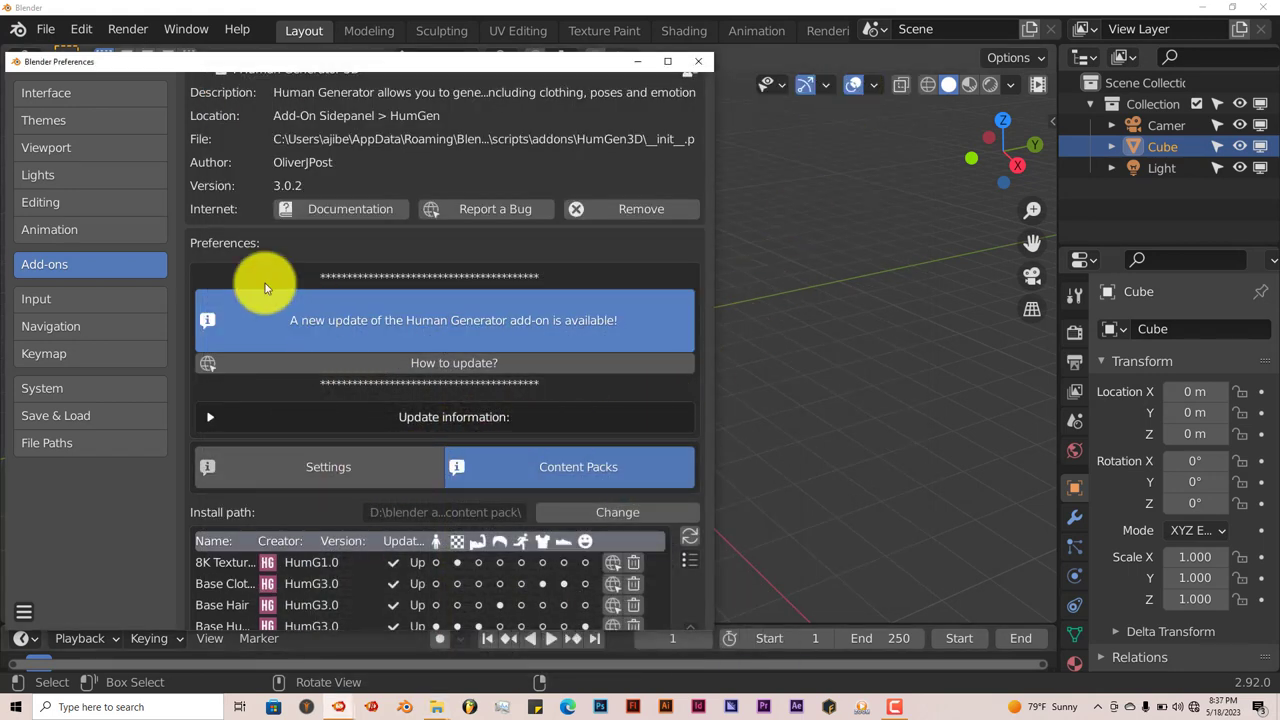
pyautogui.moveTo(320, 278)
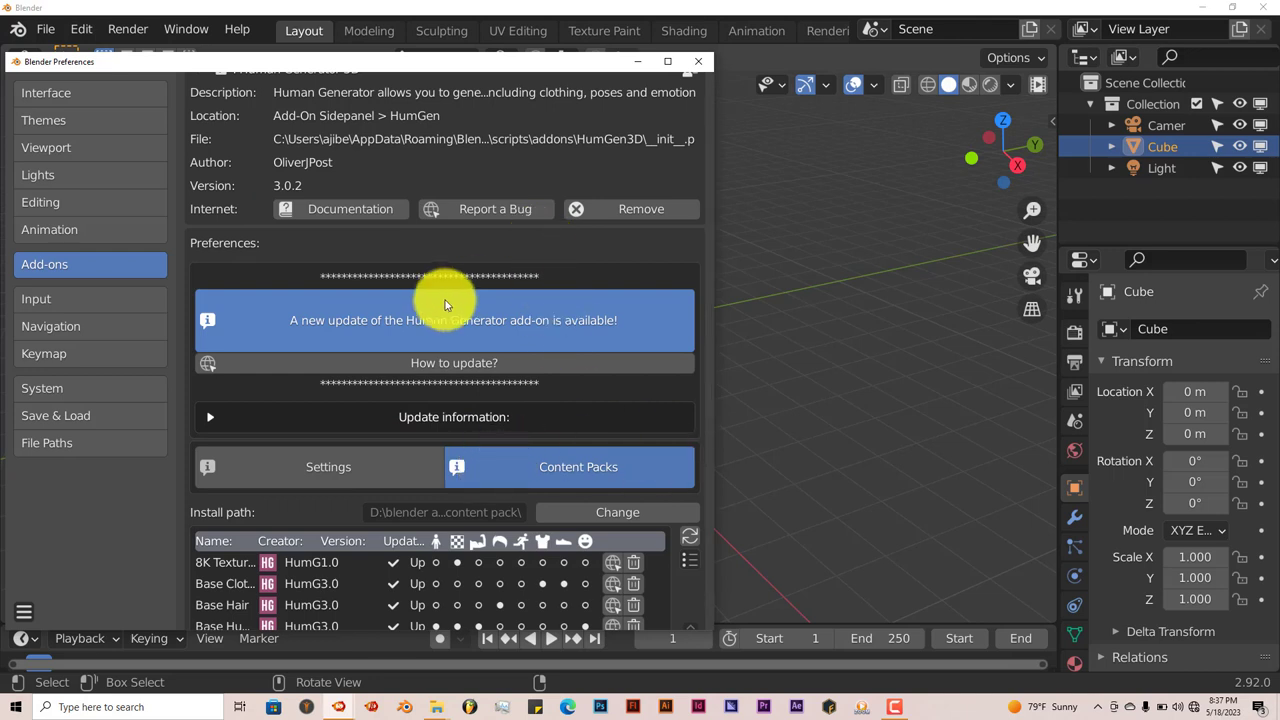
pyautogui.moveTo(452, 362)
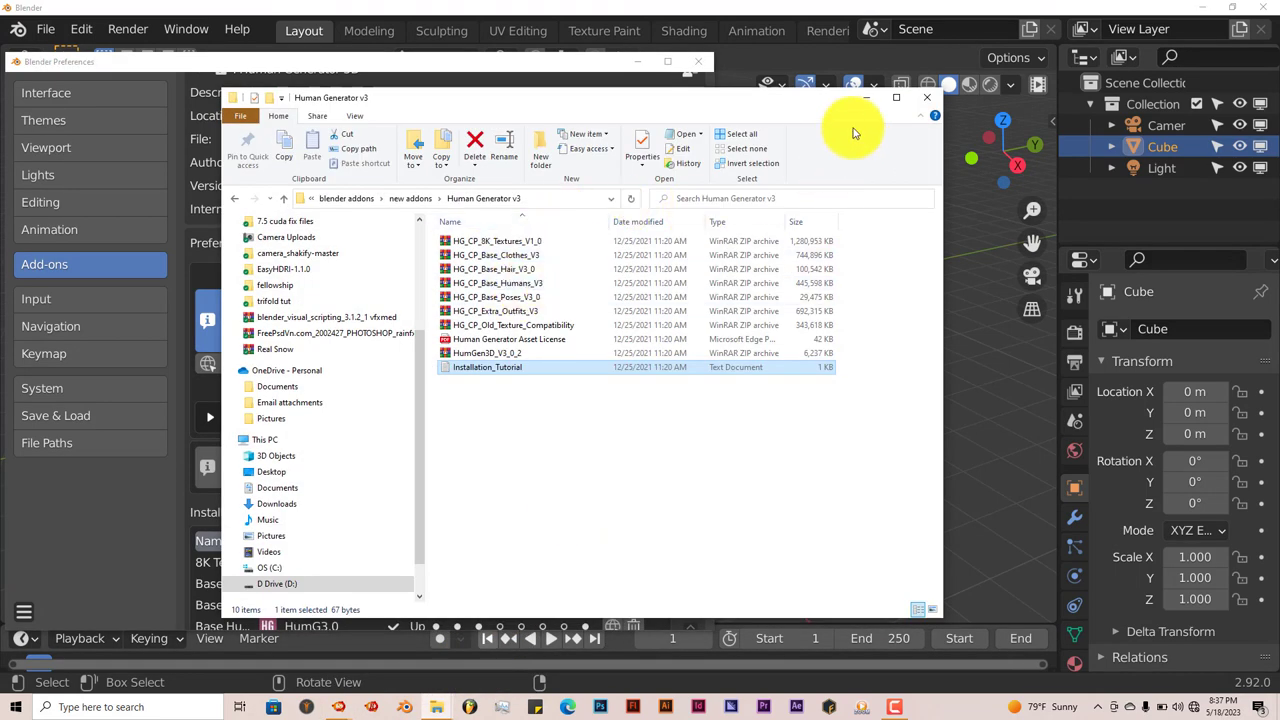
pyautogui.moveTo(780, 102)
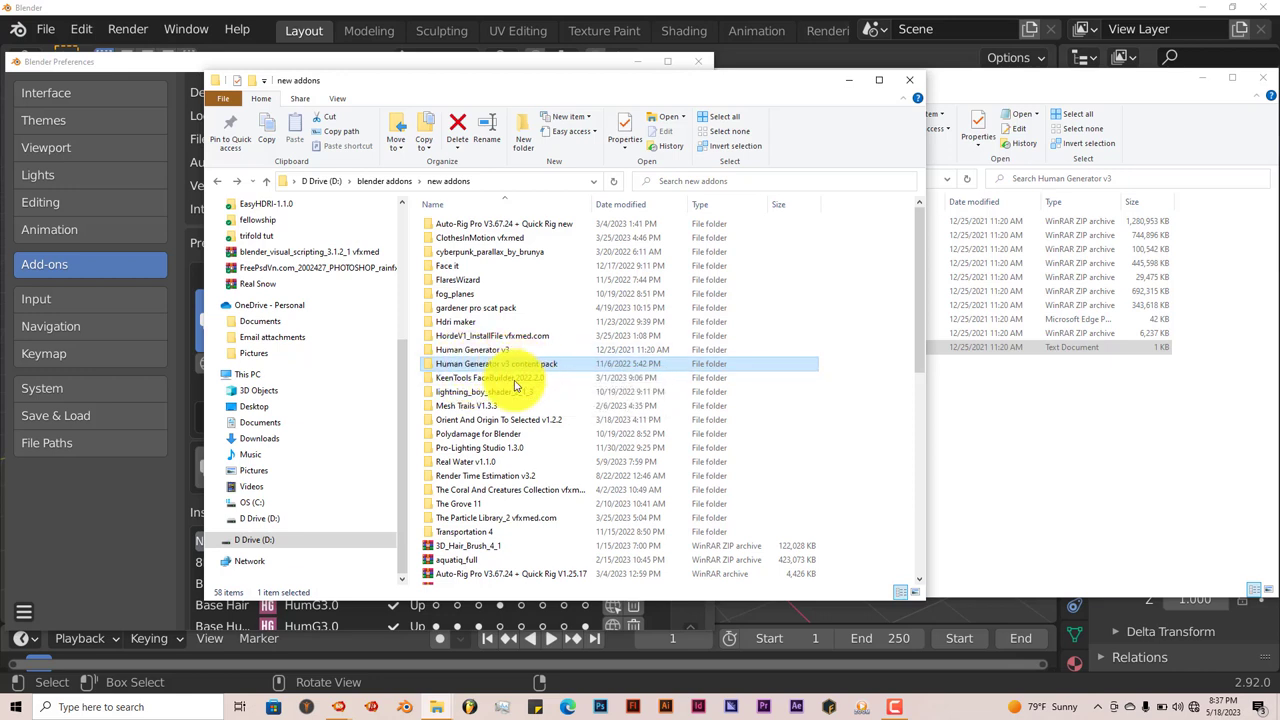
# Step: Reopen the Human Generator folder and select its first content-pack zip archive
pyautogui.doubleClick(500, 364)
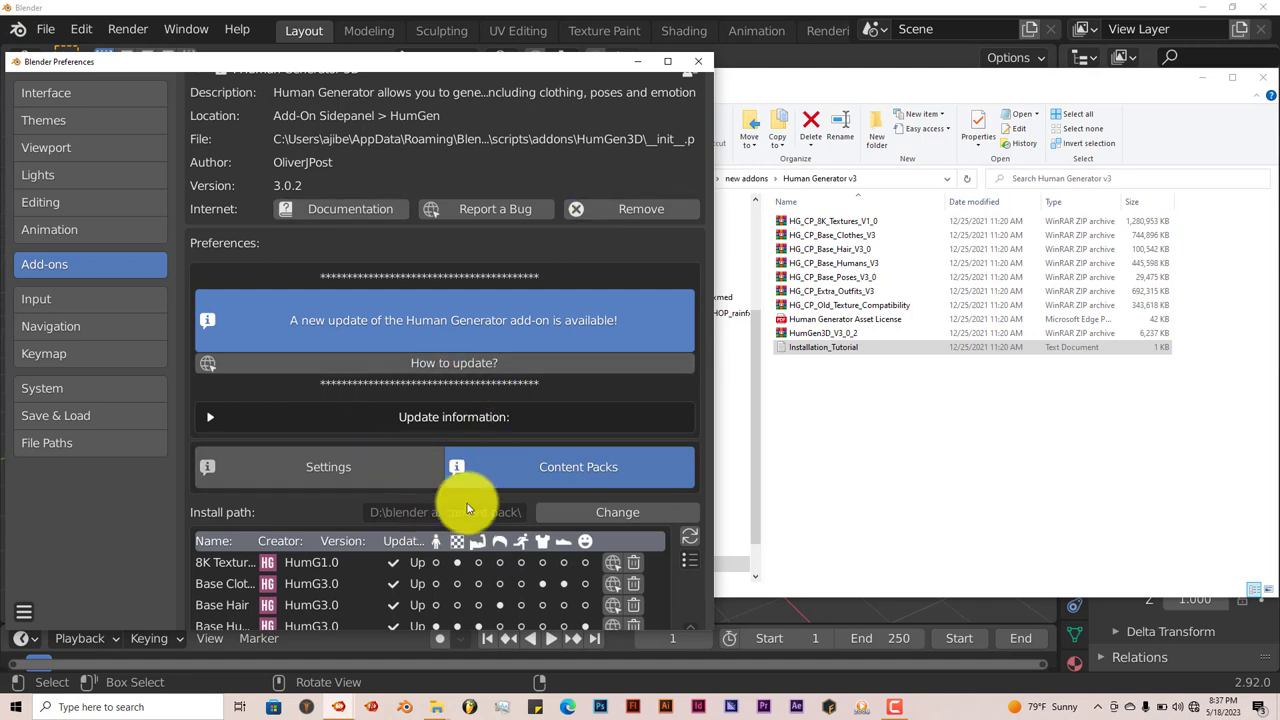
pyautogui.moveTo(448, 512)
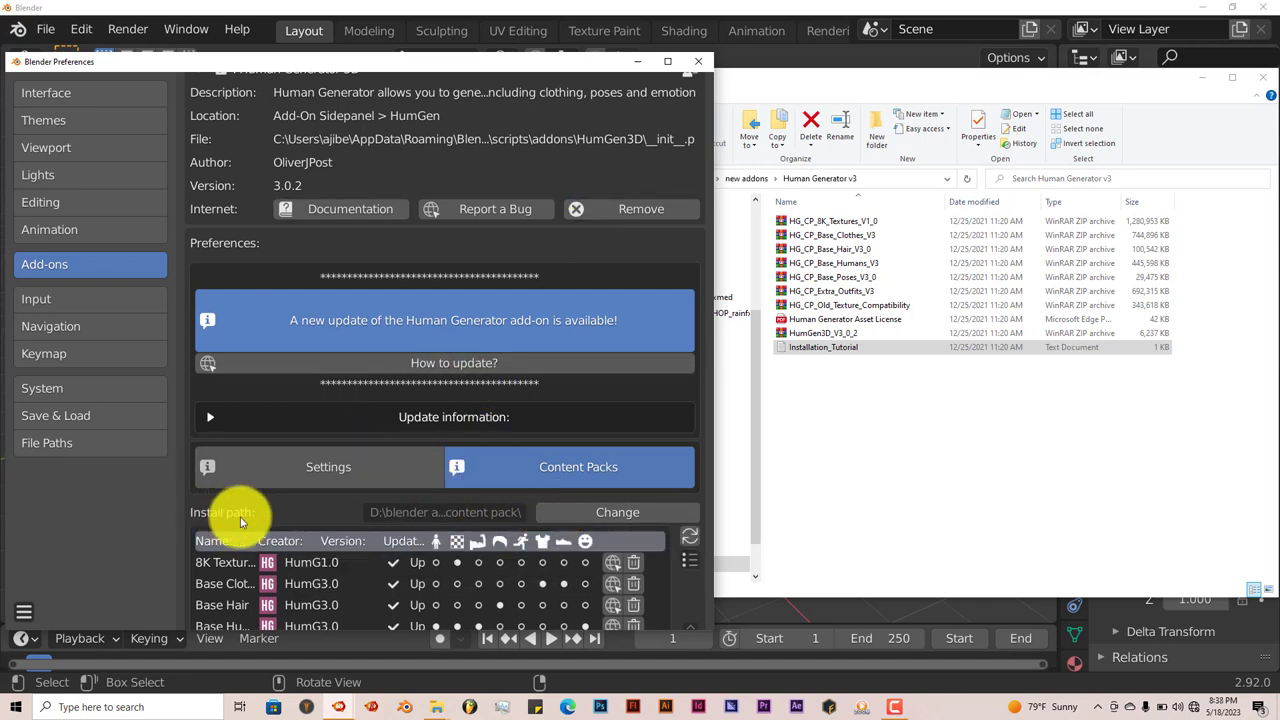
pyautogui.moveTo(548, 530)
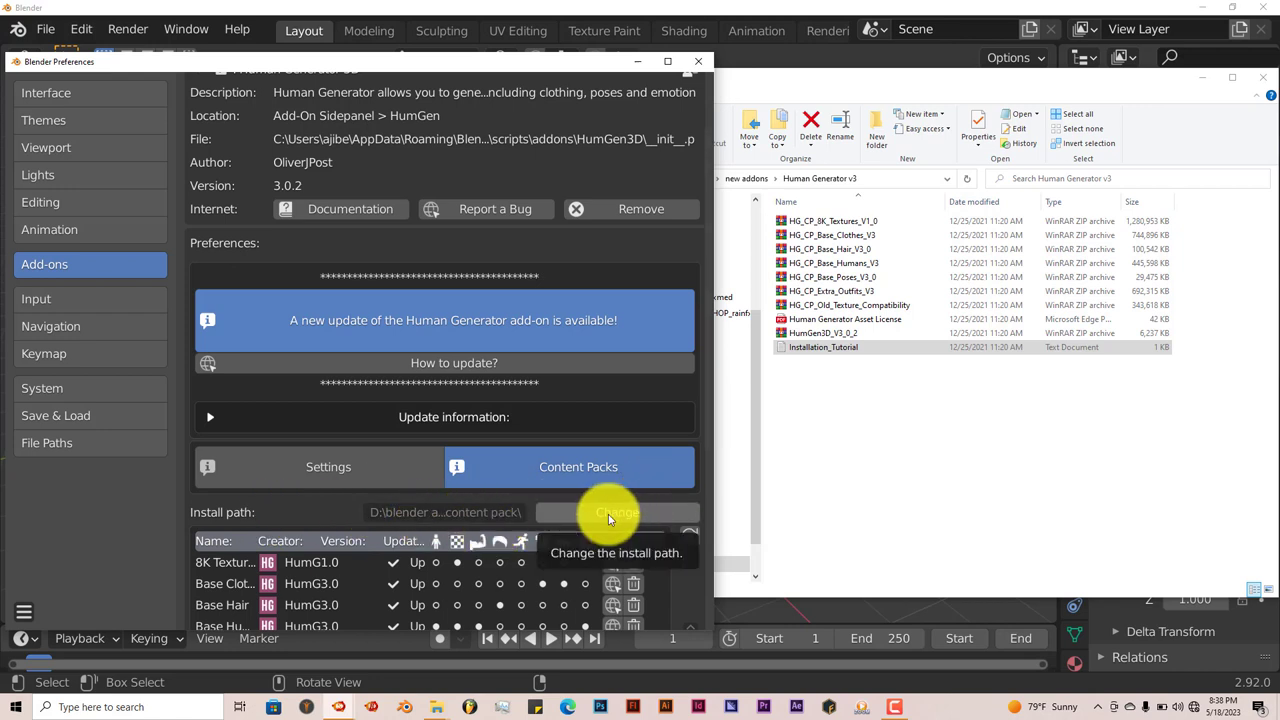
pyautogui.moveTo(372, 388)
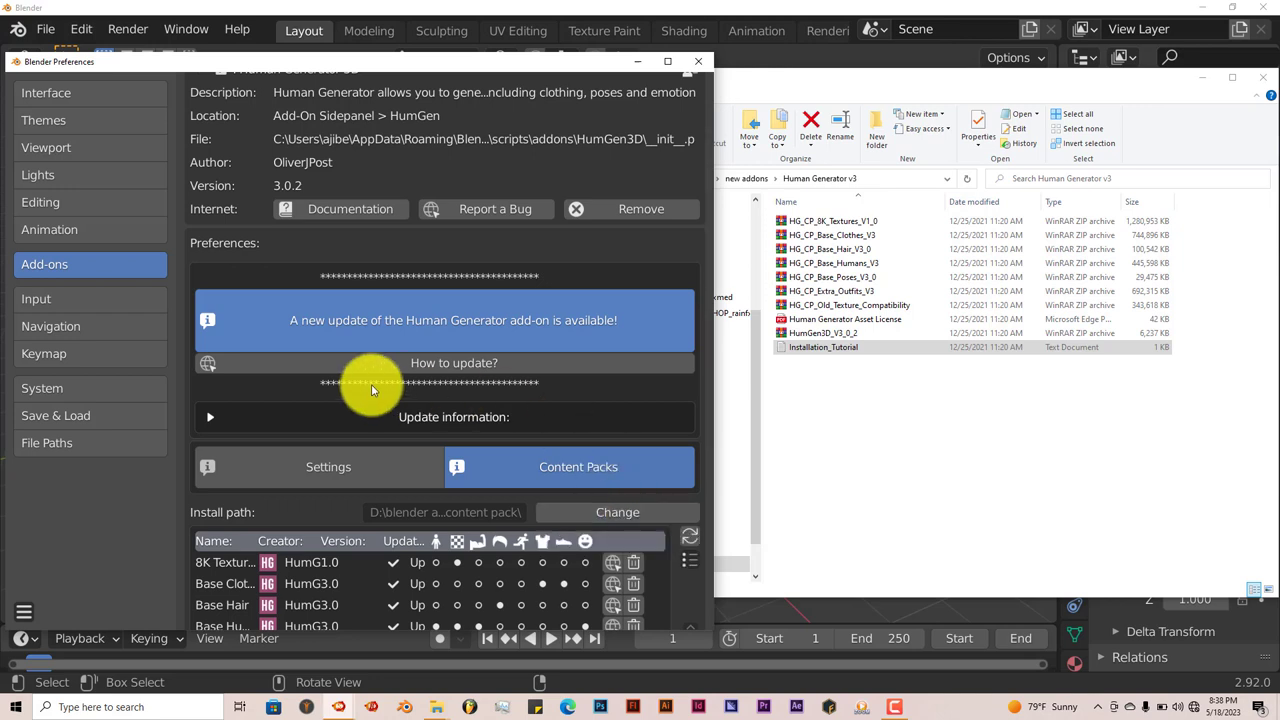
pyautogui.moveTo(500, 320)
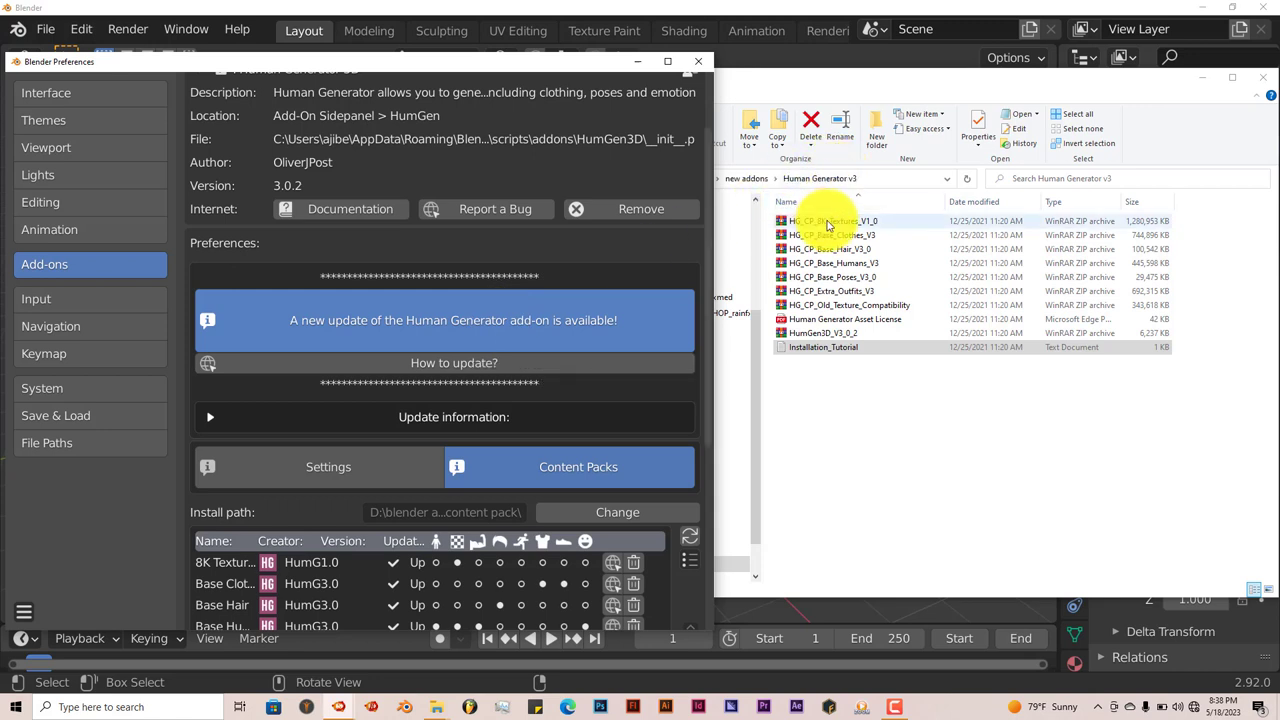
pyautogui.click(832, 236)
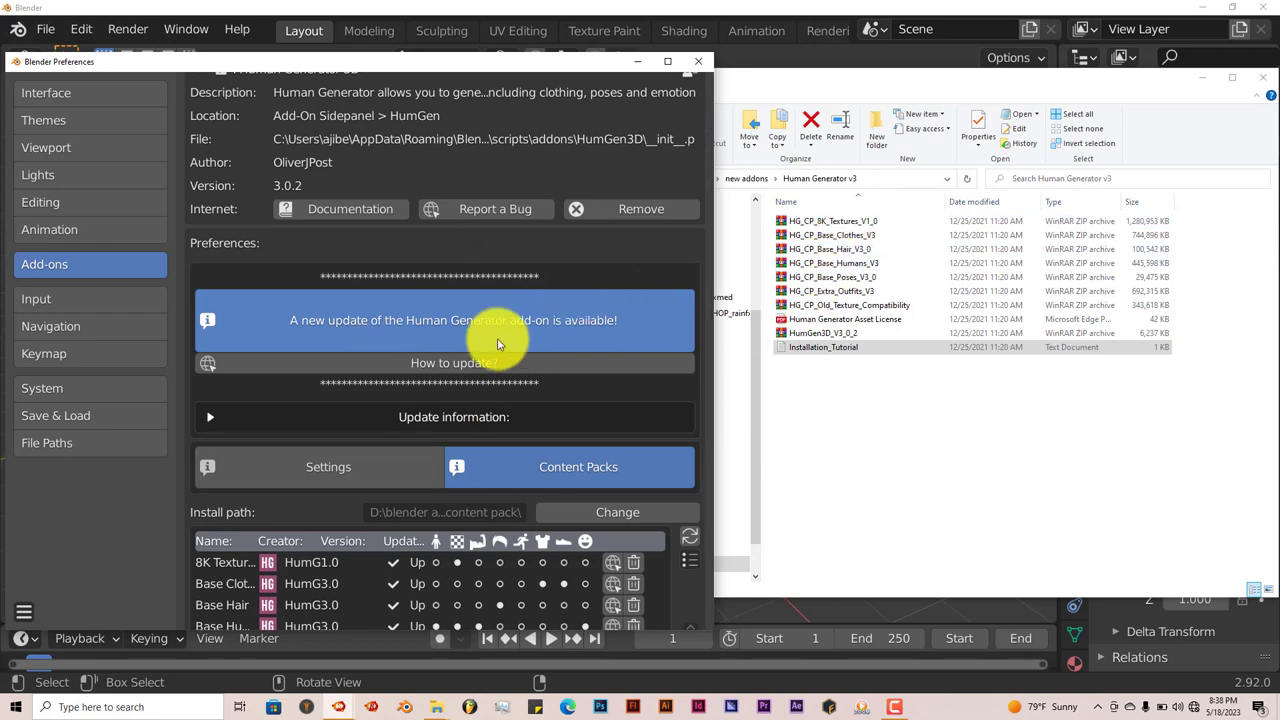
pyautogui.moveTo(364, 418)
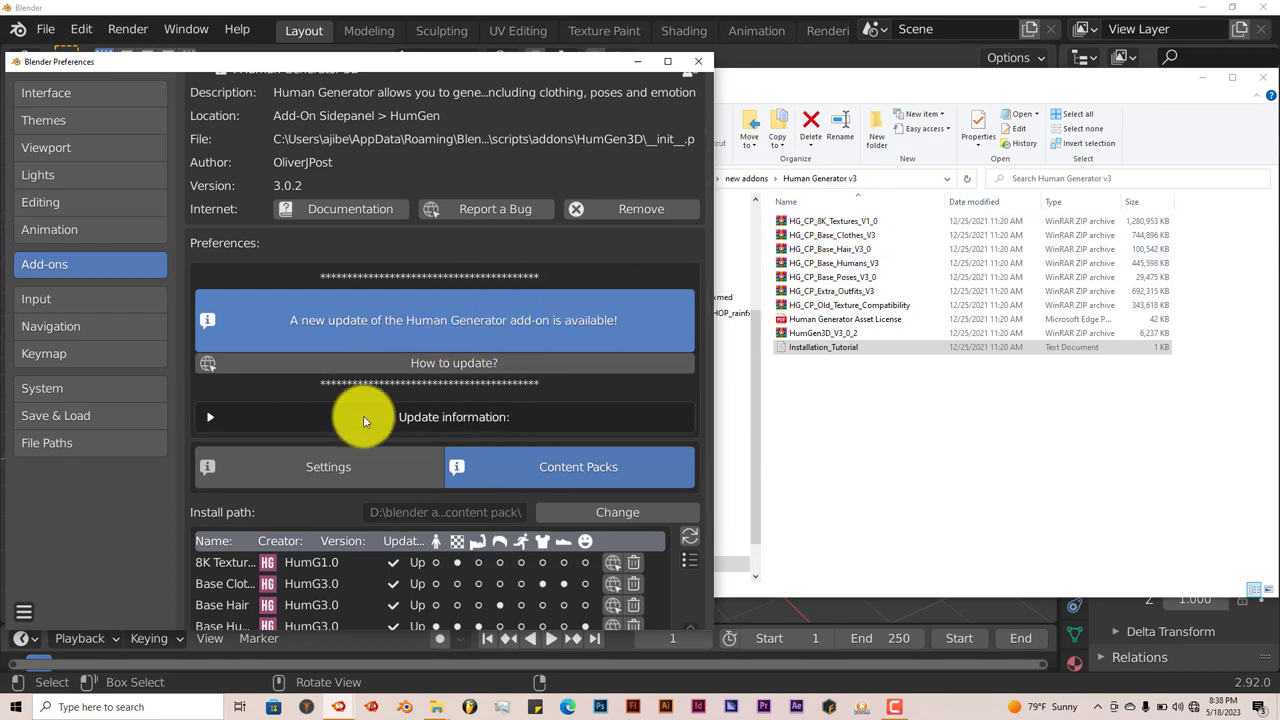
pyautogui.moveTo(372, 440)
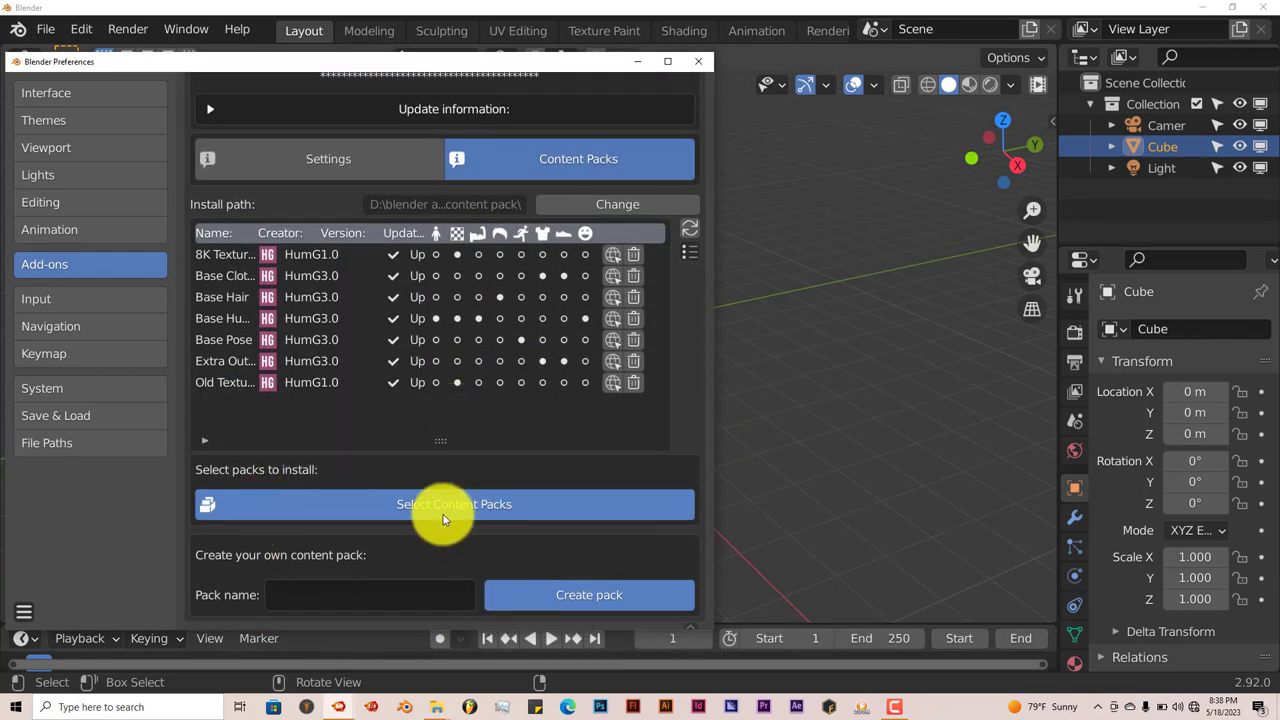
pyautogui.moveTo(430, 504)
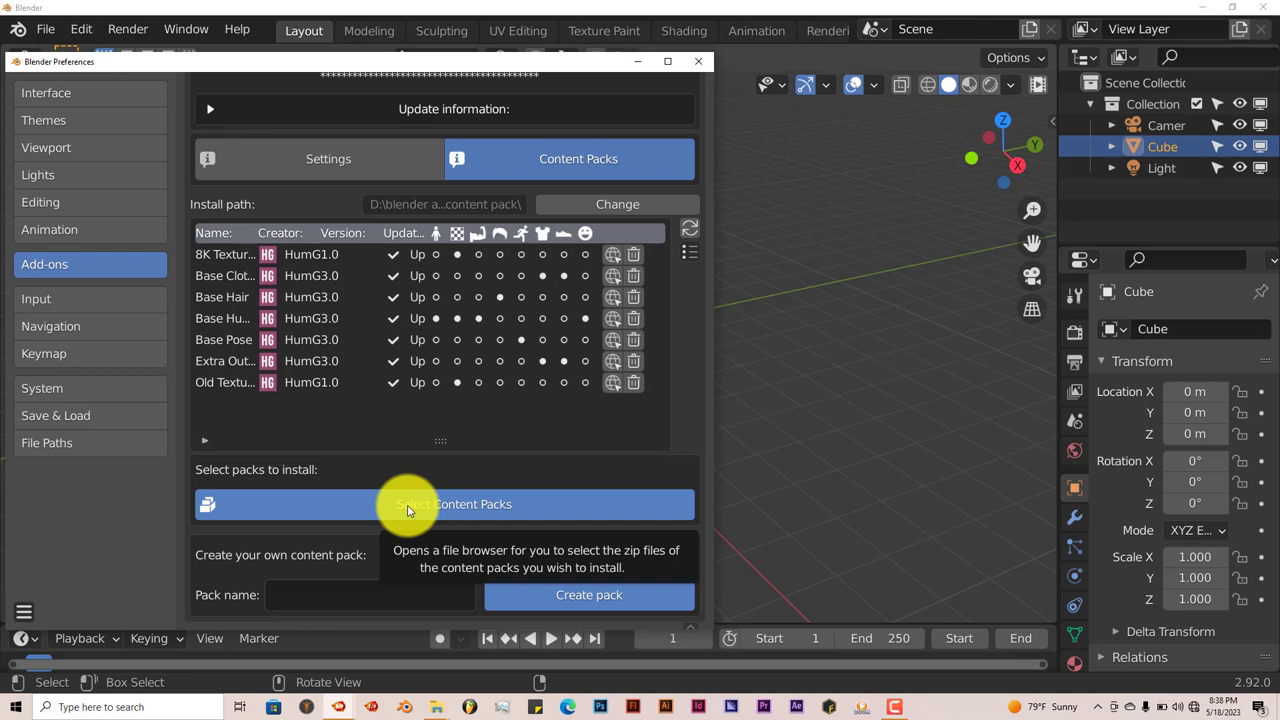
pyautogui.moveTo(630, 440)
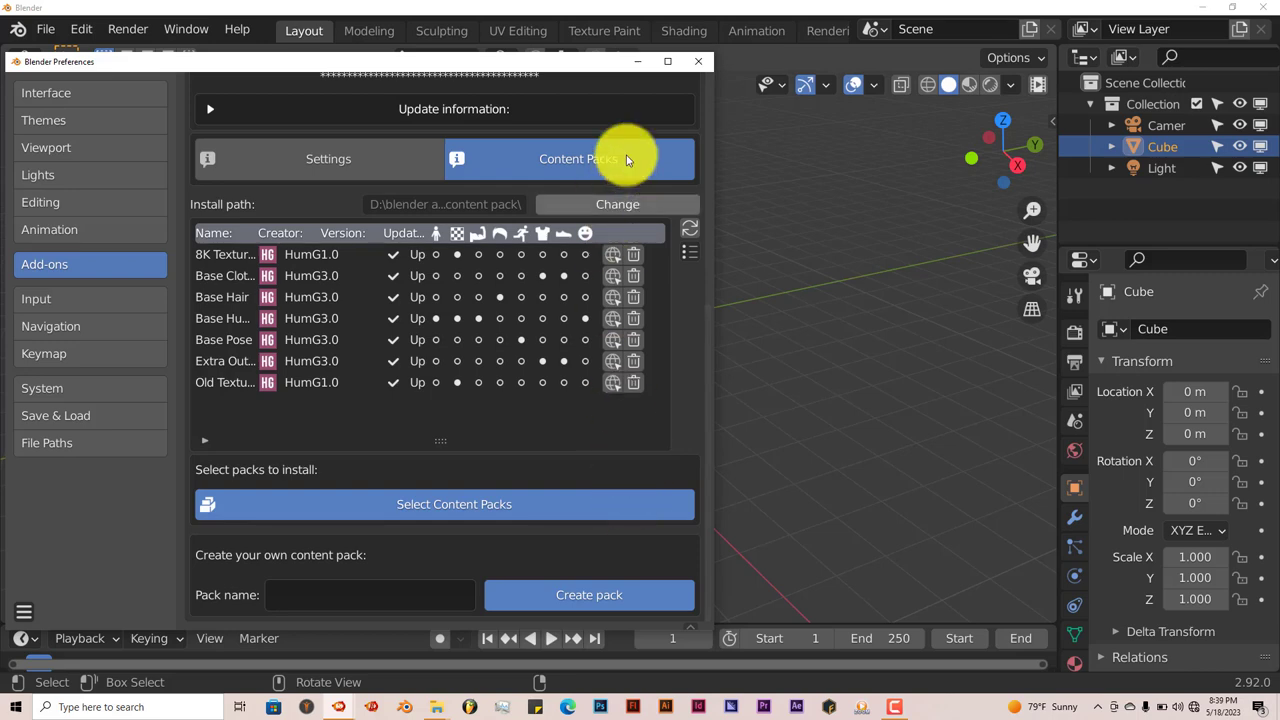
# Step: Close Preferences and choose the Hispanic 1 face from the starting-human gallery
pyautogui.click(698, 60)
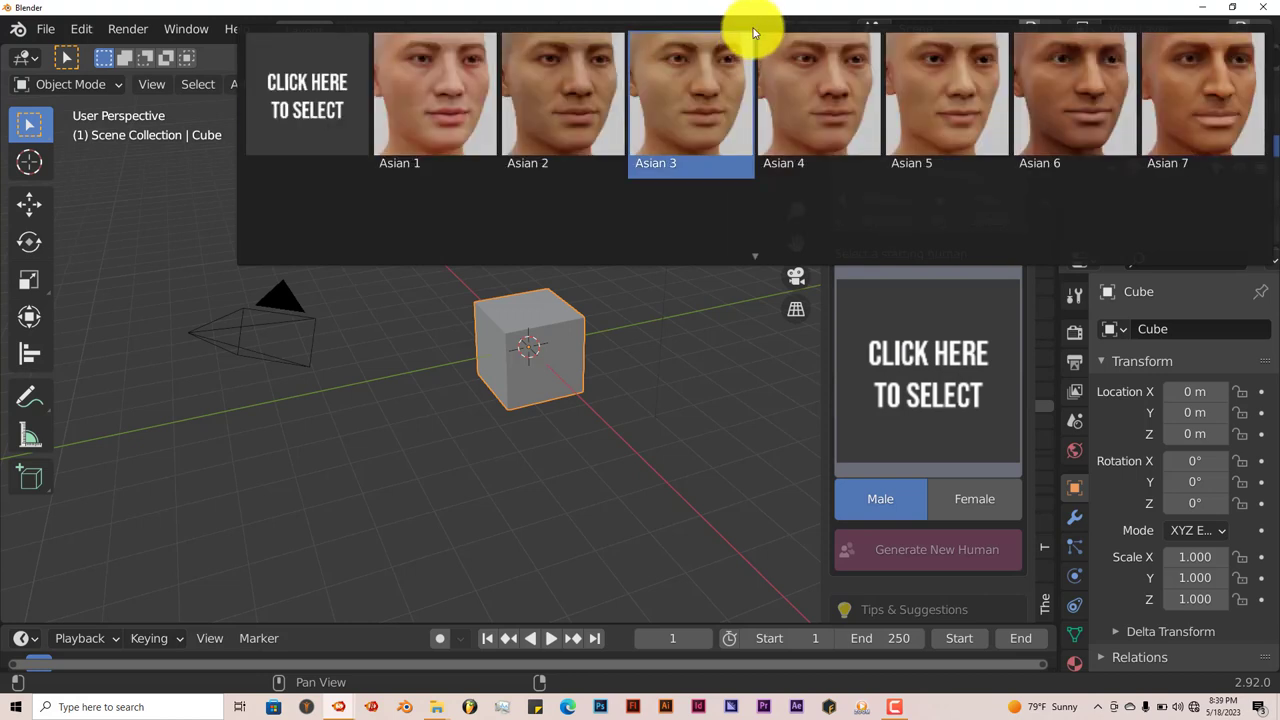
pyautogui.click(436, 96)
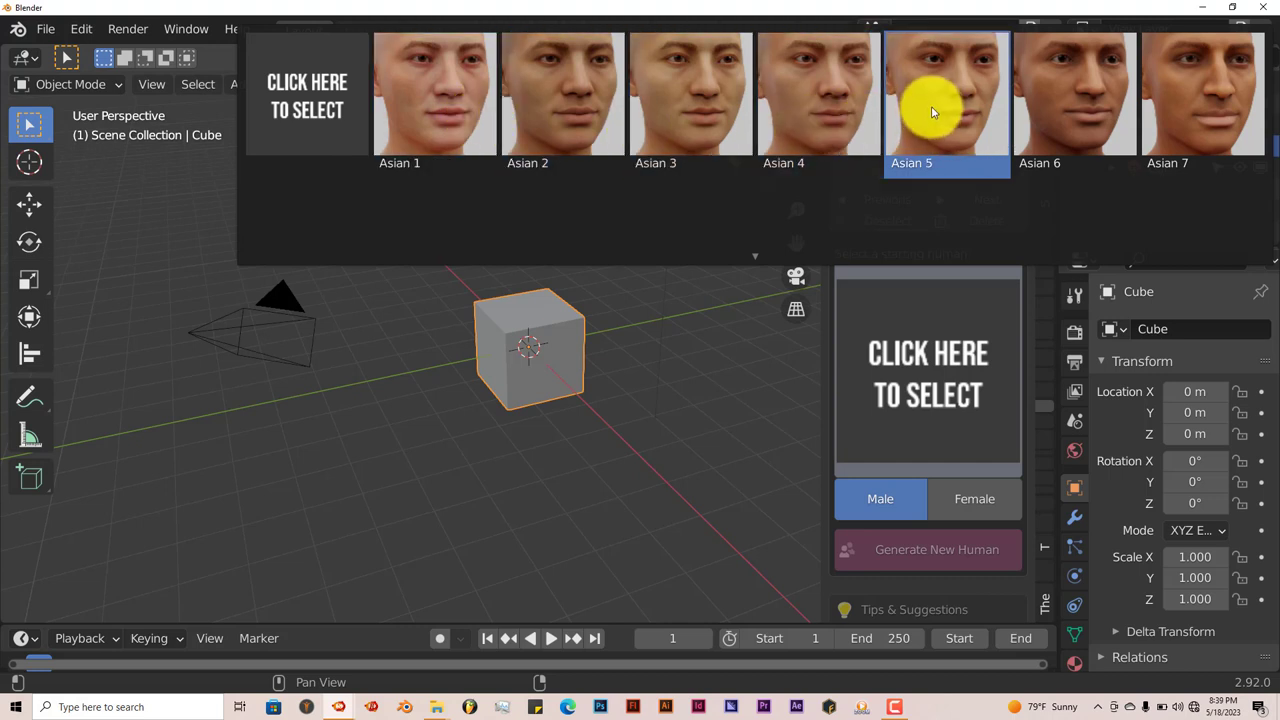
pyautogui.moveTo(920, 138)
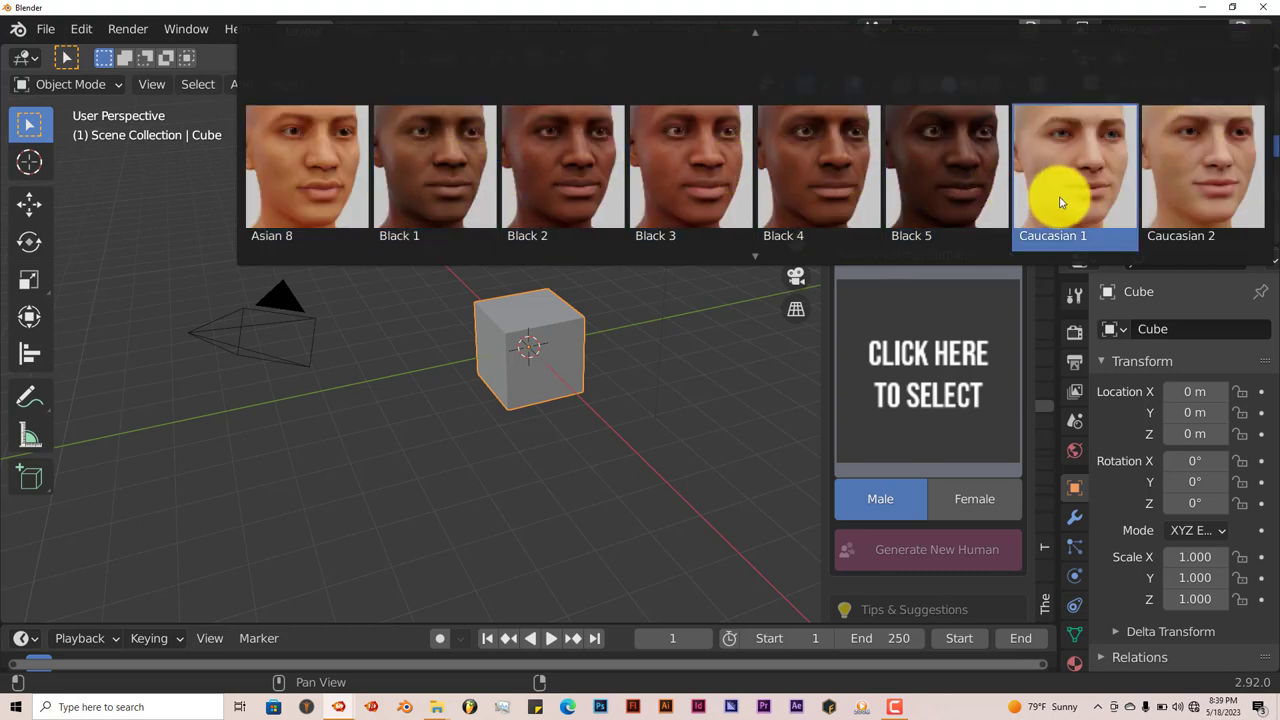
pyautogui.hscroll(3)
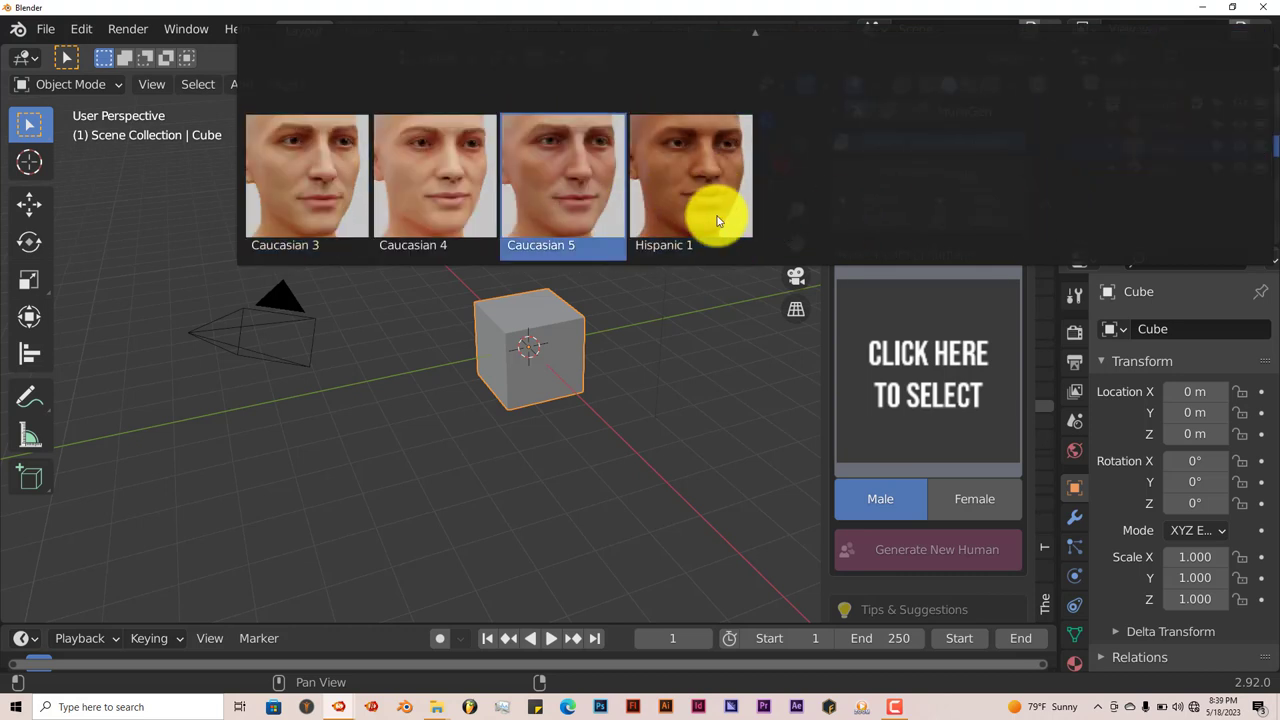
pyautogui.click(692, 184)
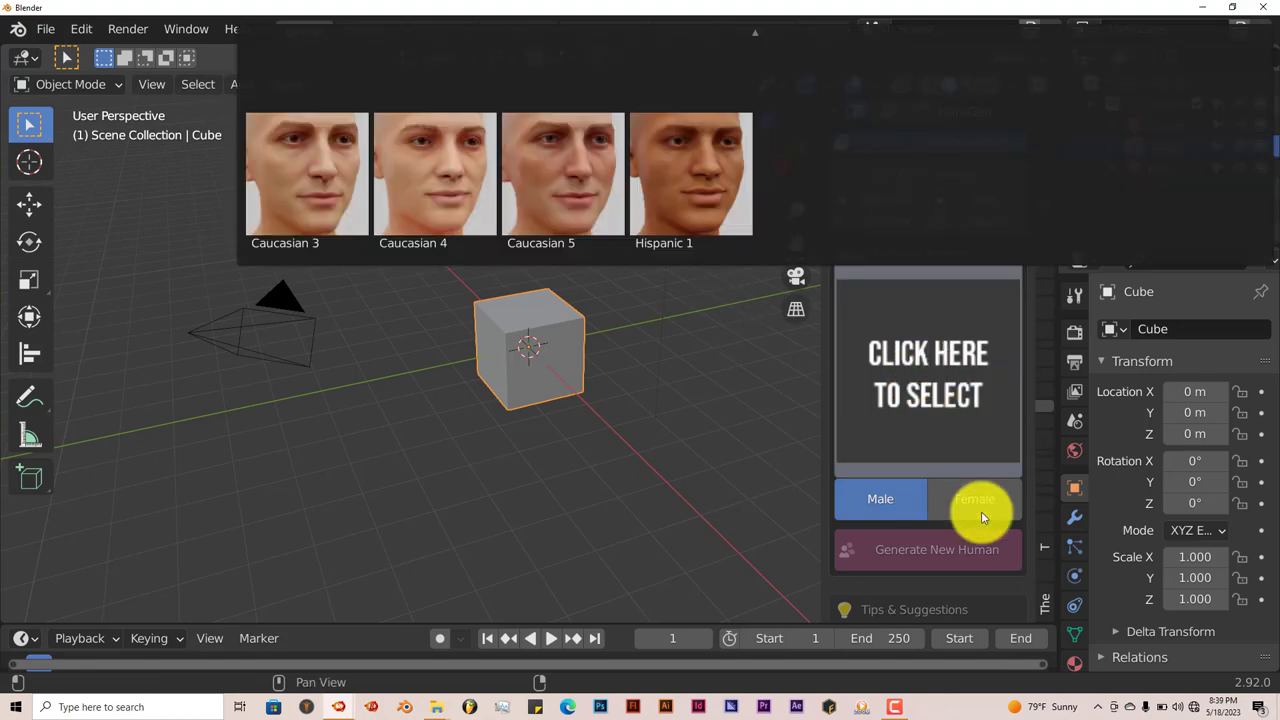
# Step: Delete the default cube and reopen the gallery of starting humans
pyautogui.click(974, 498)
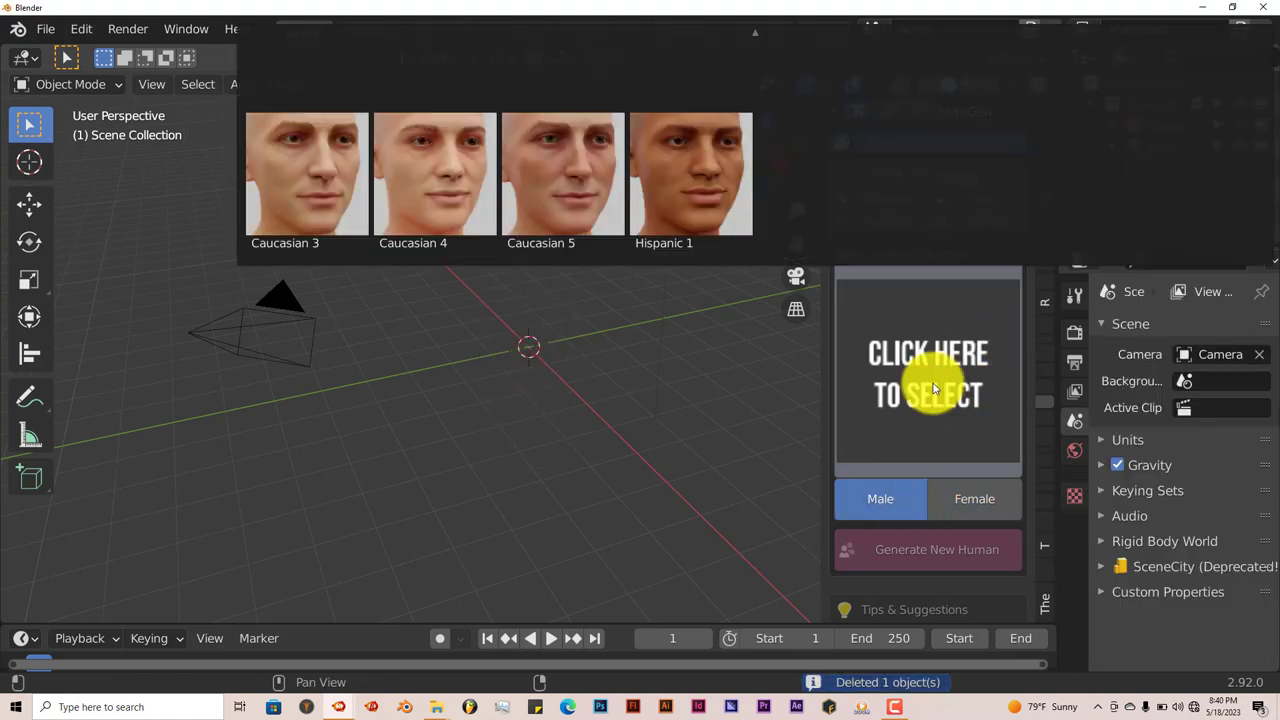
pyautogui.click(692, 174)
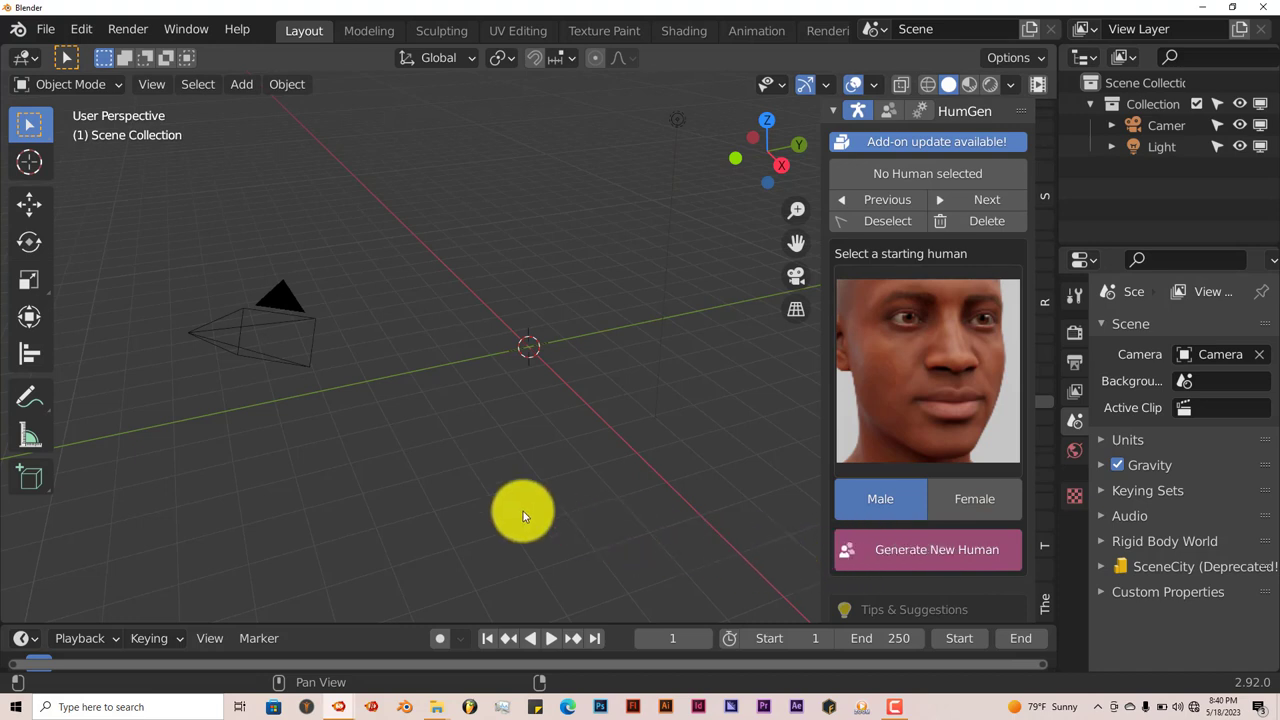
# Step: Generate a new male human named Percy into the scene from the chosen starting face
pyautogui.click(926, 548)
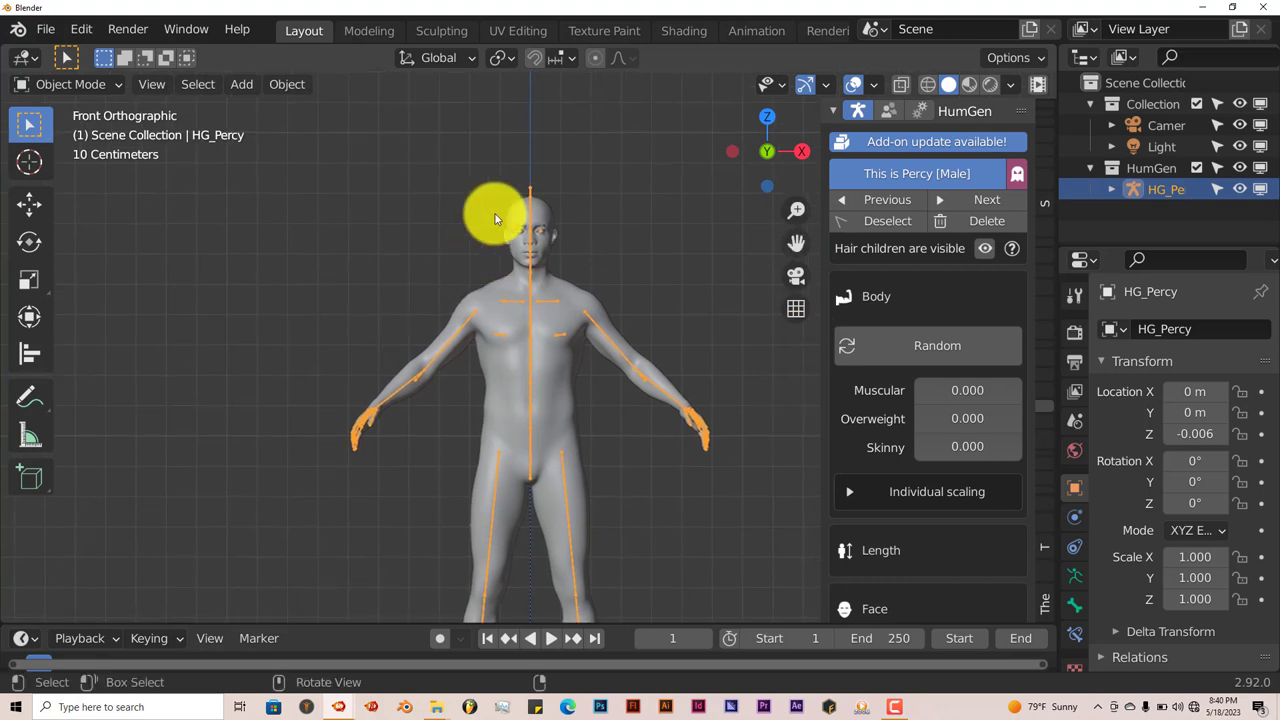
pyautogui.moveTo(692, 360)
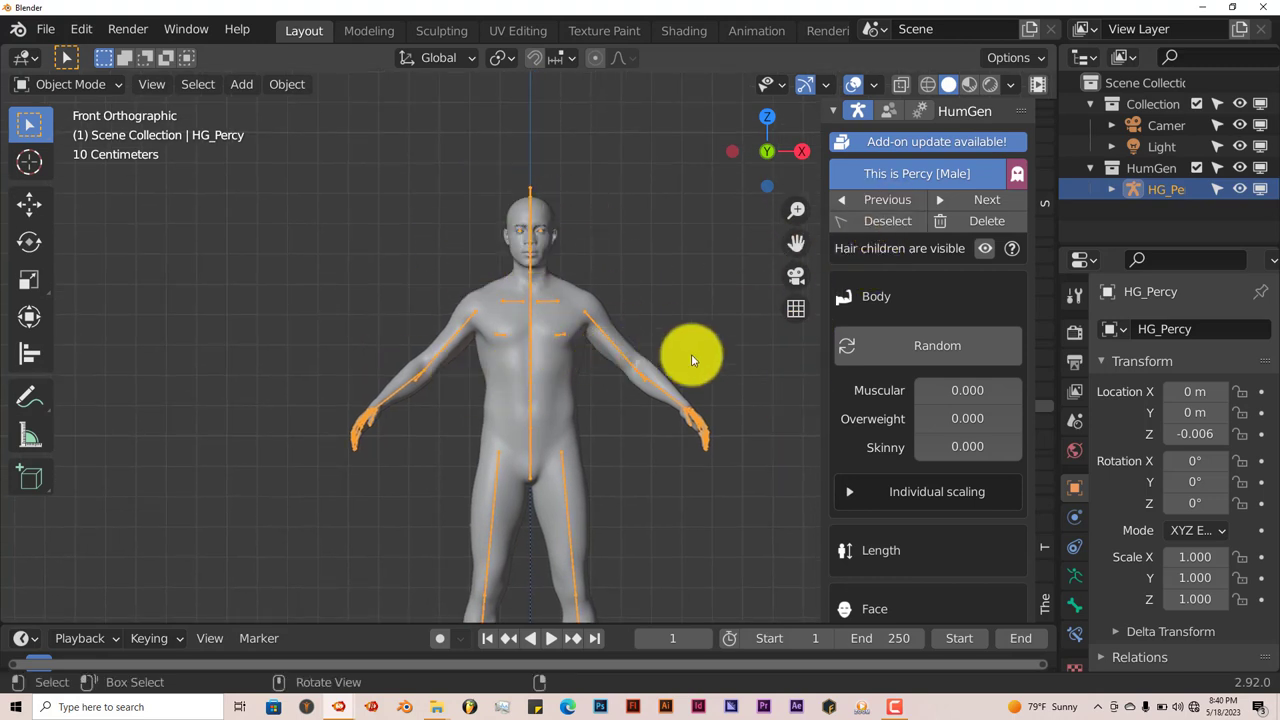
pyautogui.moveTo(578, 376)
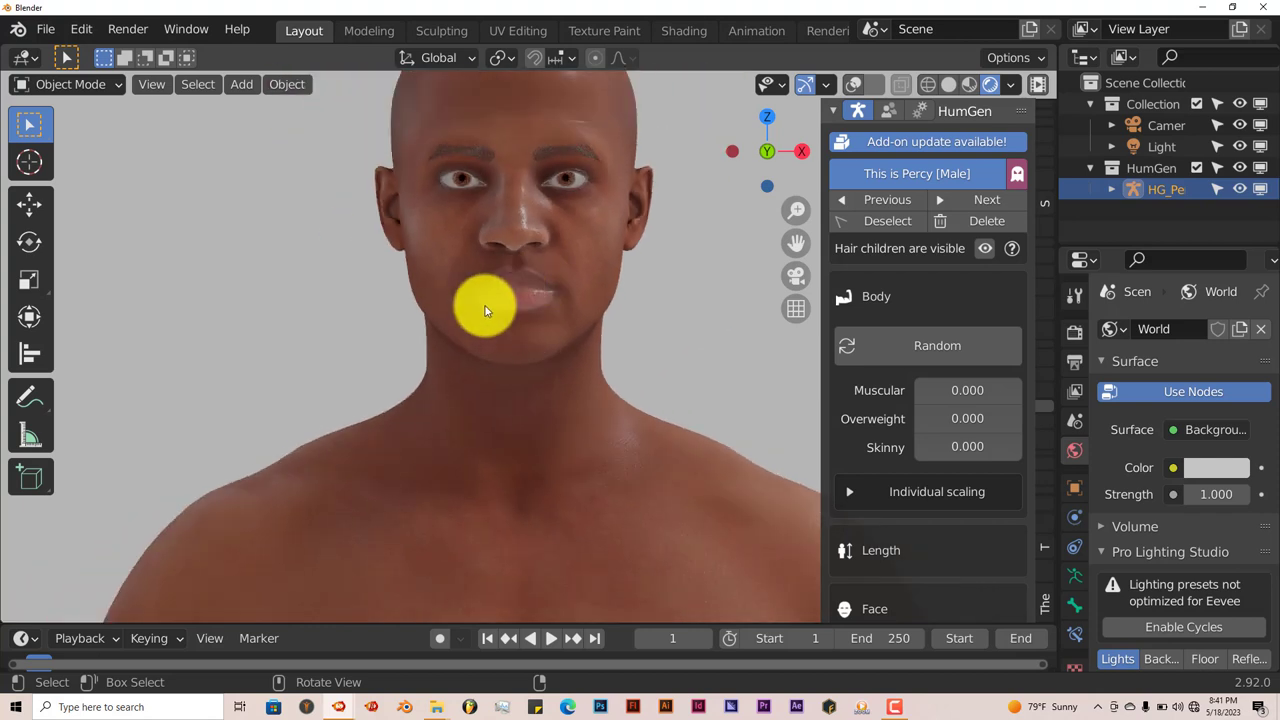
pyautogui.moveTo(536, 358)
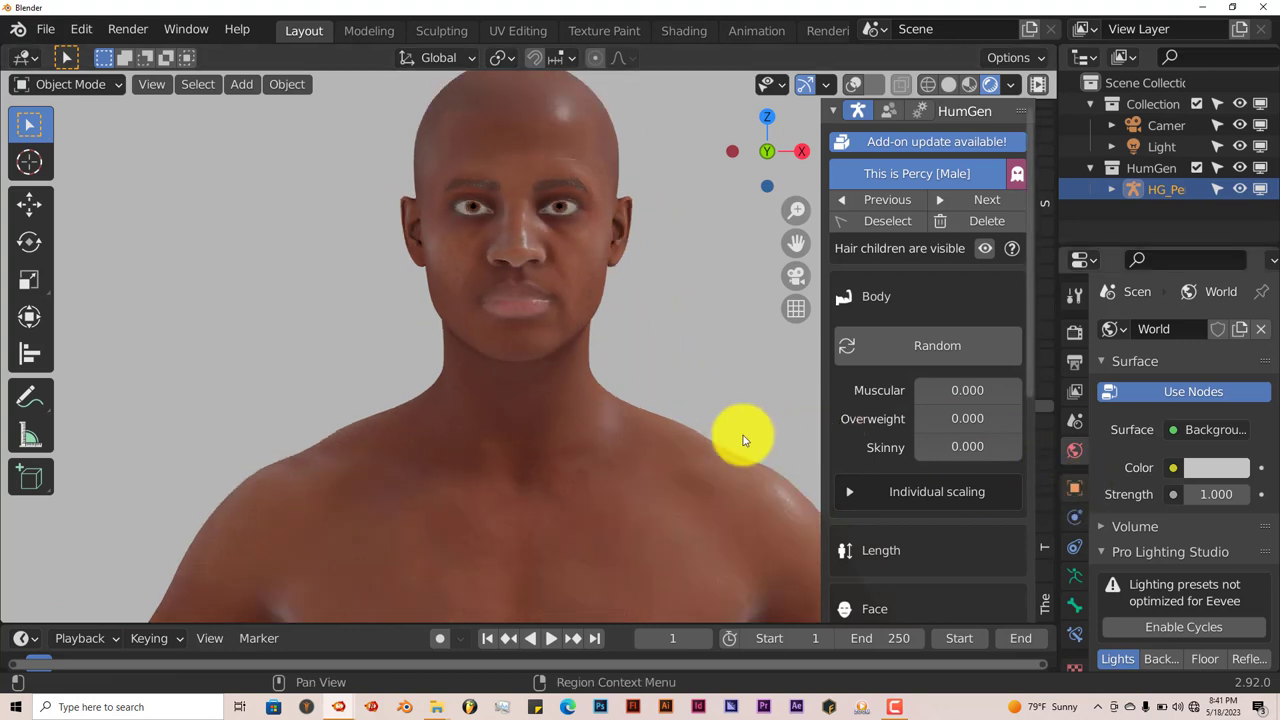
# Step: Randomize the body build repeatedly, ending at muscular 0.425, overweight 0.864, skinny 0.737
pyautogui.click(936, 344)
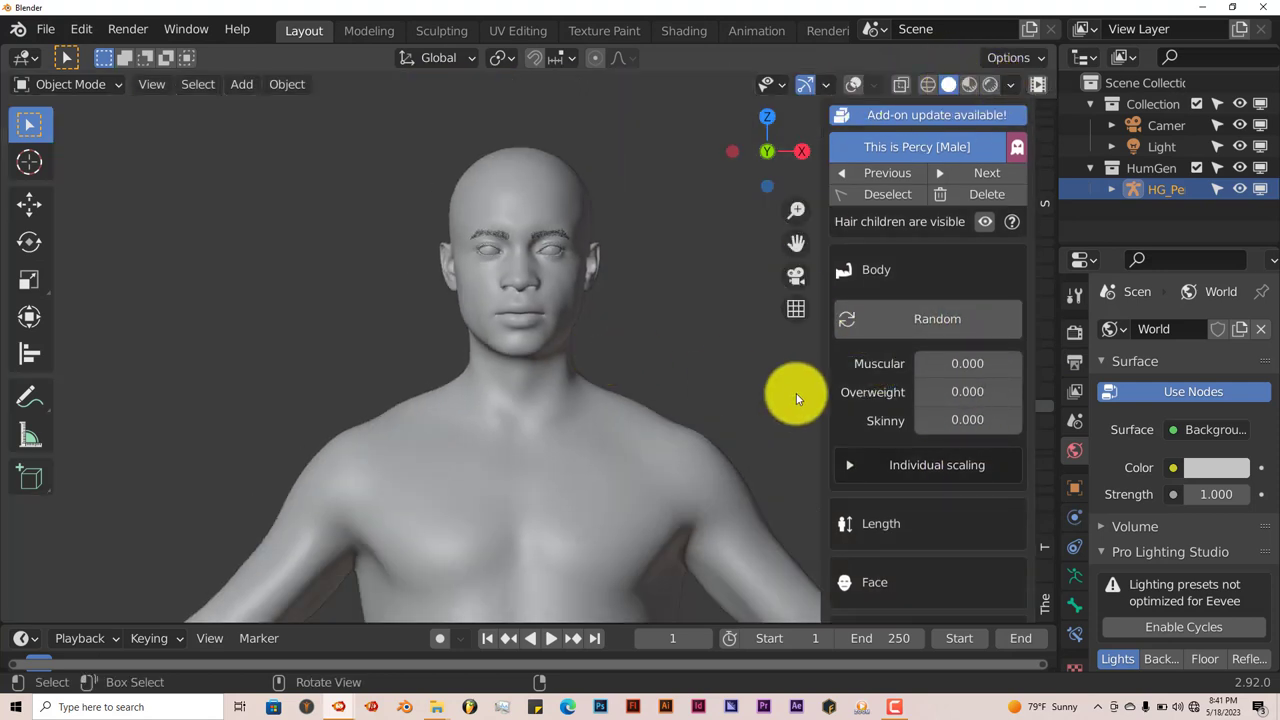
pyautogui.click(936, 318)
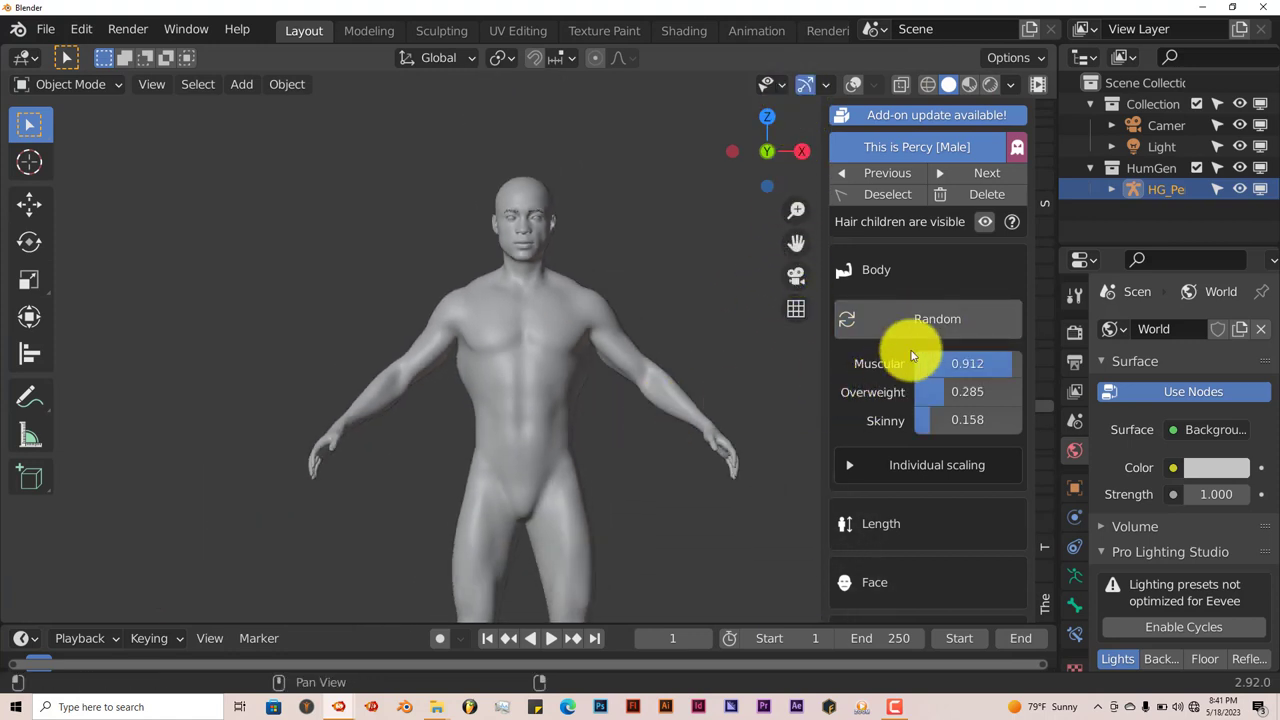
pyautogui.click(936, 318)
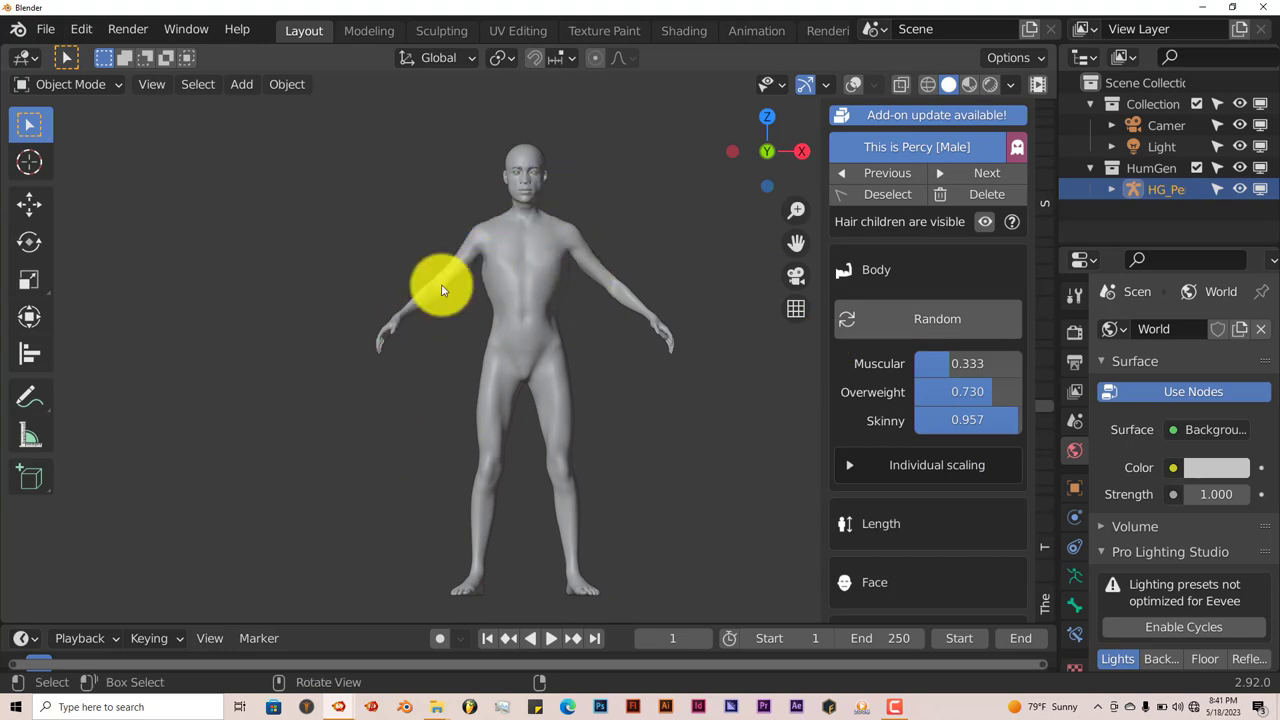
pyautogui.moveTo(510, 336)
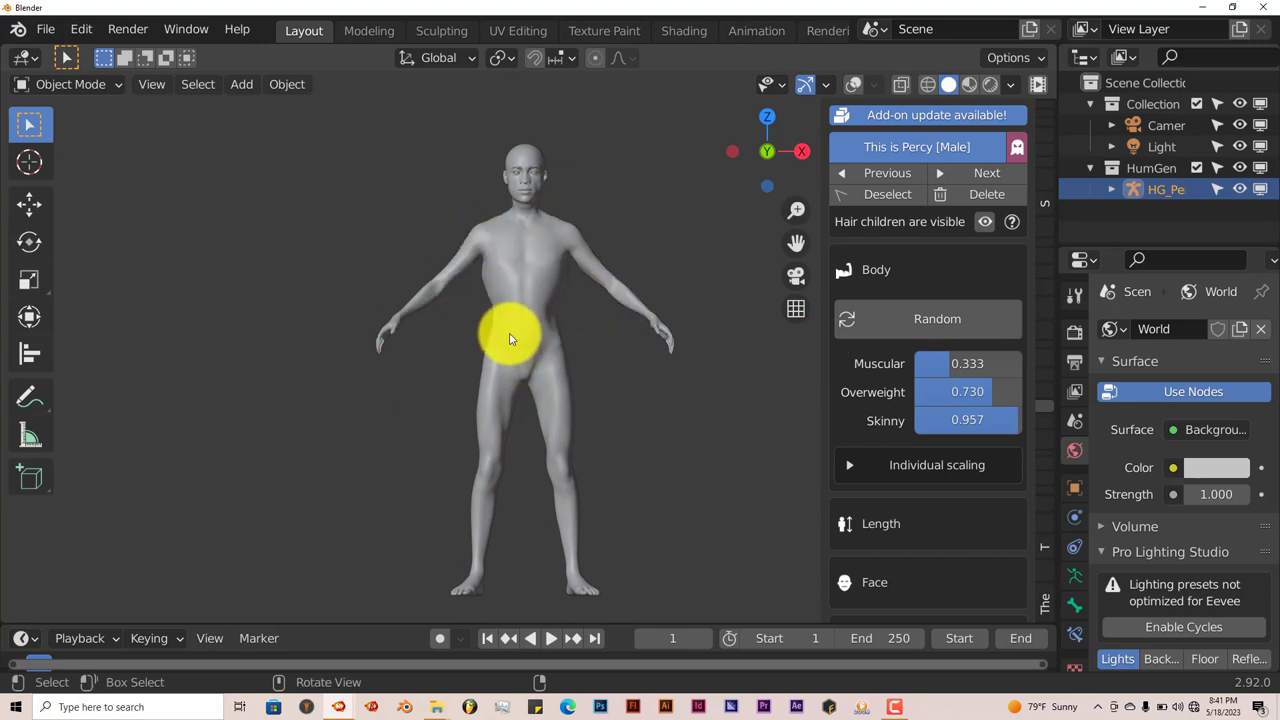
pyautogui.click(936, 318)
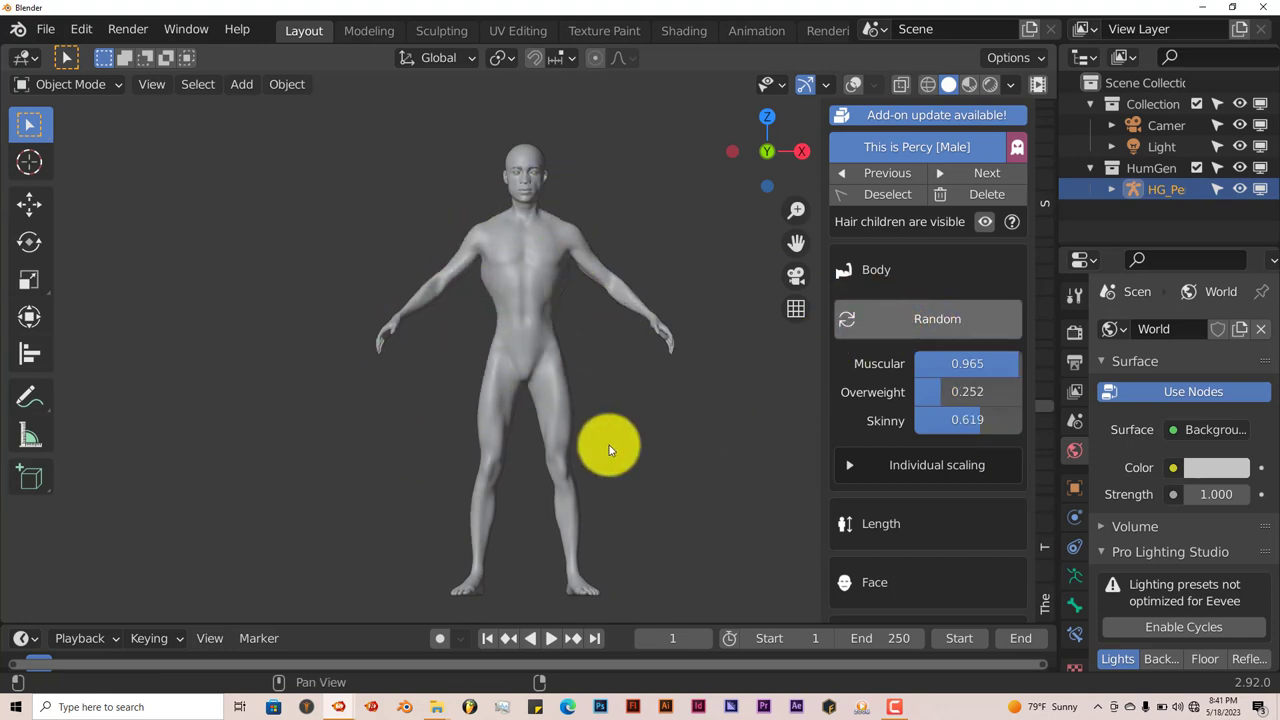
pyautogui.click(936, 318)
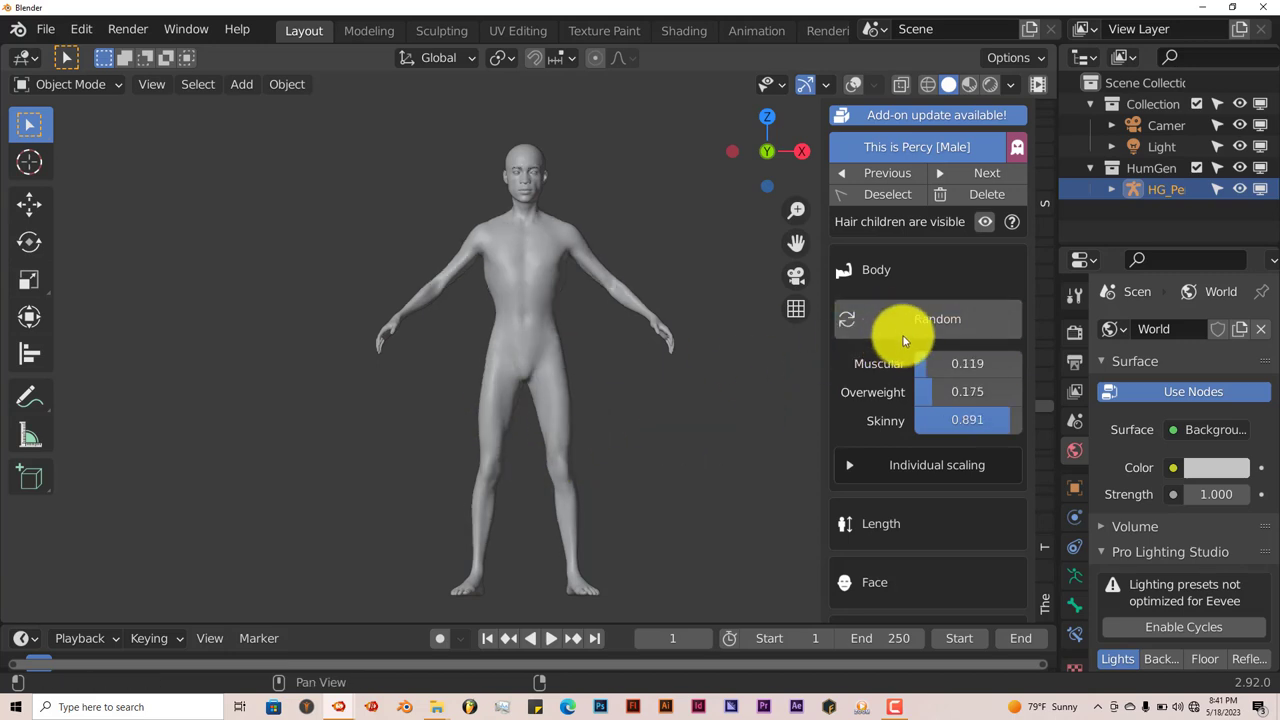
pyautogui.click(936, 318)
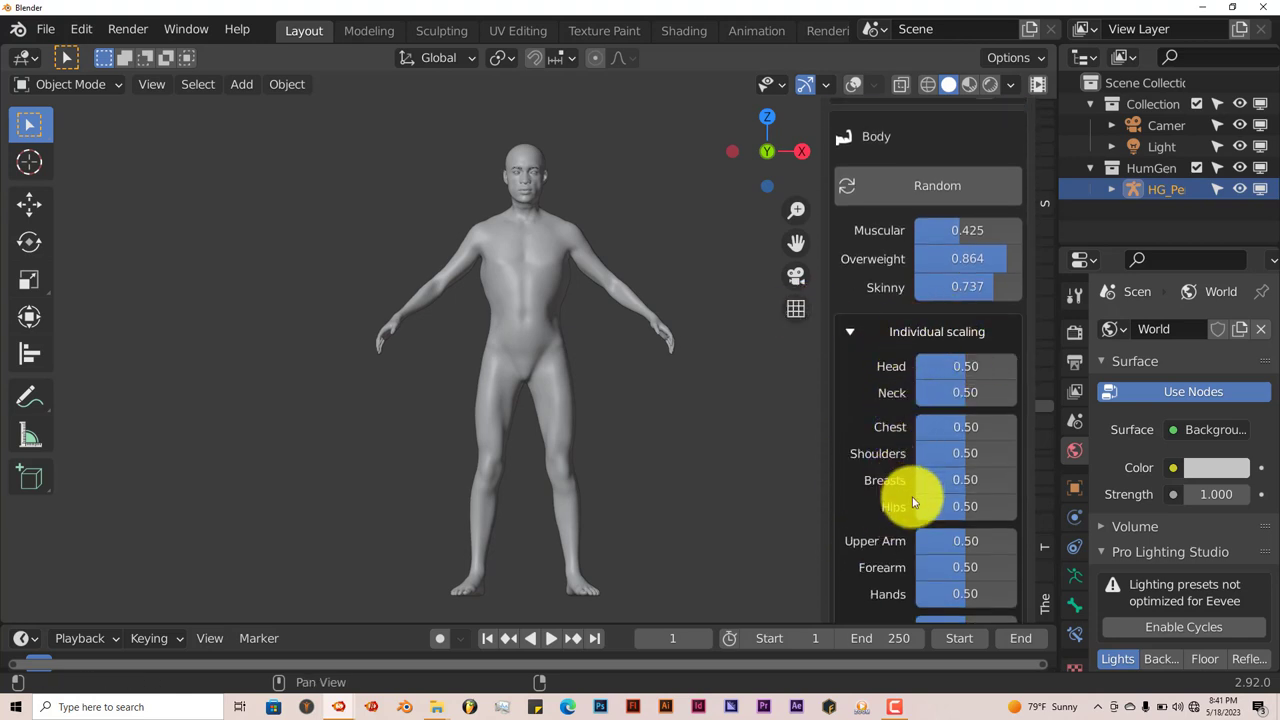
pyautogui.scroll(-3)
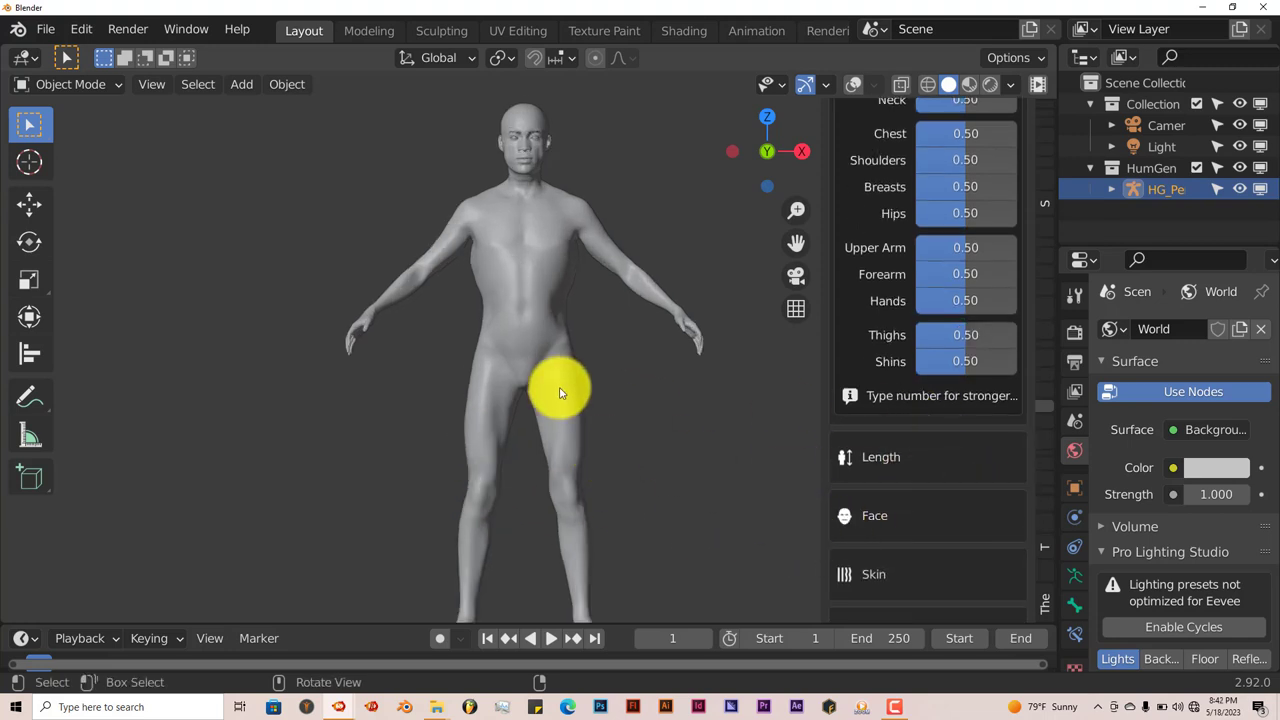
pyautogui.moveTo(836, 516)
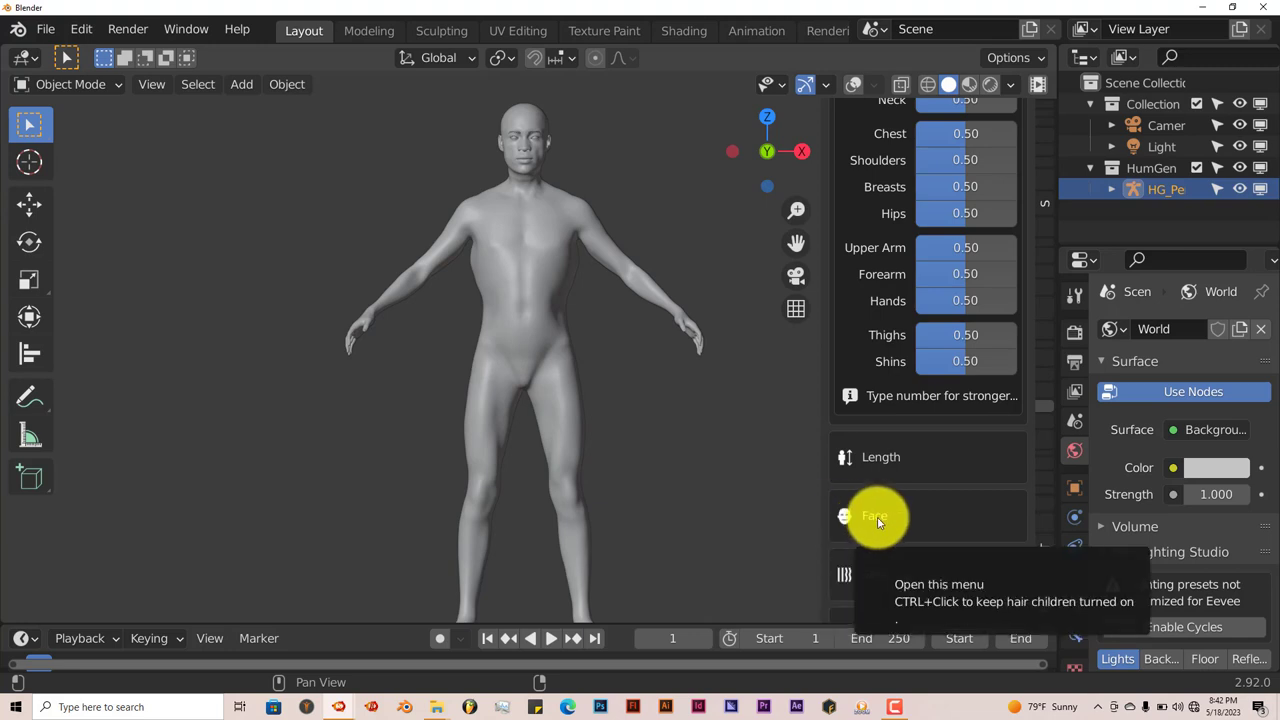
# Step: Expand the Face and Skin panels and switch subsurface scattering on for the skin
pyautogui.click(876, 516)
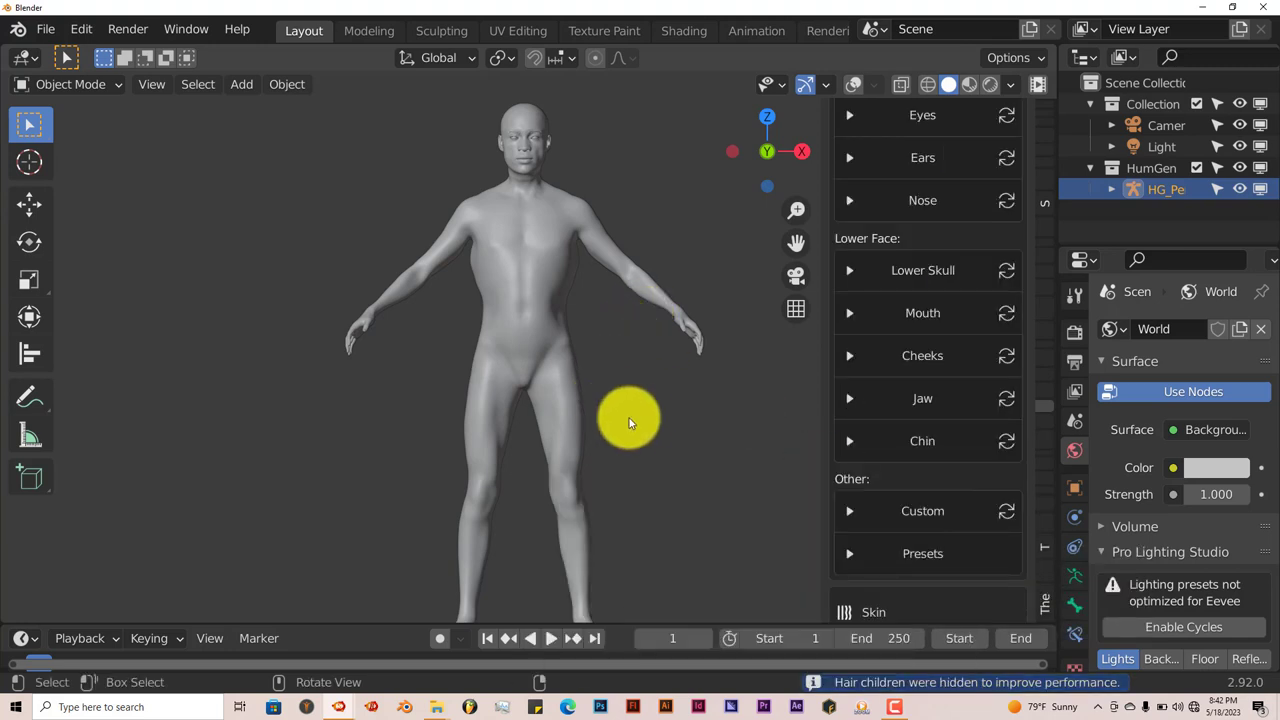
pyautogui.scroll(-3)
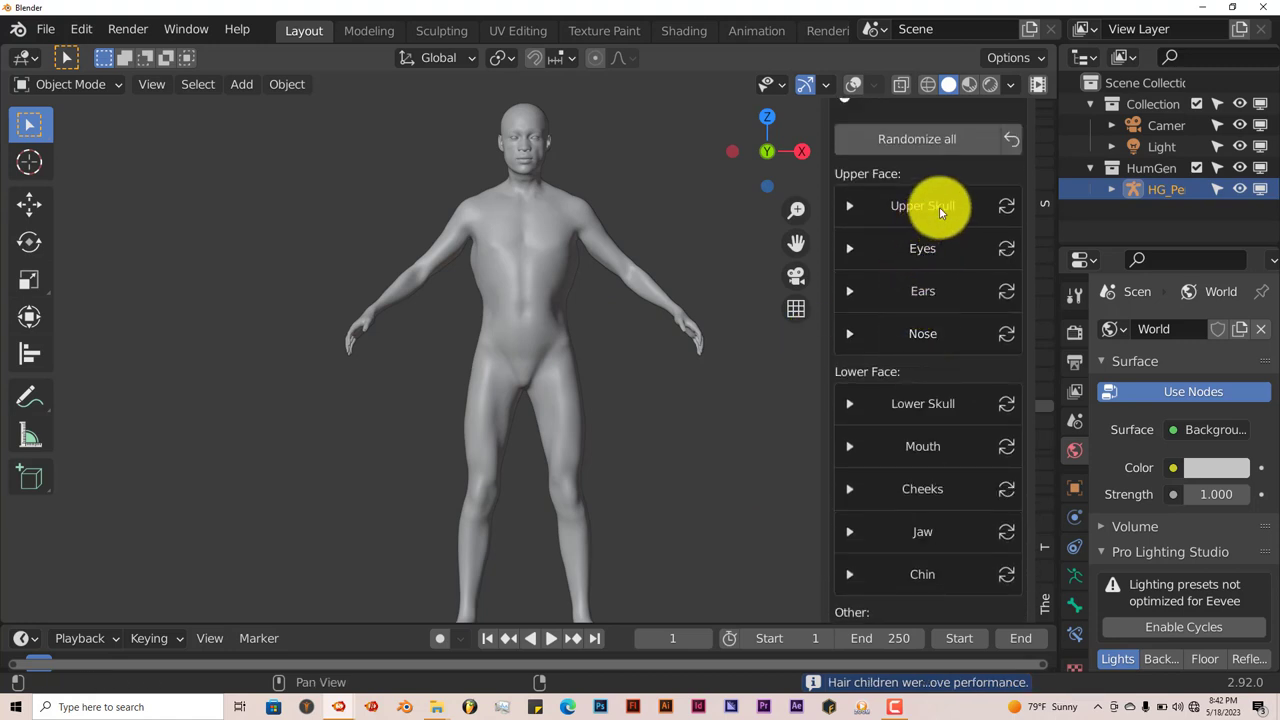
pyautogui.scroll(-3)
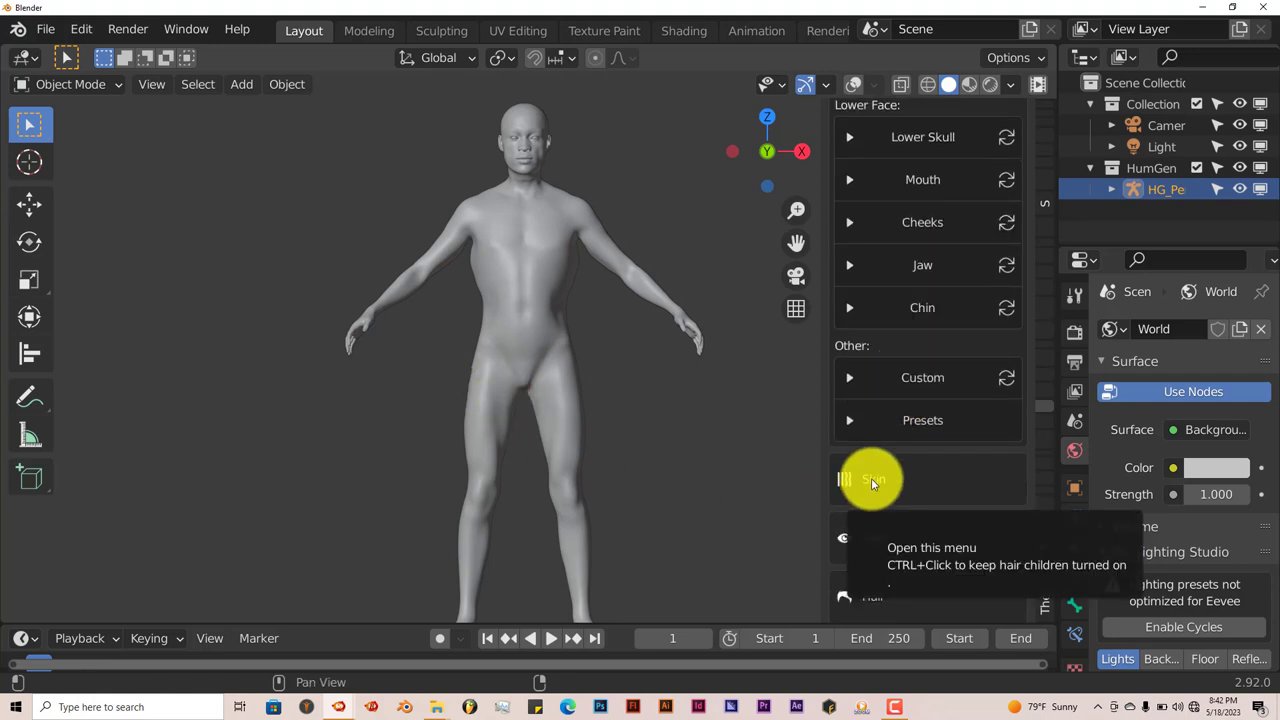
pyautogui.click(872, 480)
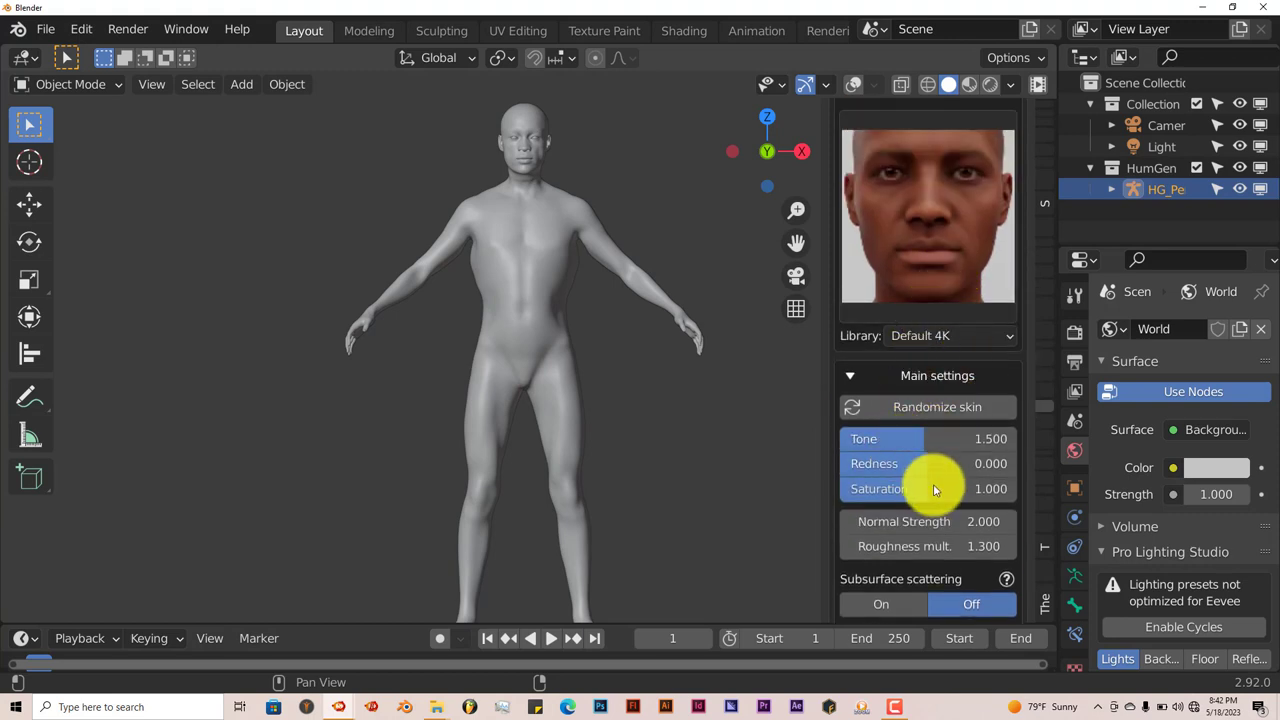
pyautogui.scroll(-3)
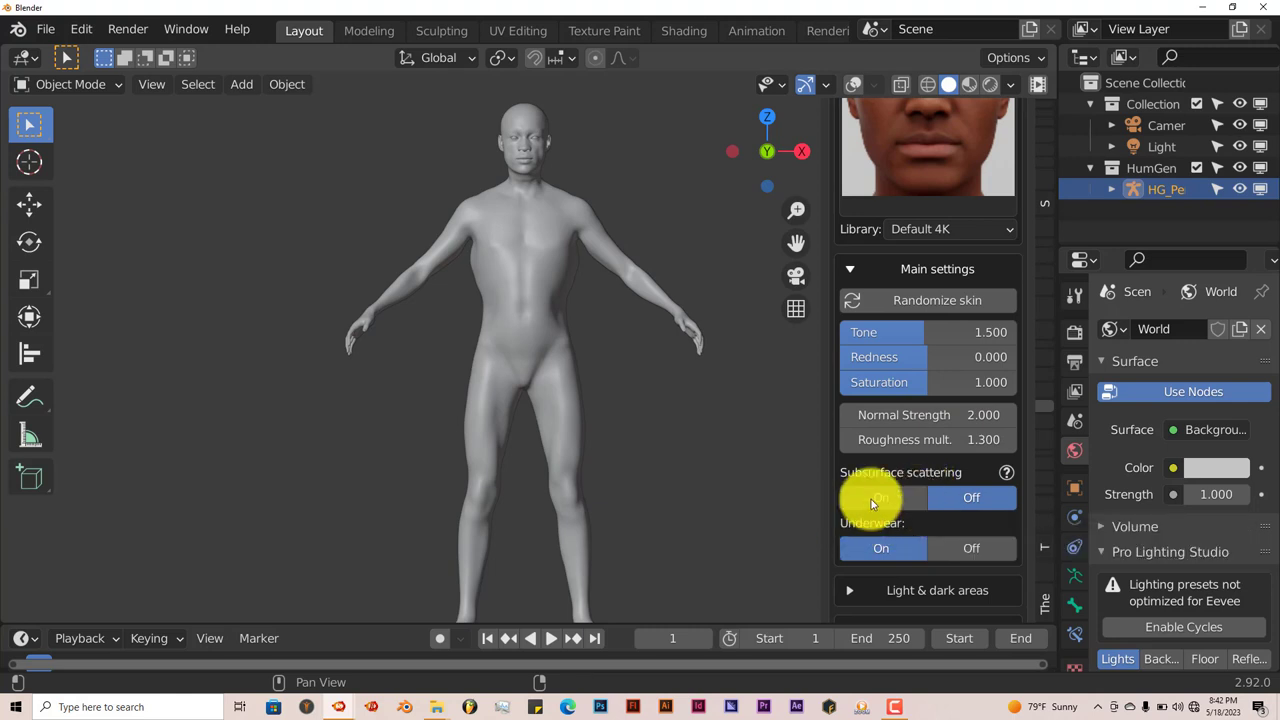
pyautogui.click(880, 496)
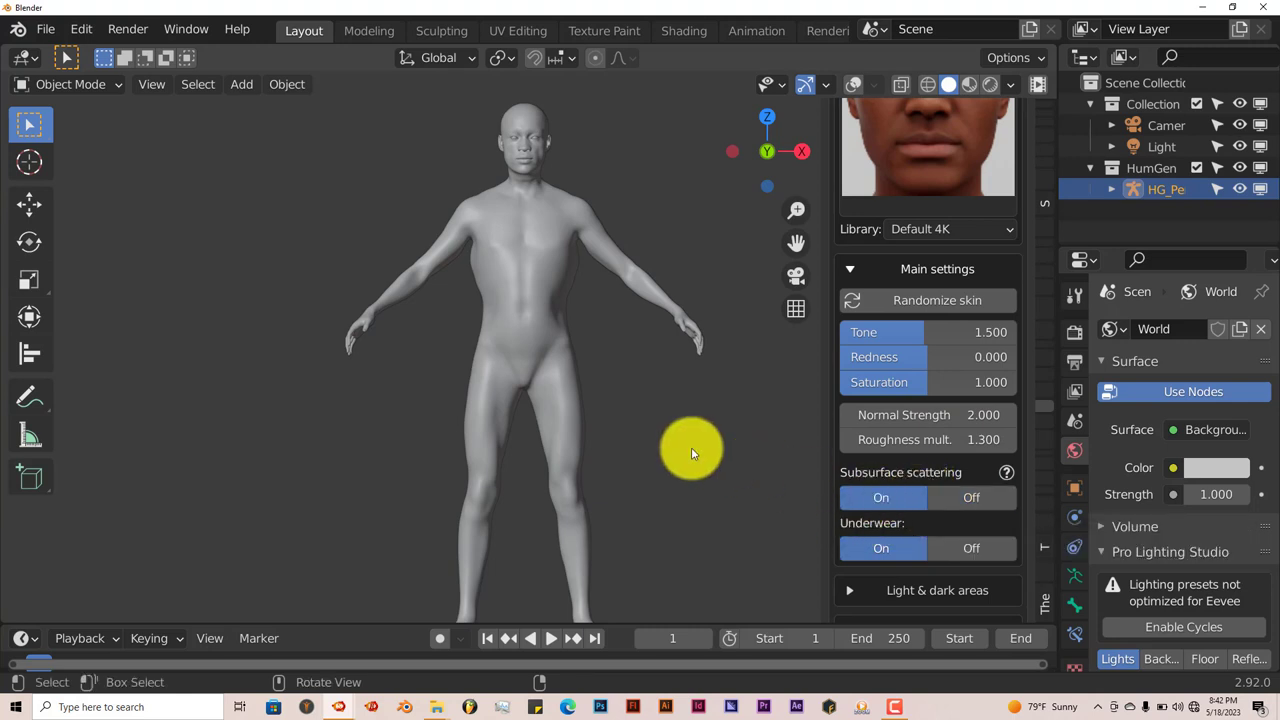
pyautogui.moveTo(510, 220)
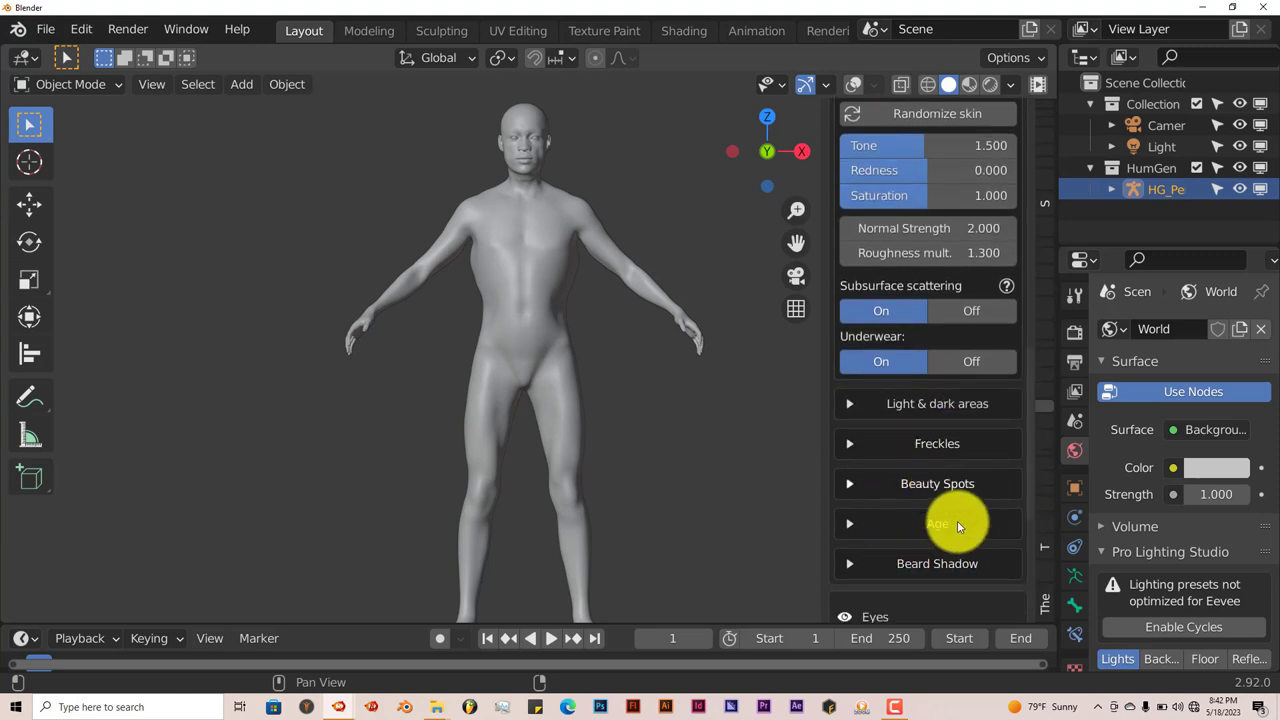
# Step: Raise skin sagging to about 0.517 in the Age section and expand the Hair options
pyautogui.click(936, 524)
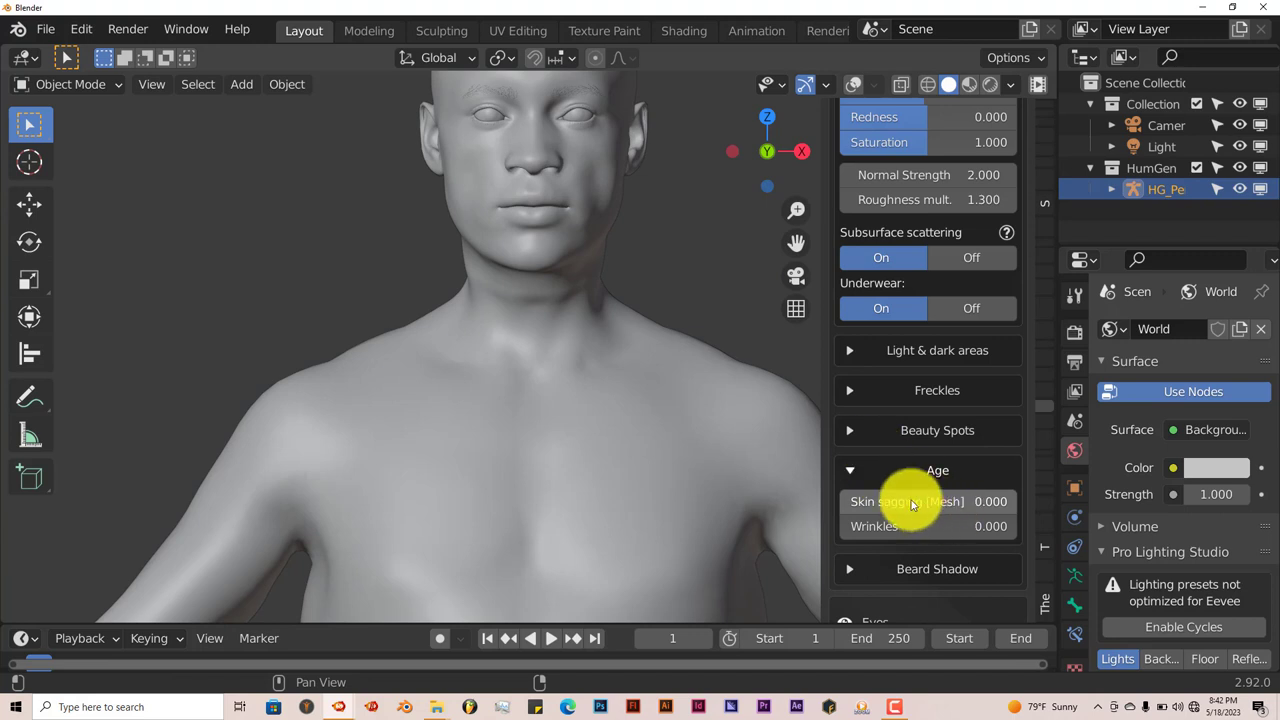
pyautogui.moveTo(908, 500); pyautogui.dragTo(932, 500)
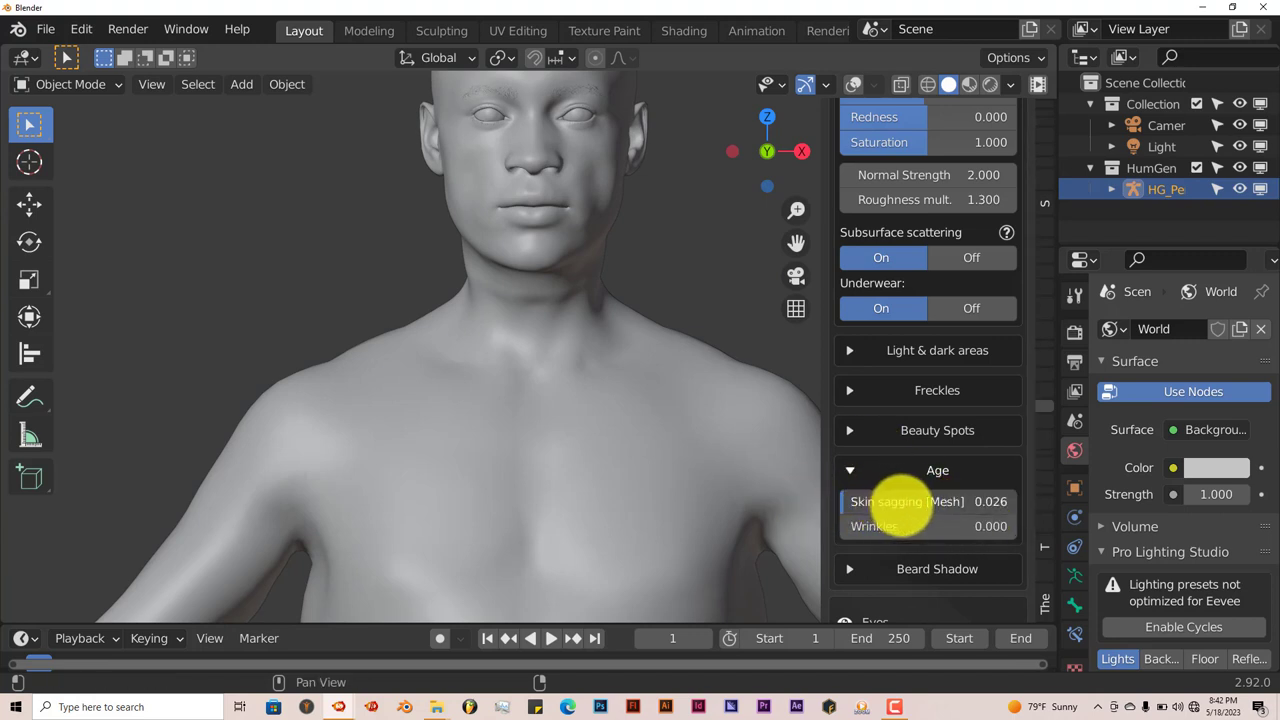
pyautogui.moveTo(900, 500); pyautogui.dragTo(980, 500)
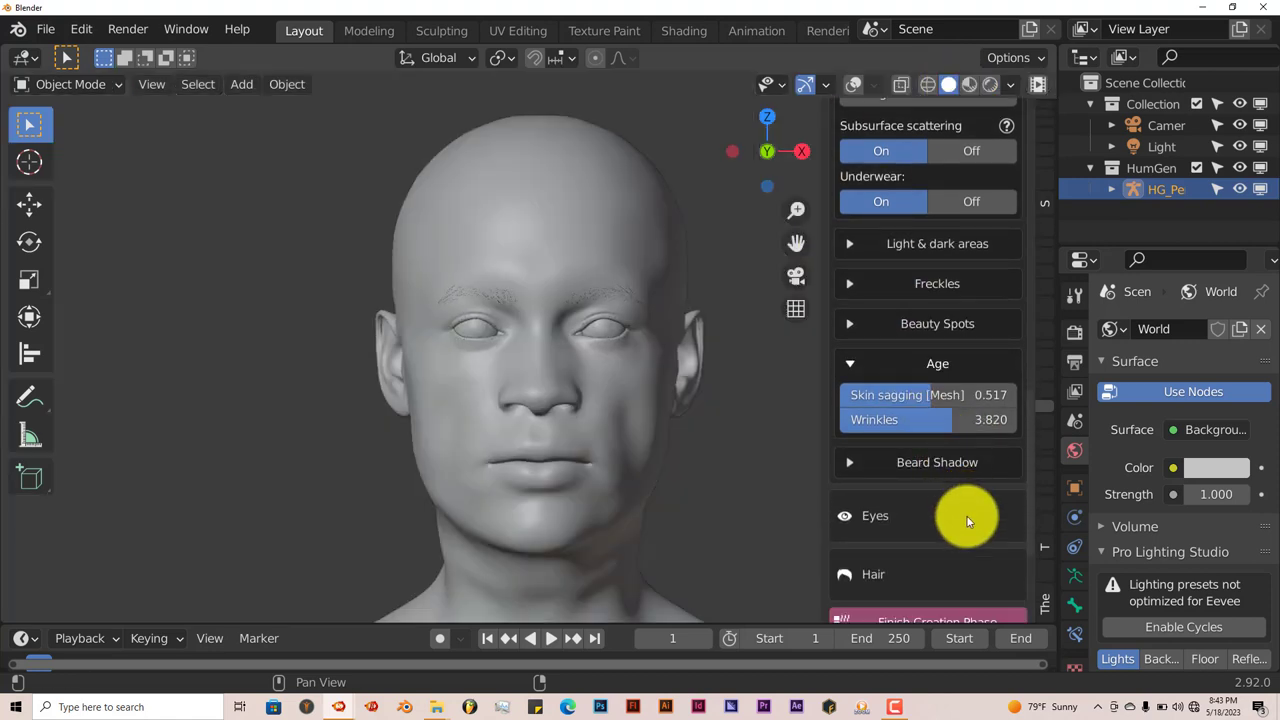
pyautogui.click(936, 462)
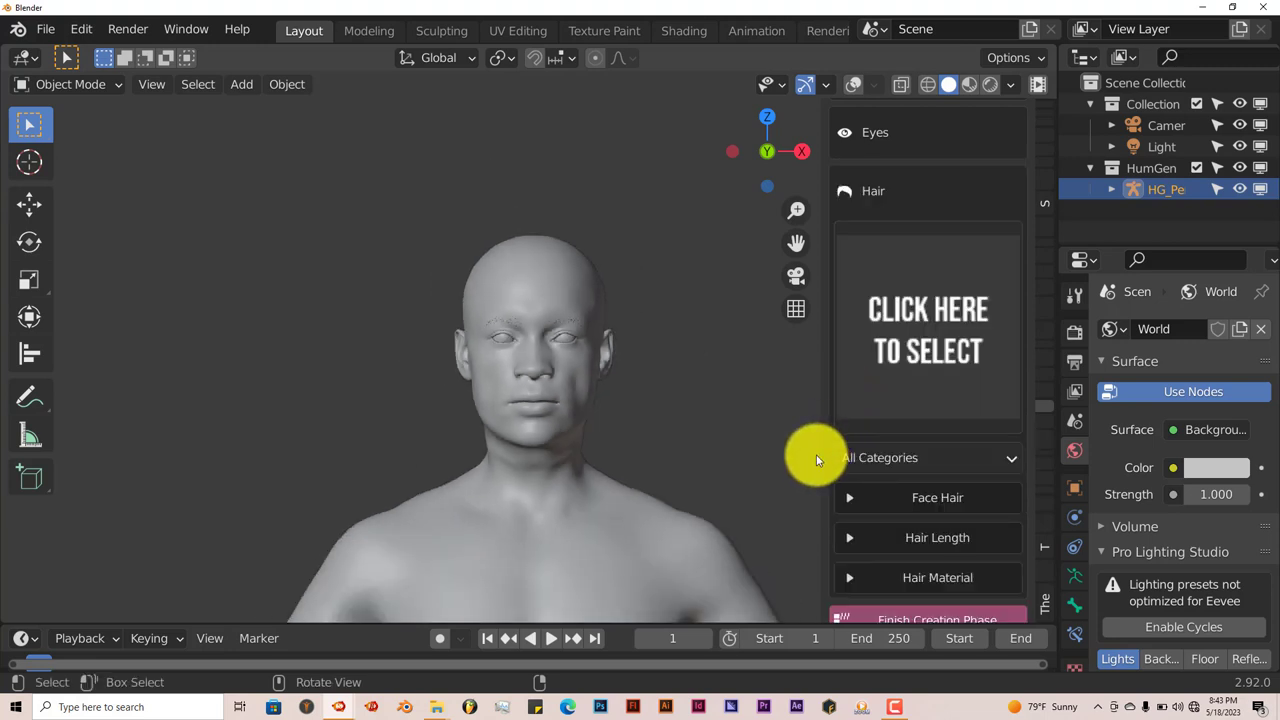
# Step: Give the bald character a large curly afro from the hairstyle gallery
pyautogui.click(928, 330)
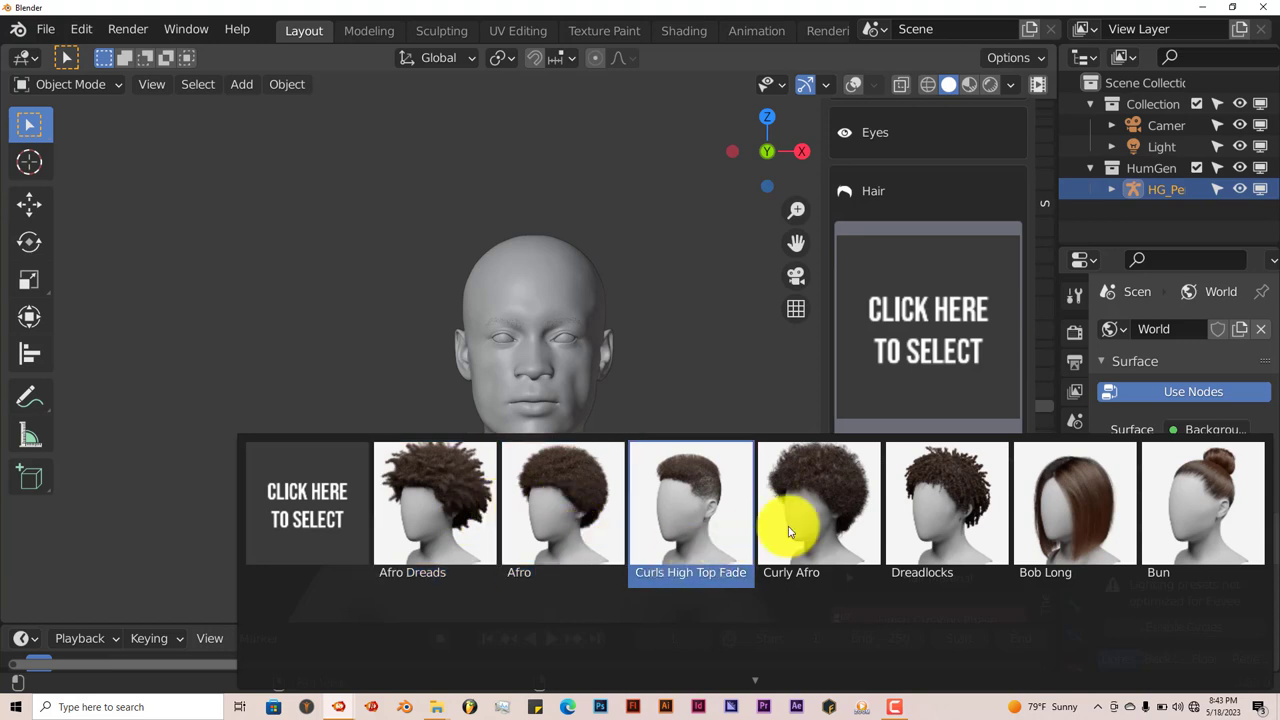
pyautogui.click(946, 504)
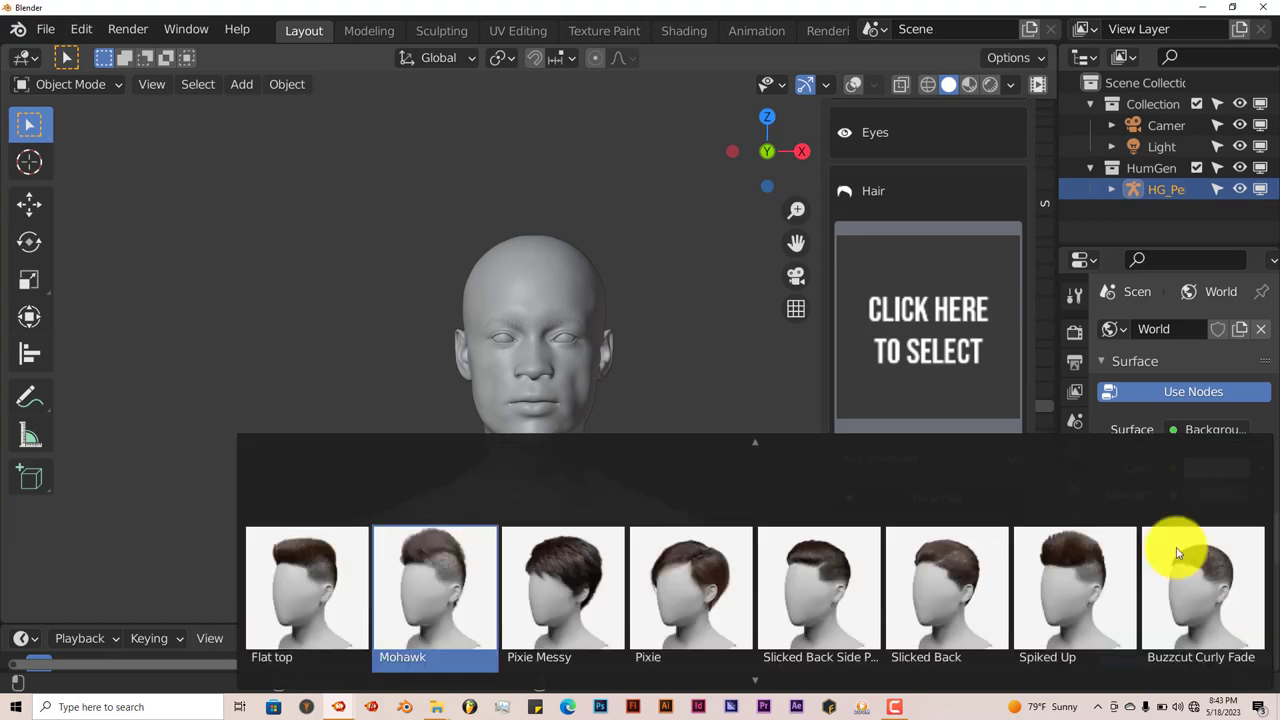
pyautogui.click(1074, 588)
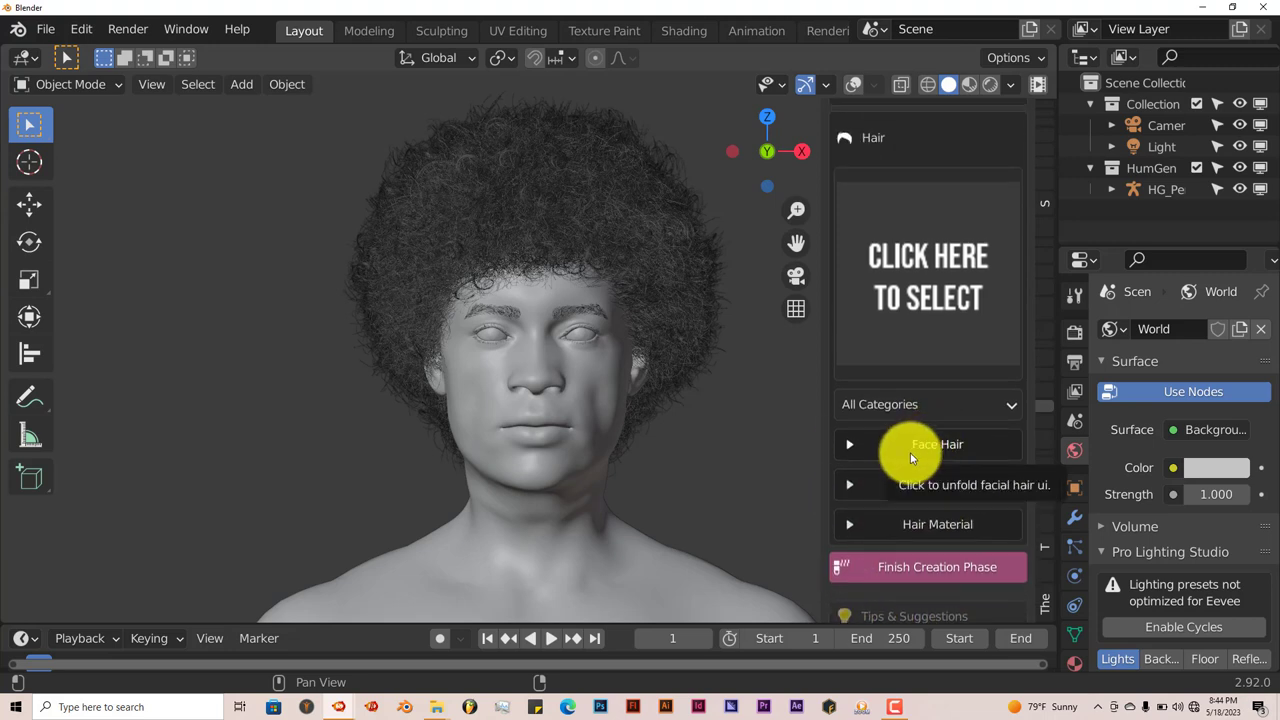
pyautogui.moveTo(856, 490)
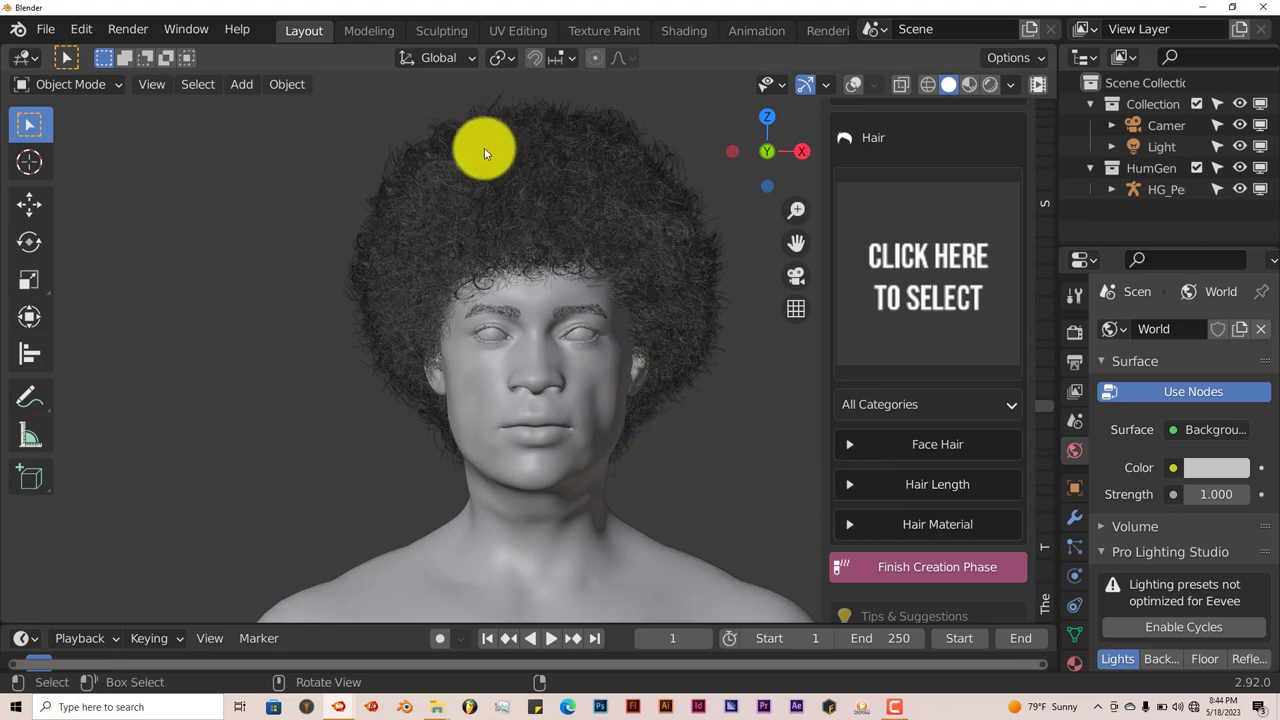
pyautogui.moveTo(588, 244)
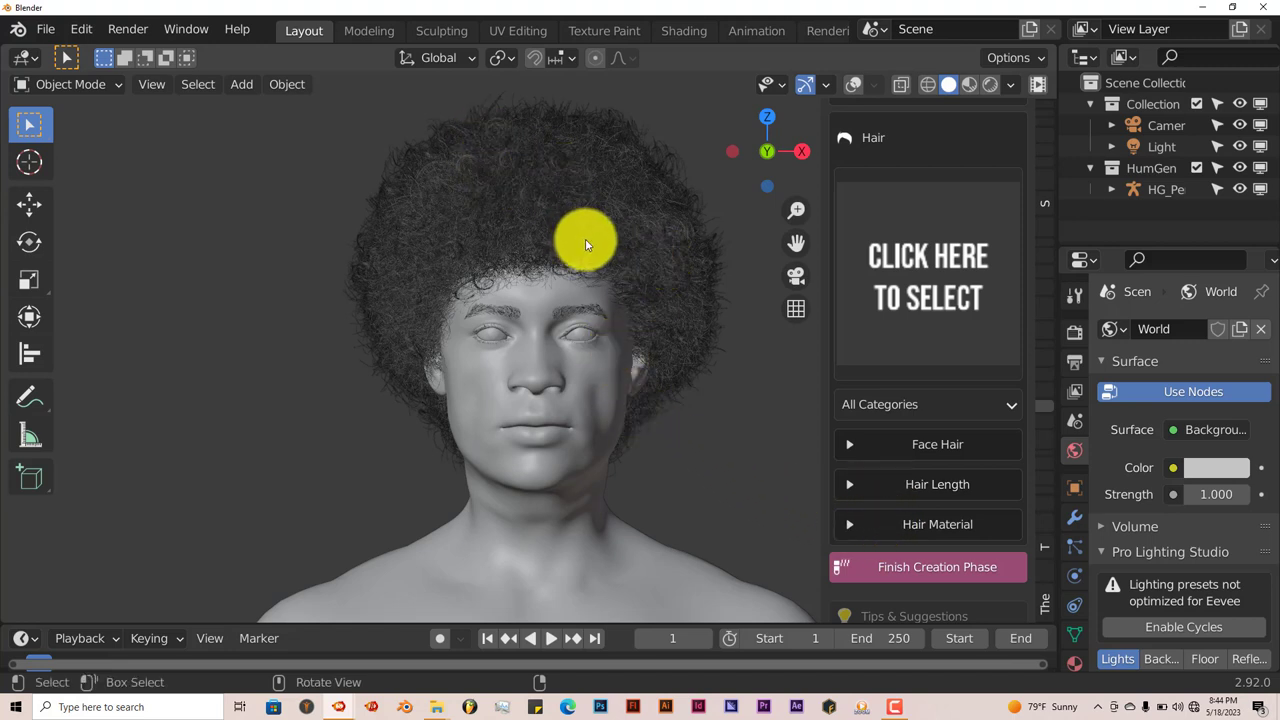
pyautogui.moveTo(810, 504)
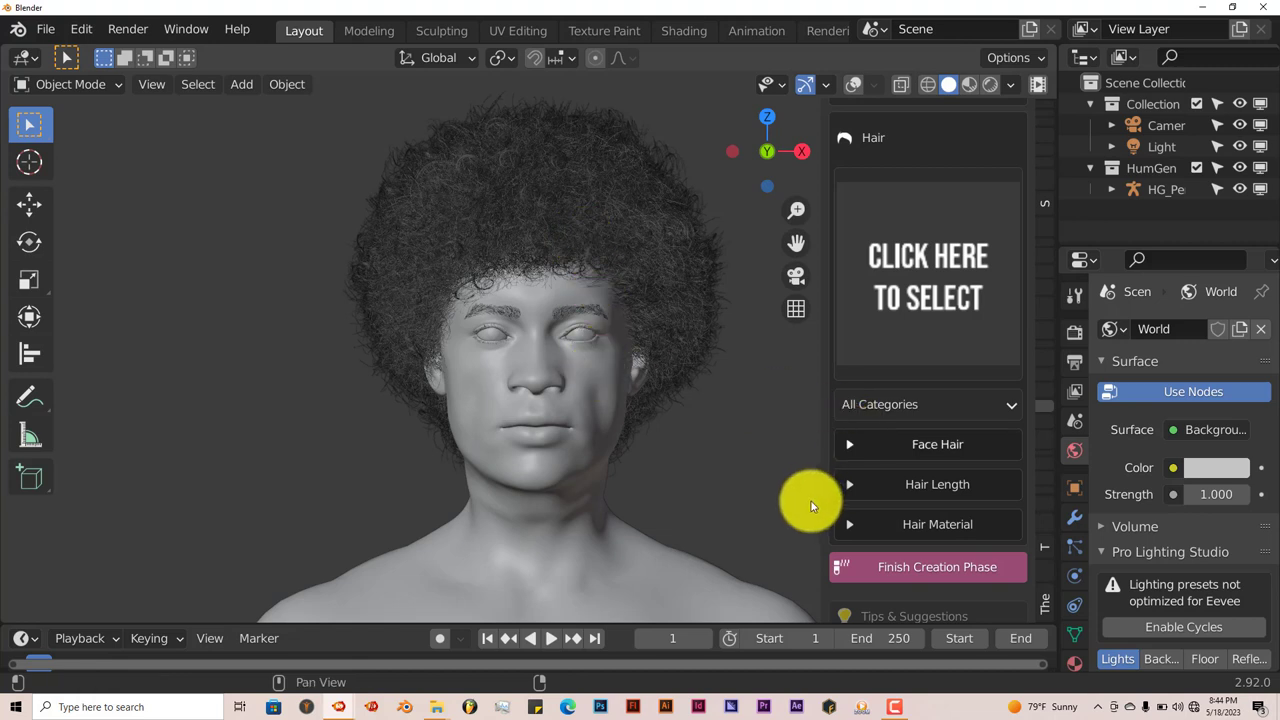
# Step: Shorten the afro to hair length values around 0.595 and 0.252
pyautogui.click(936, 444)
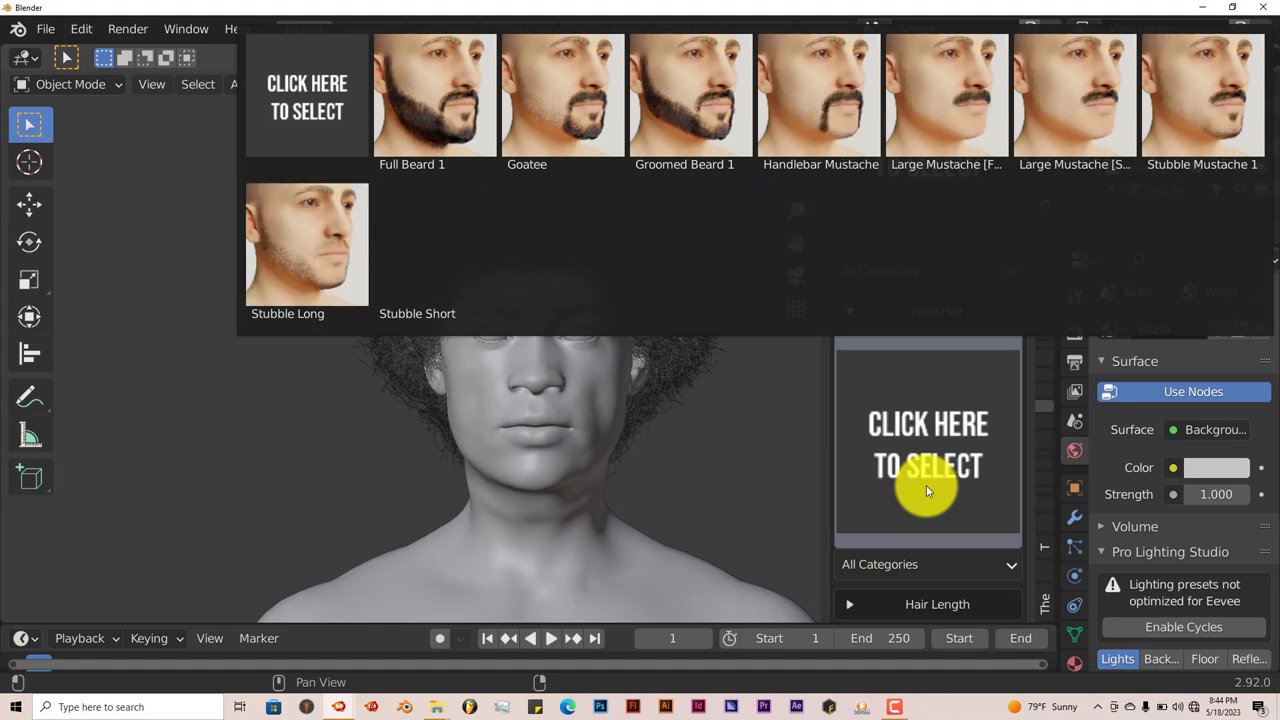
pyautogui.click(1074, 96)
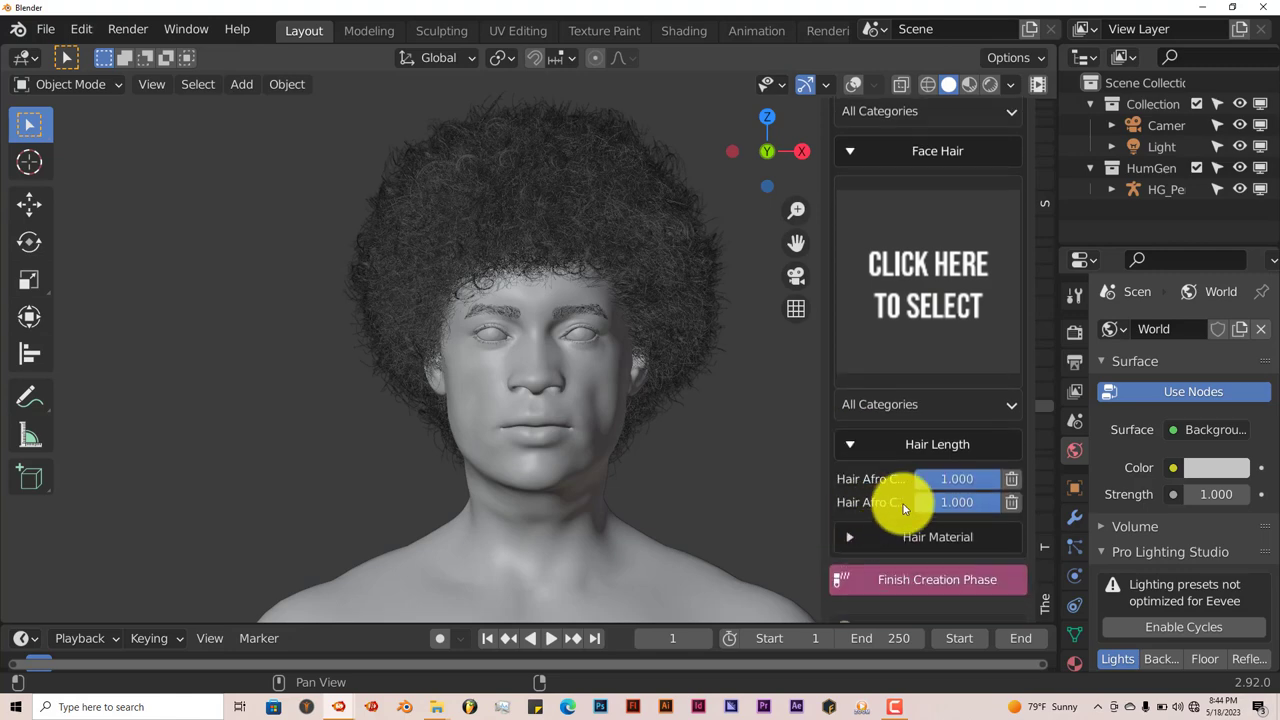
pyautogui.moveTo(960, 478); pyautogui.dragTo(944, 478)
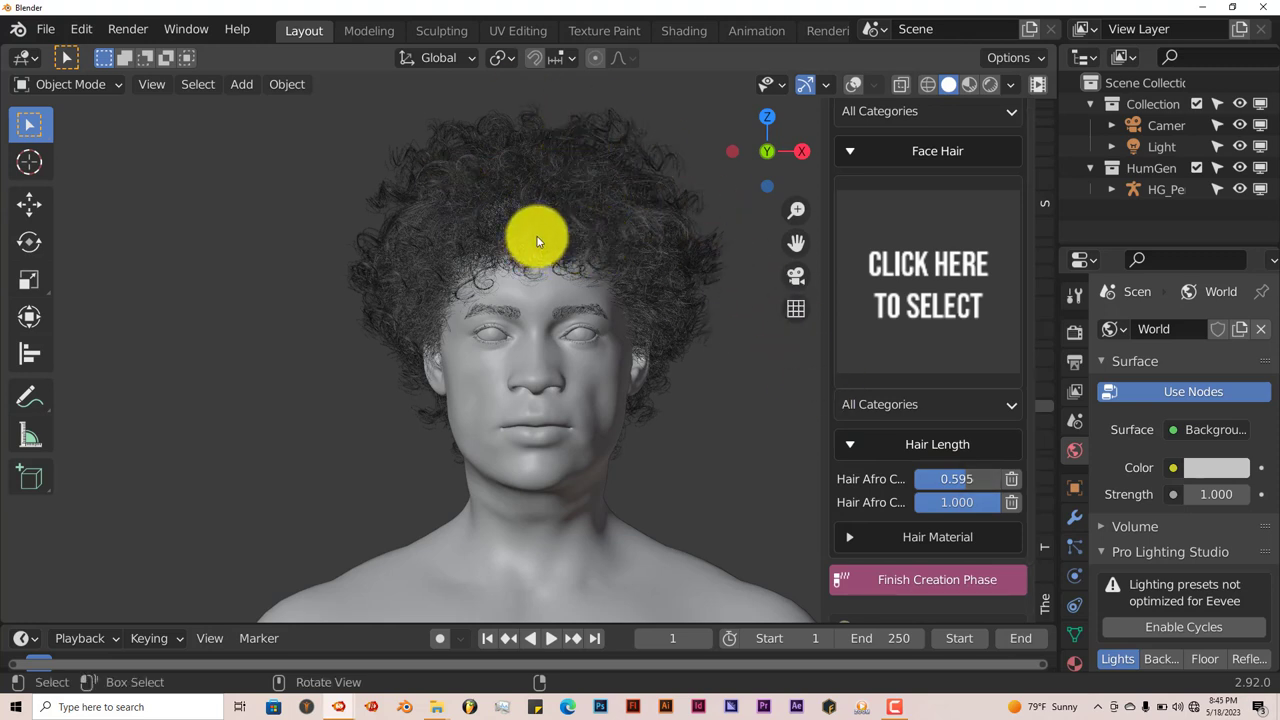
pyautogui.moveTo(770, 438)
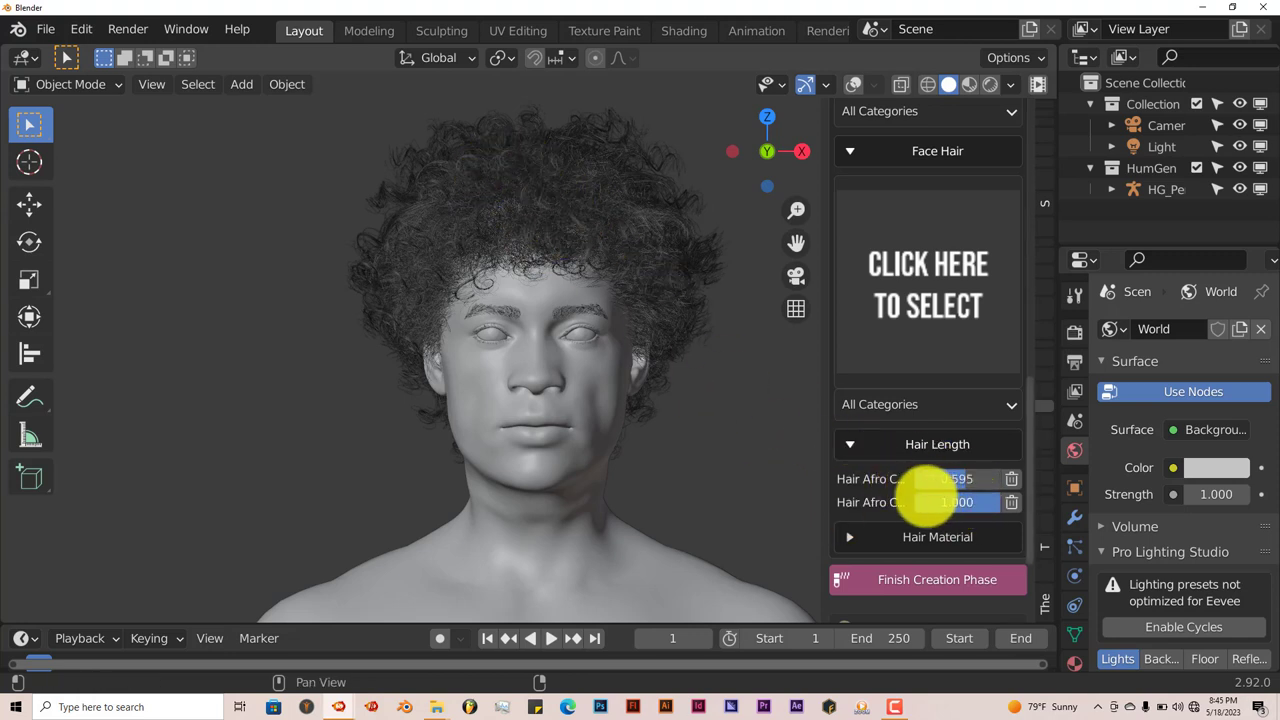
pyautogui.moveTo(980, 502); pyautogui.dragTo(924, 502)
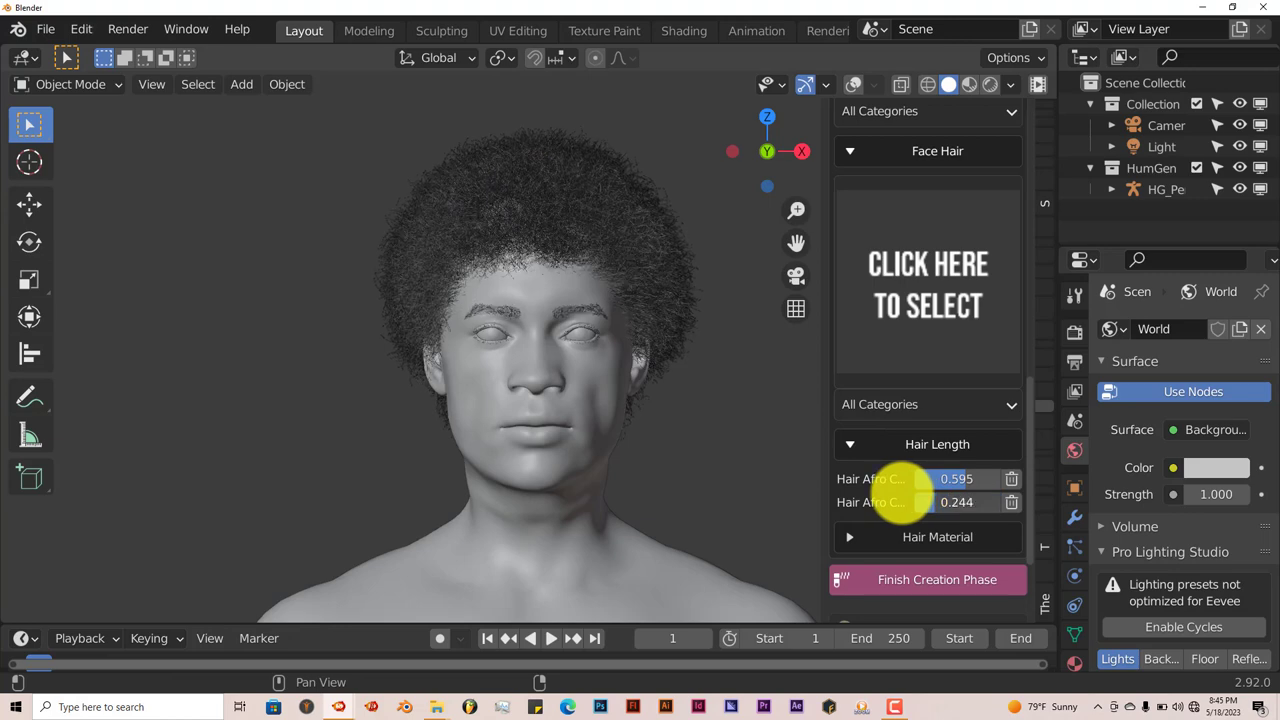
pyautogui.moveTo(920, 502); pyautogui.dragTo(930, 502)
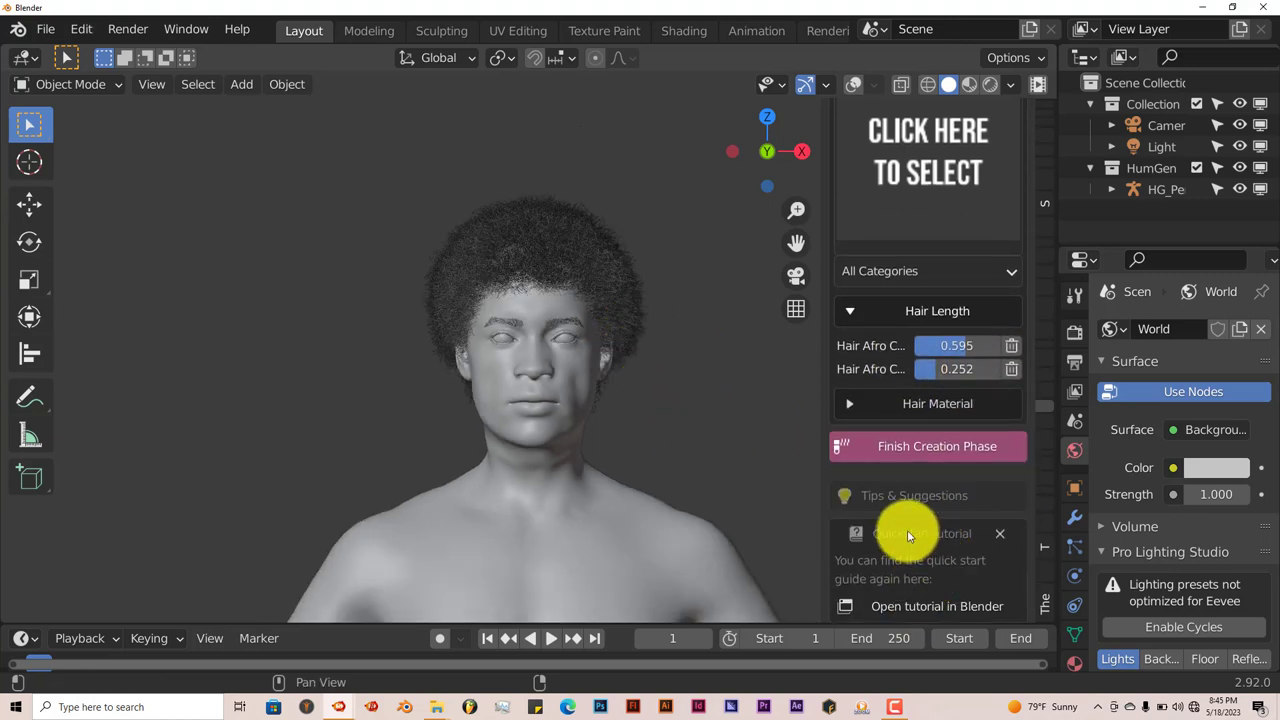
pyautogui.moveTo(928, 446)
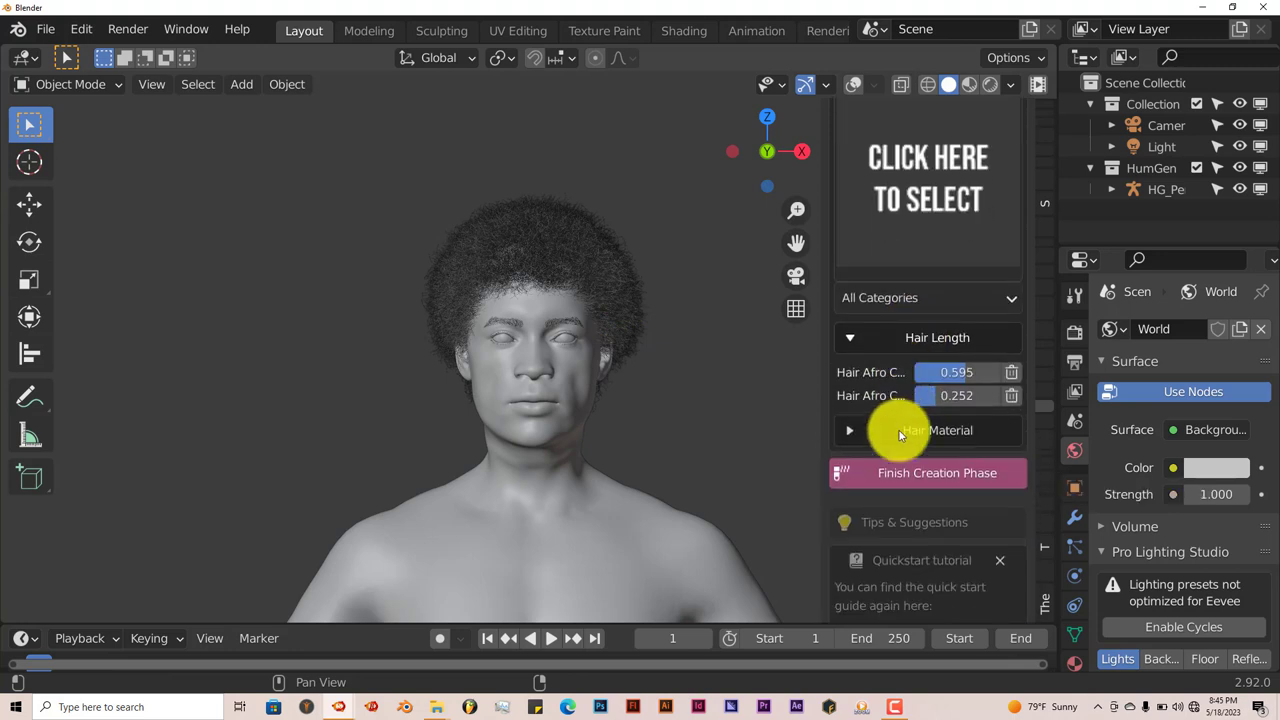
# Step: Finish the character creation phase, bringing up the OK? confirmation prompt
pyautogui.click(928, 472)
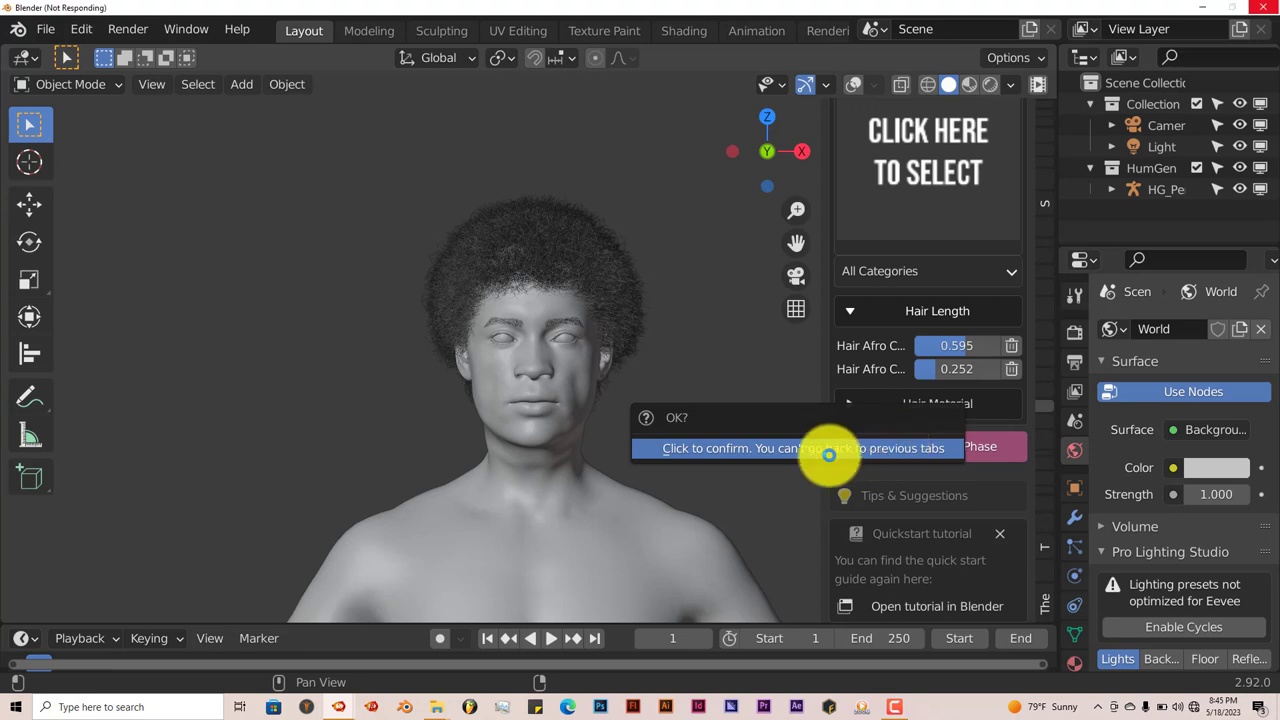
pyautogui.moveTo(724, 508)
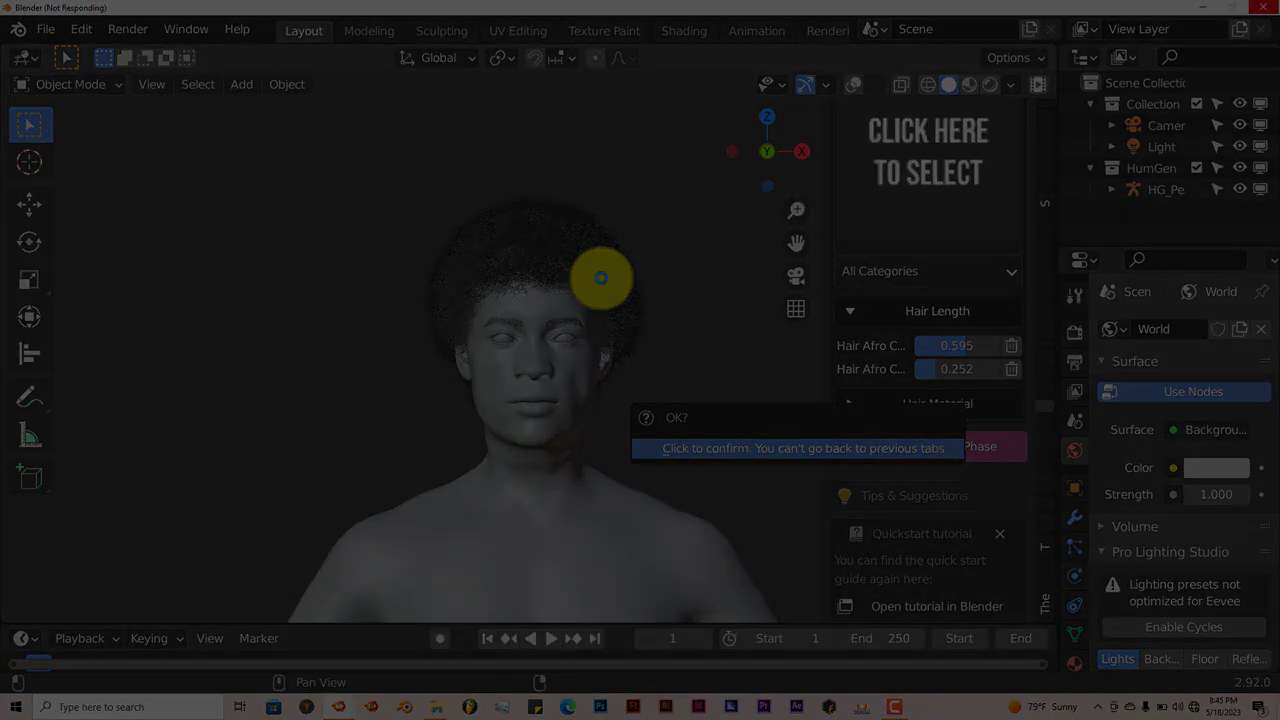
# Step: Confirm finishing the creation phase and bring up the full-outfit gallery under Clothing
pyautogui.click(796, 448)
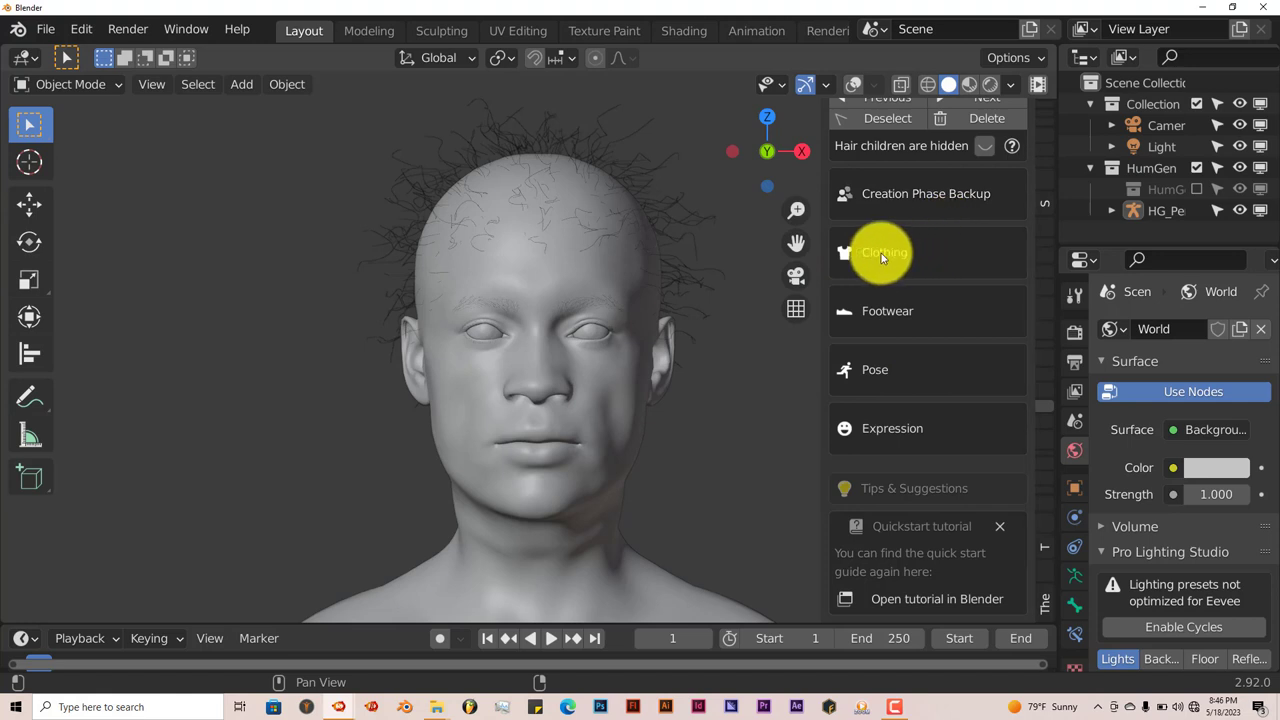
pyautogui.moveTo(896, 312)
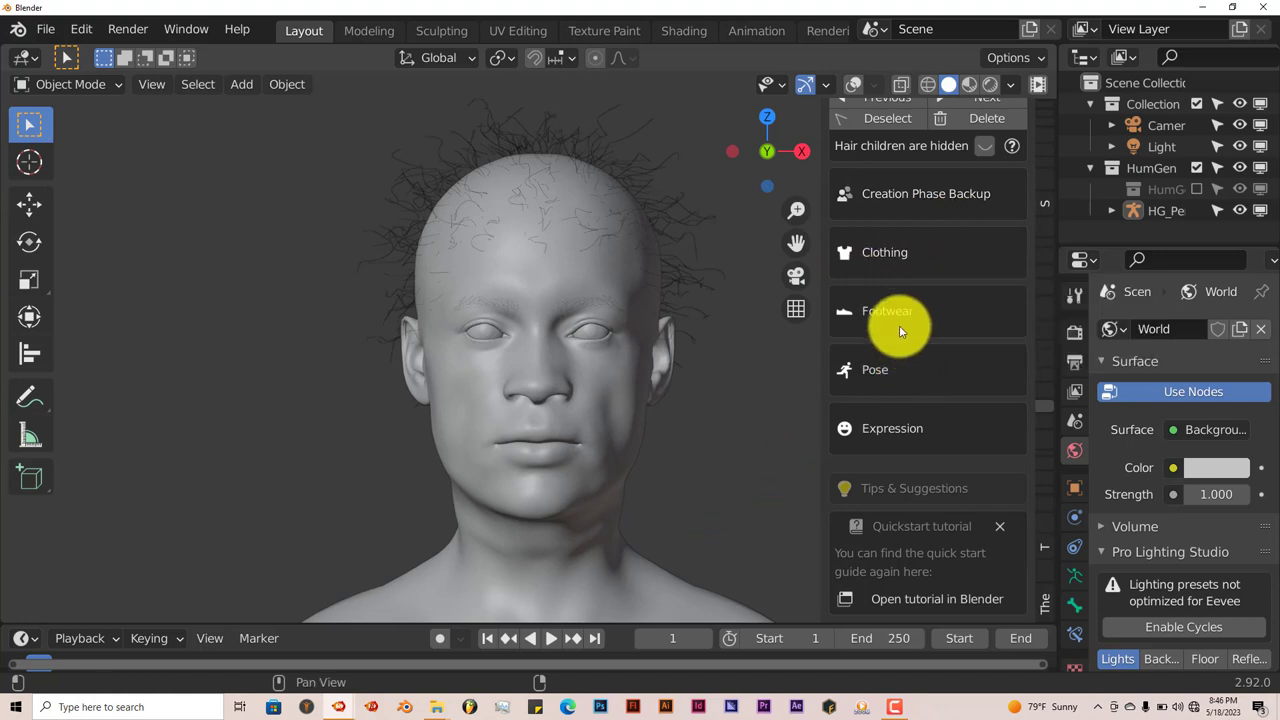
pyautogui.click(884, 252)
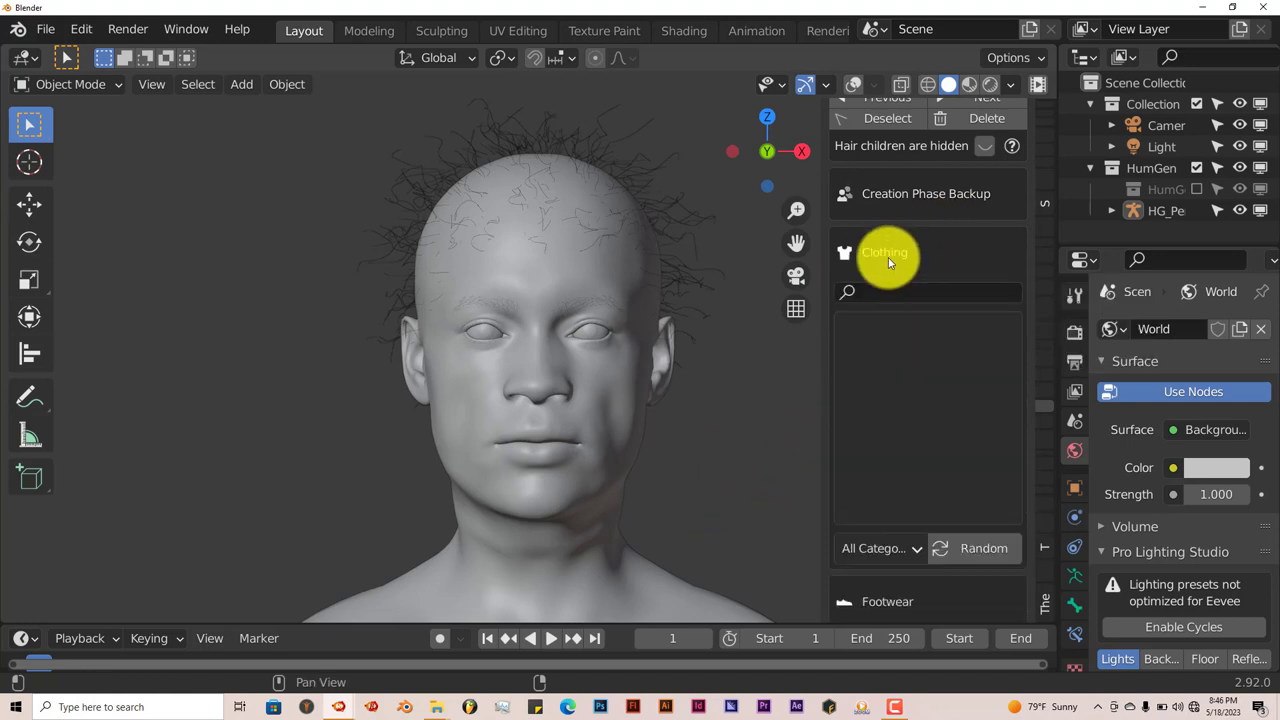
pyautogui.click(884, 252)
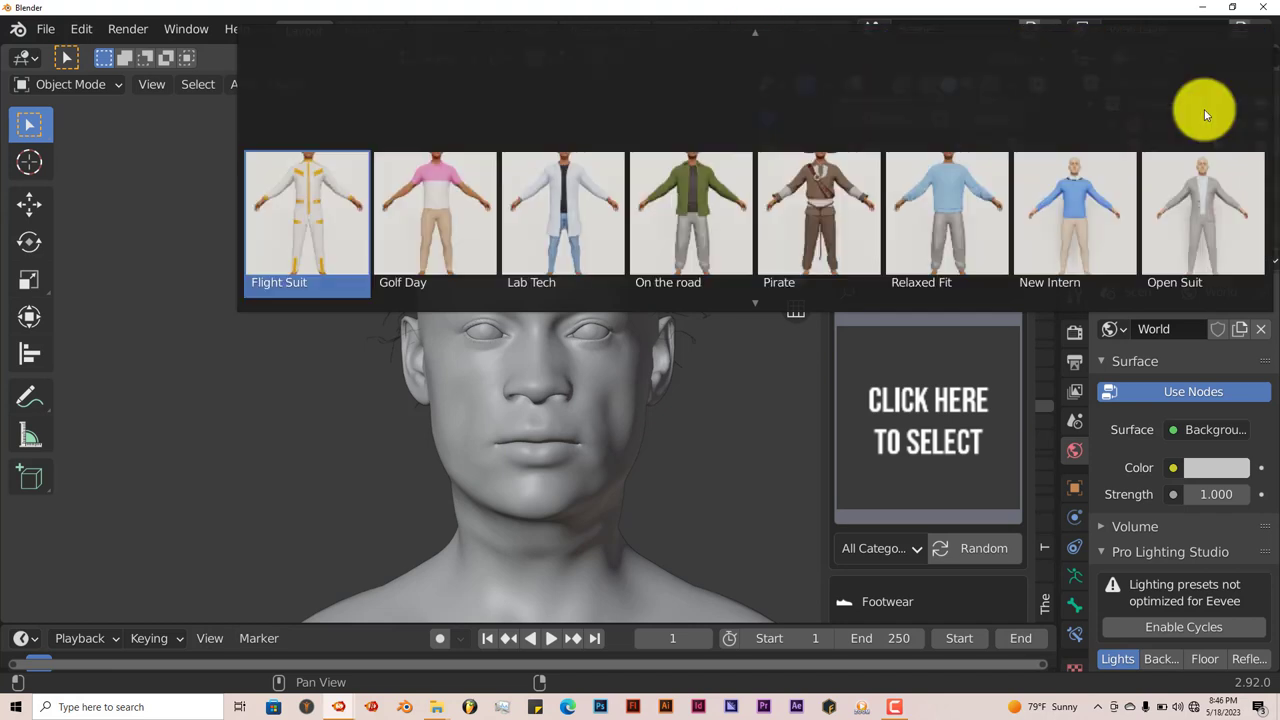
pyautogui.click(946, 212)
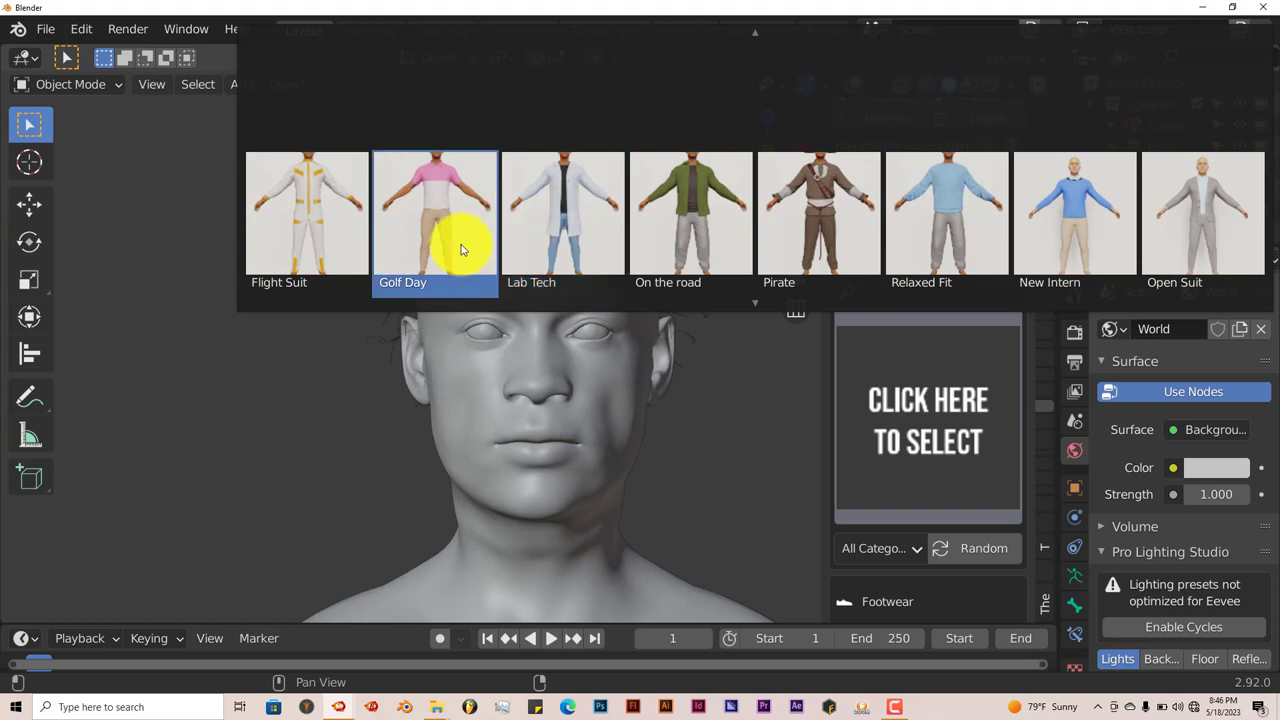
pyautogui.moveTo(436, 258)
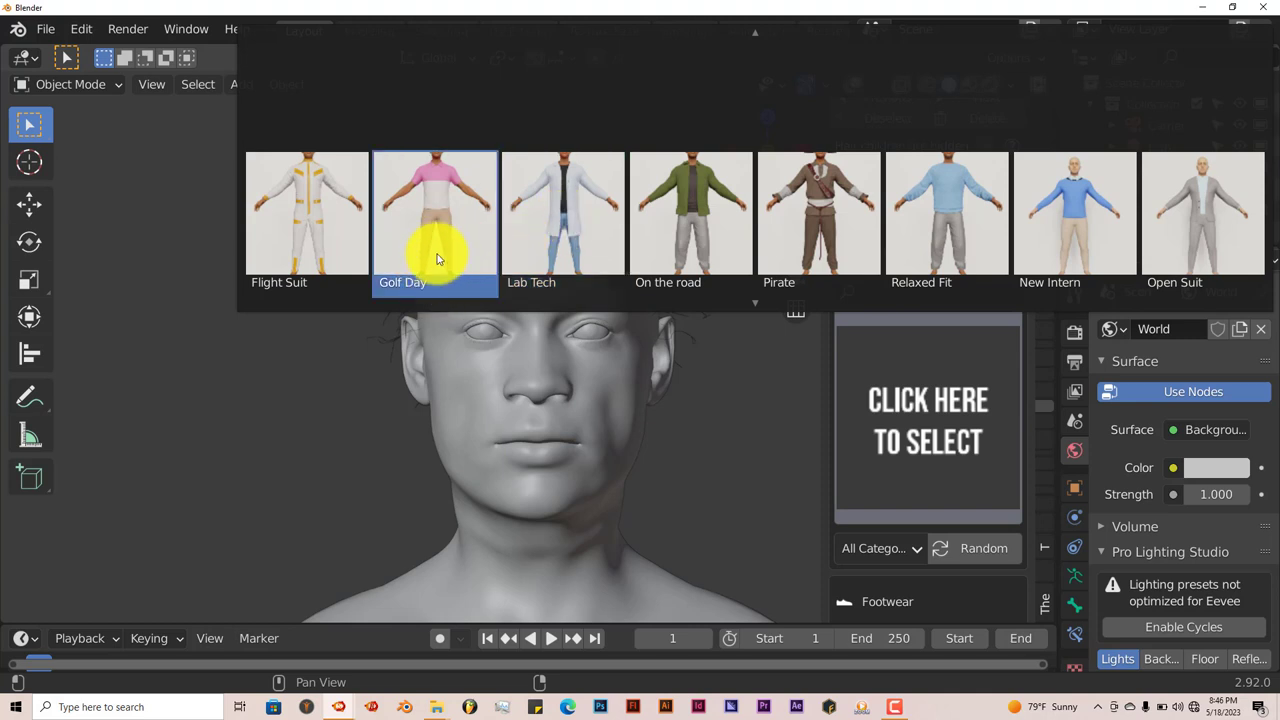
pyautogui.moveTo(444, 238)
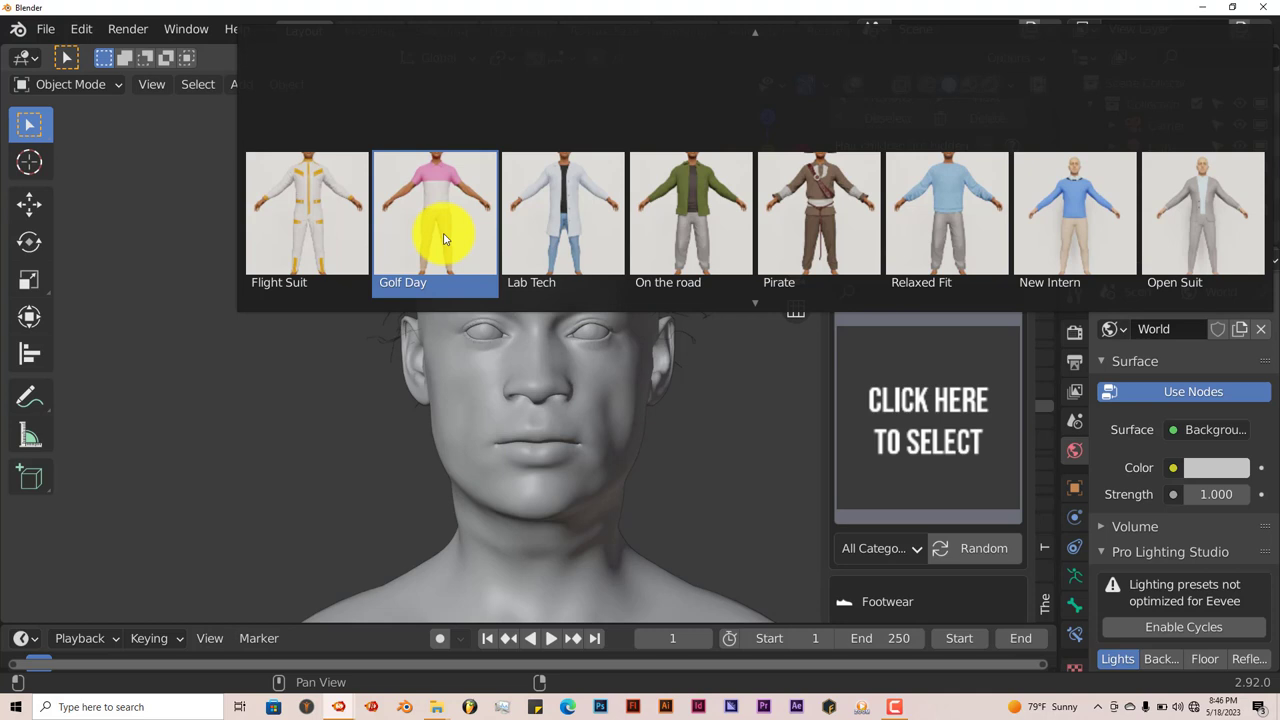
# Step: Dress the character in the Golf Day outfit and recolour the polo's Main Color to green
pyautogui.click(434, 212)
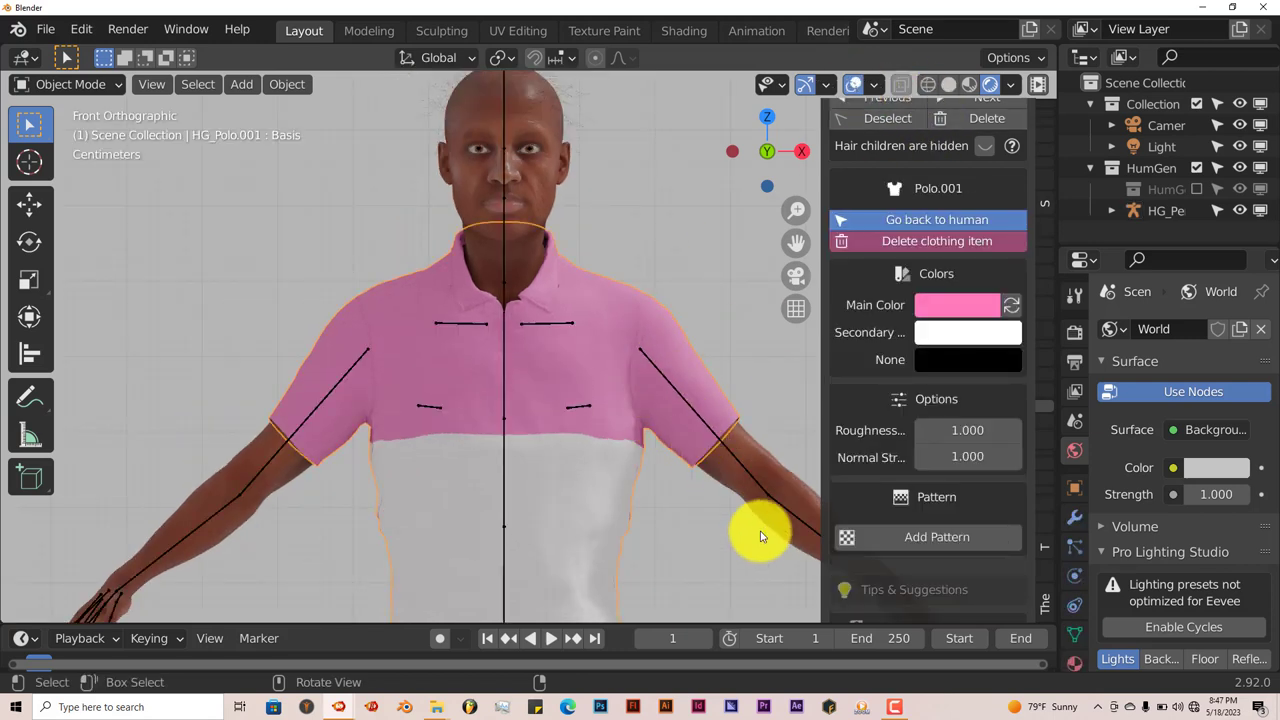
pyautogui.click(956, 304)
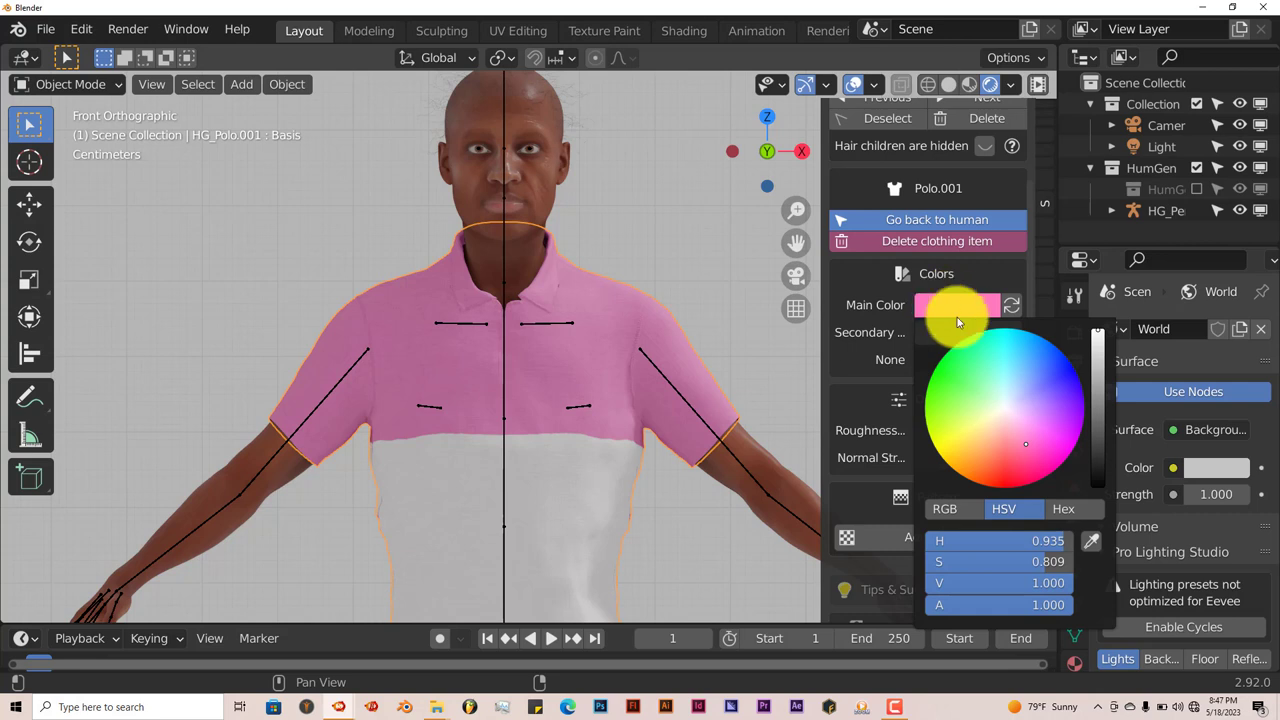
pyautogui.click(992, 456)
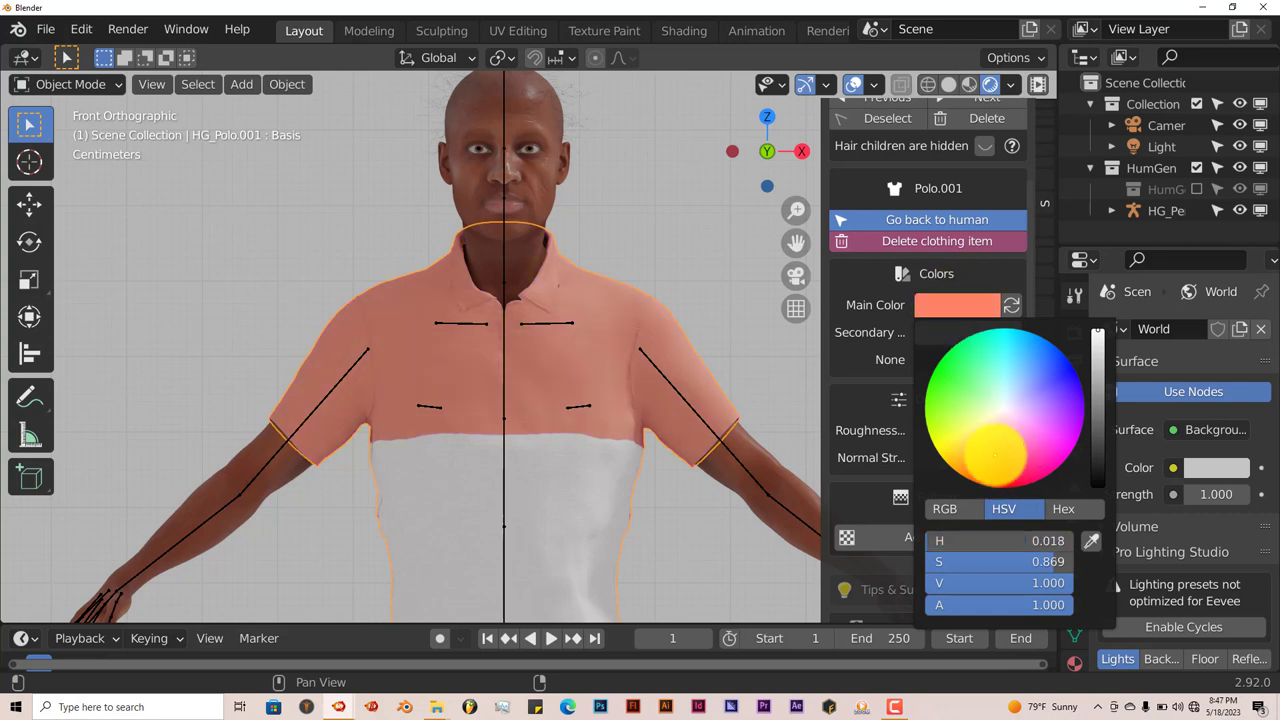
pyautogui.click(970, 372)
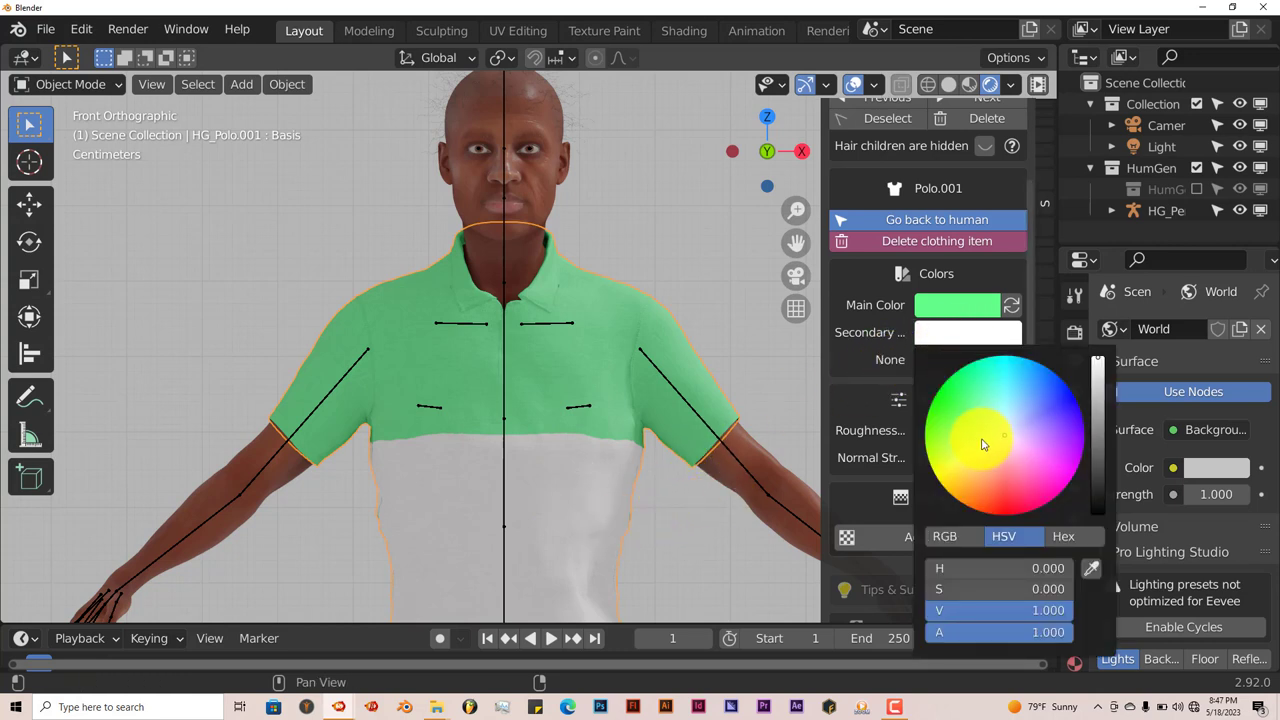
pyautogui.click(988, 396)
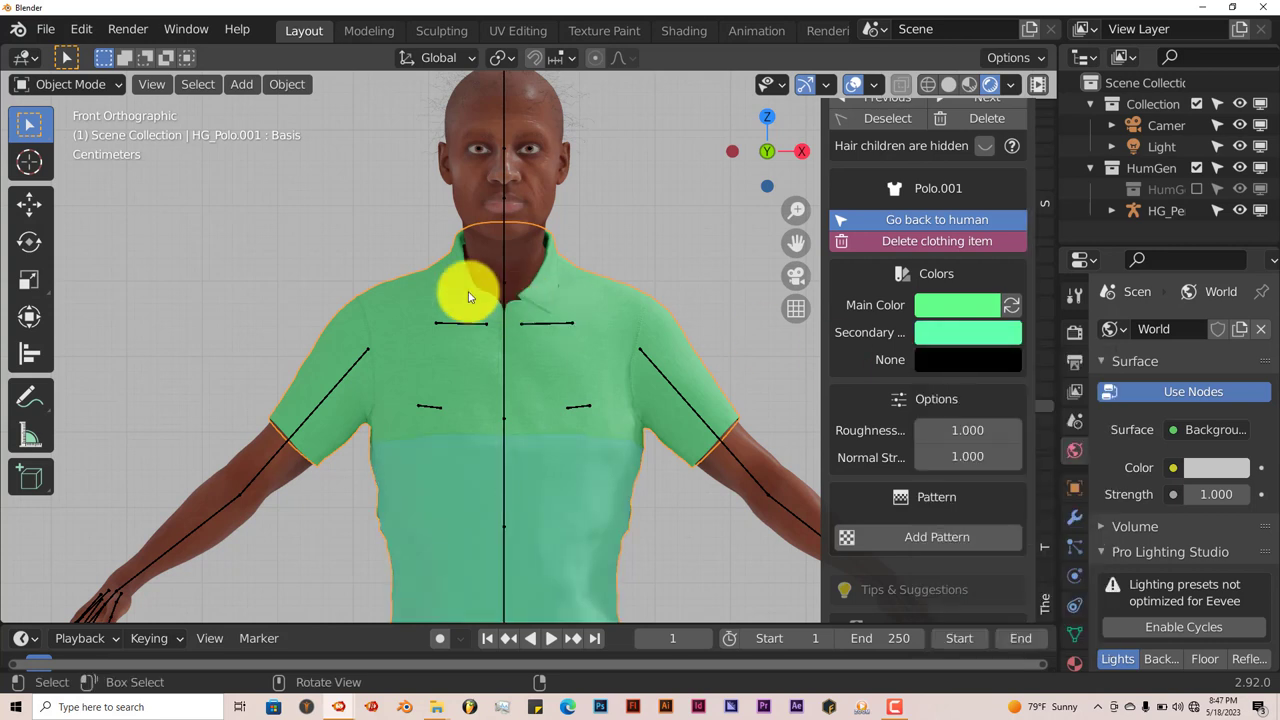
pyautogui.moveTo(948, 336)
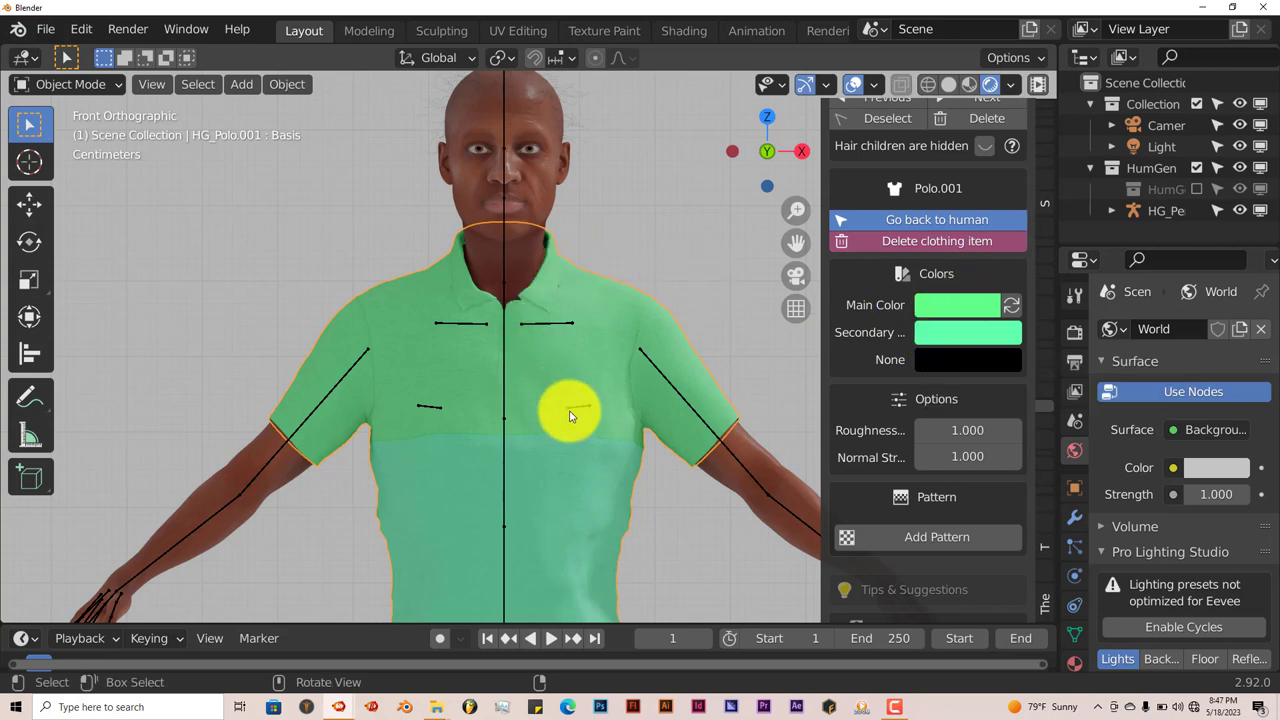
pyautogui.moveTo(572, 482)
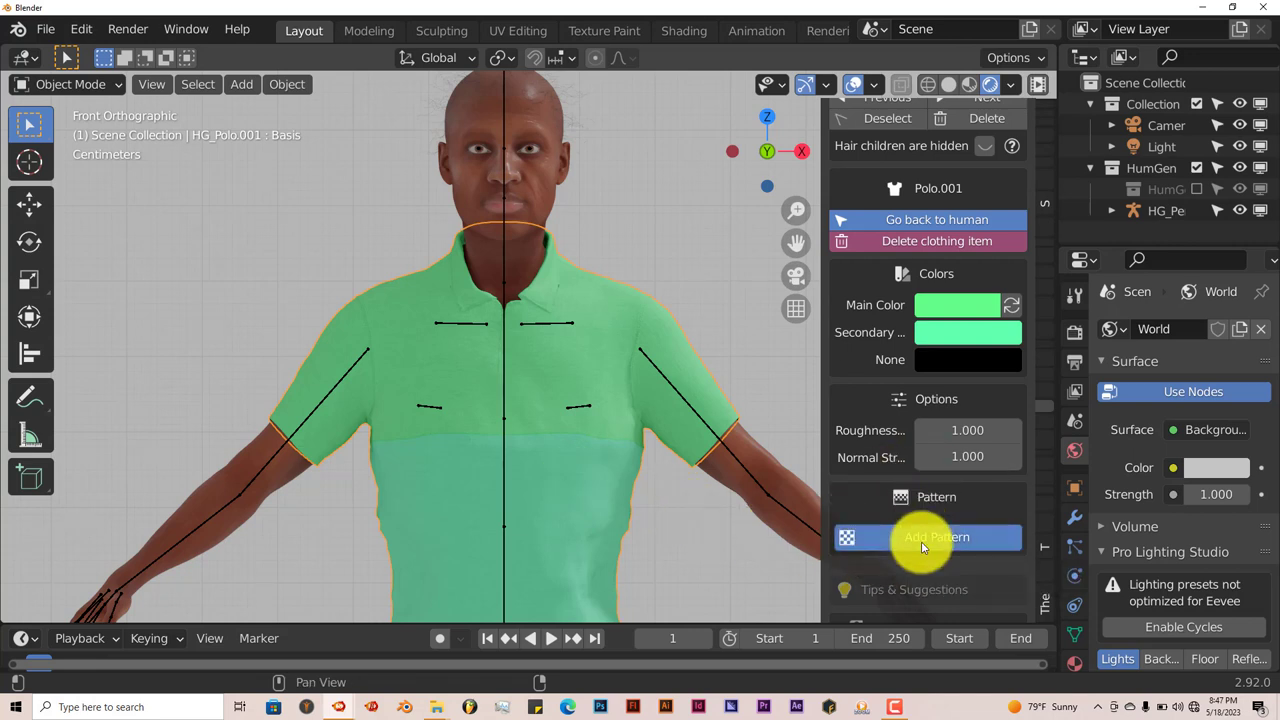
# Step: Add the plaid 3 pattern from the pattern library onto the green polo
pyautogui.click(936, 536)
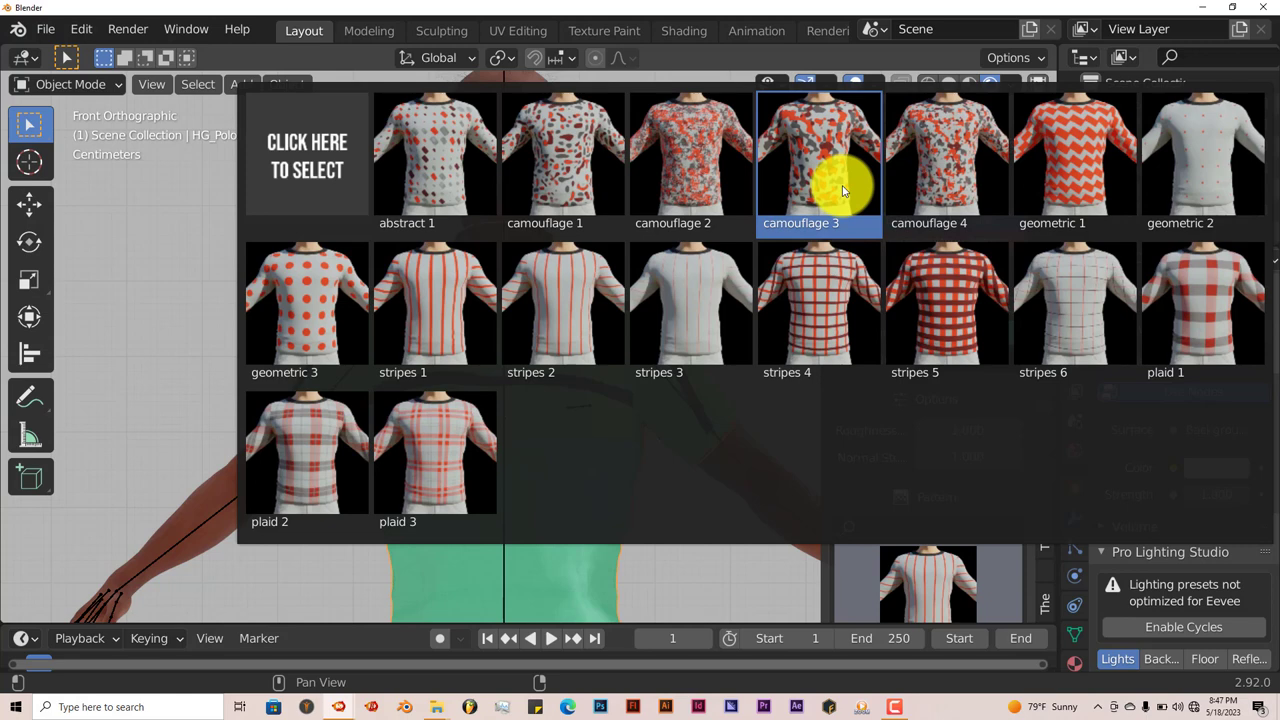
pyautogui.moveTo(810, 200)
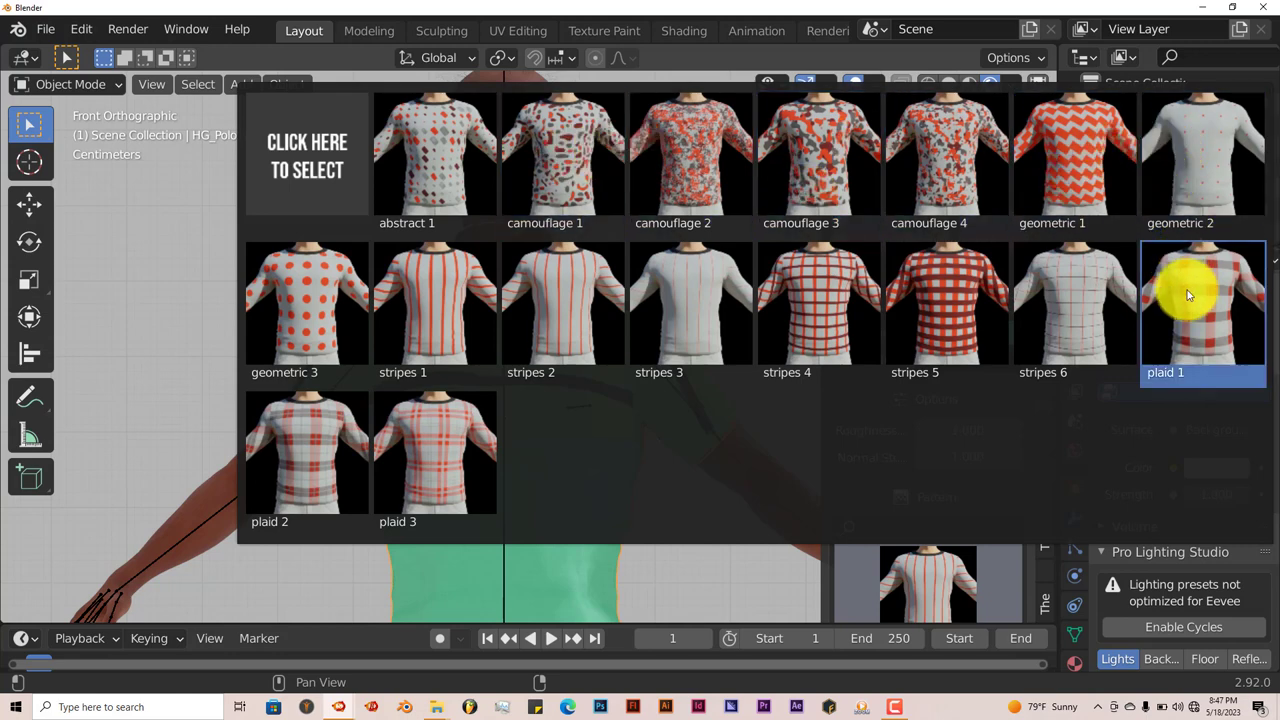
pyautogui.click(436, 450)
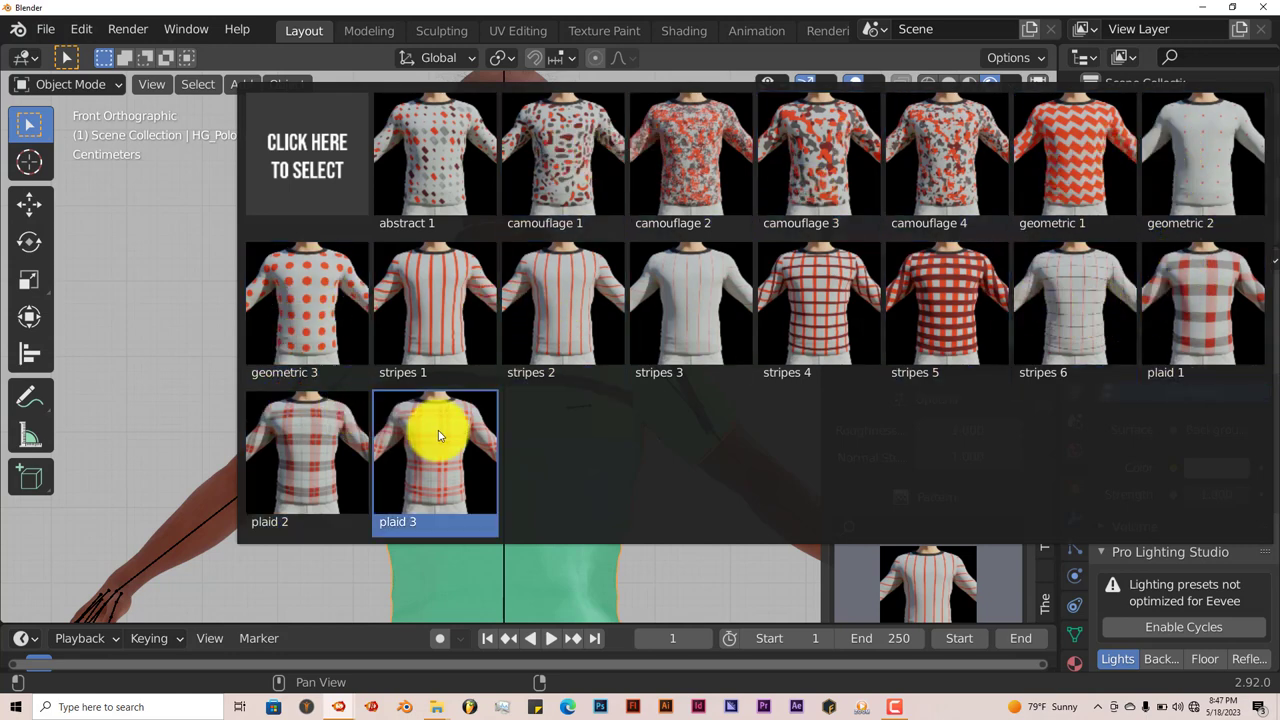
pyautogui.click(436, 450)
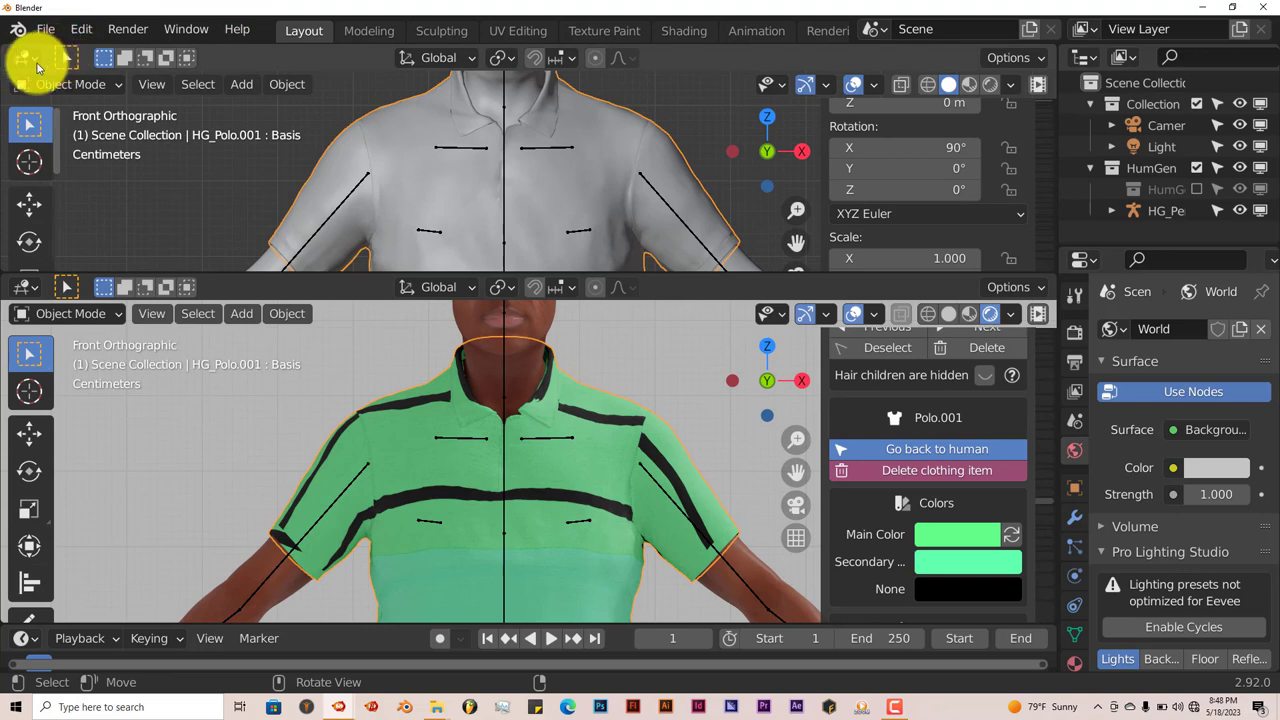
# Step: View the HG_CLOTHING.001 material in the Shader Editor, then join the areas back into one viewport
pyautogui.click(20, 56)
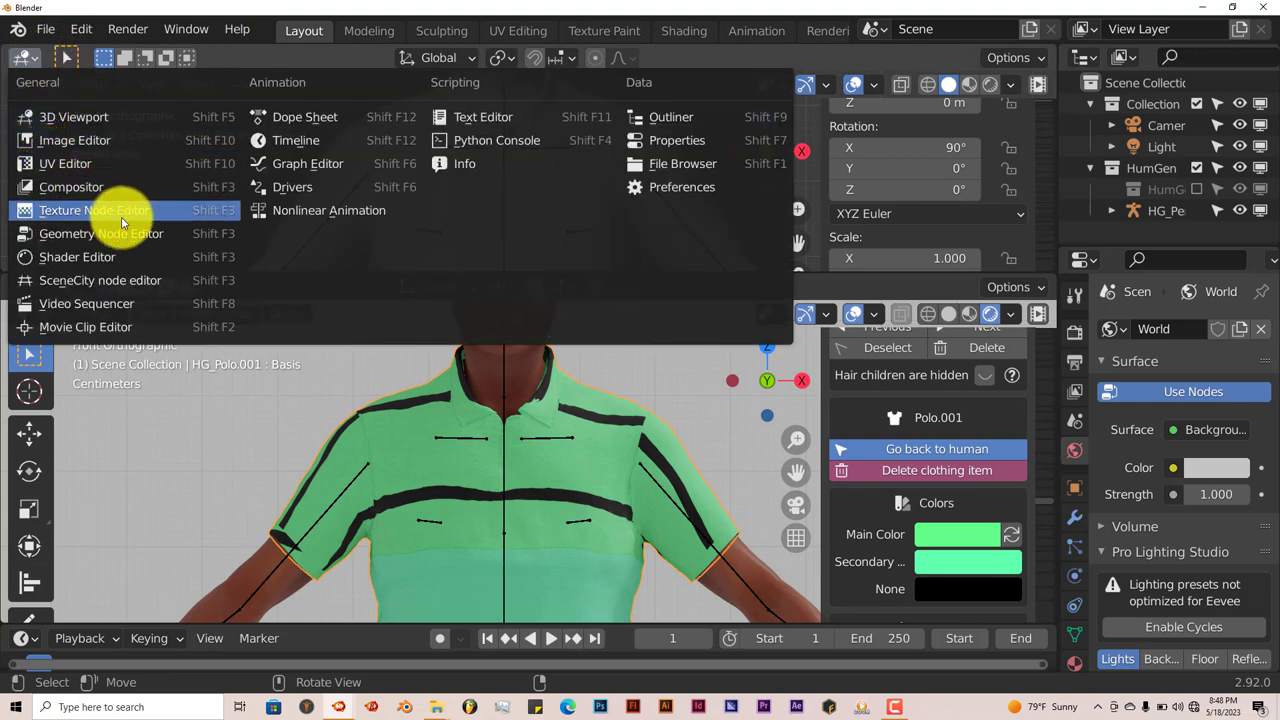
pyautogui.moveTo(76, 256)
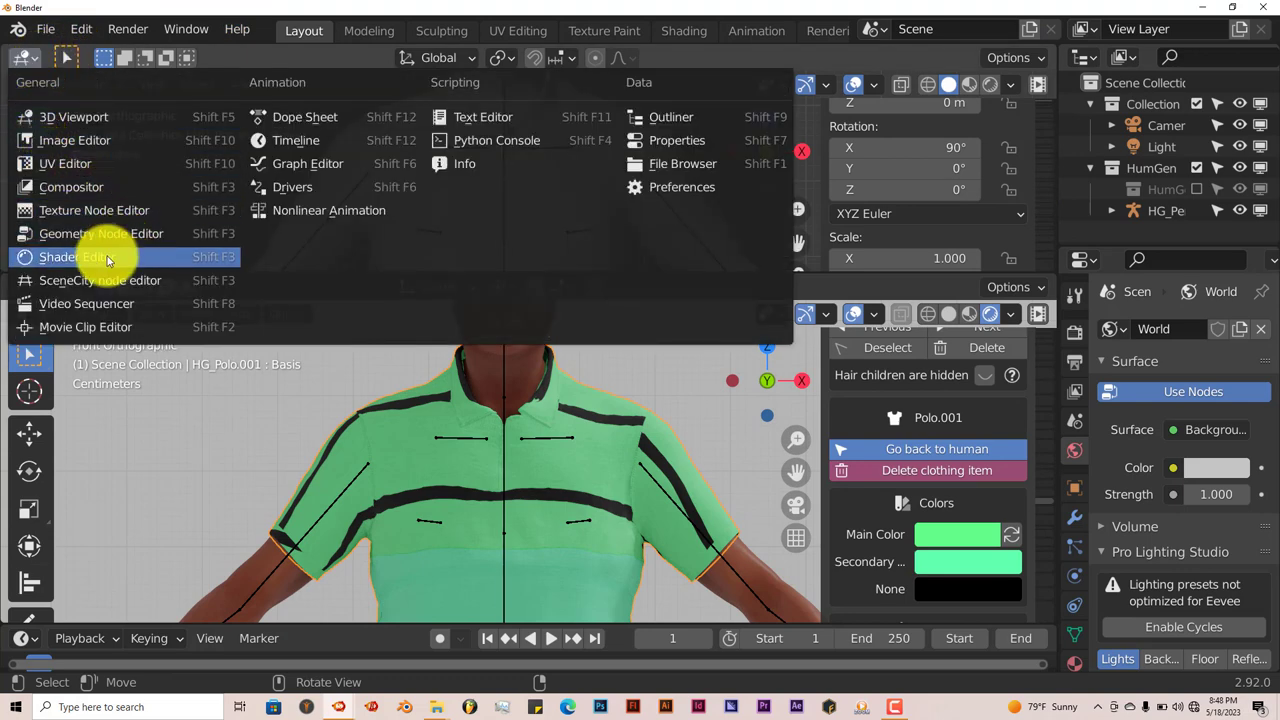
pyautogui.click(70, 256)
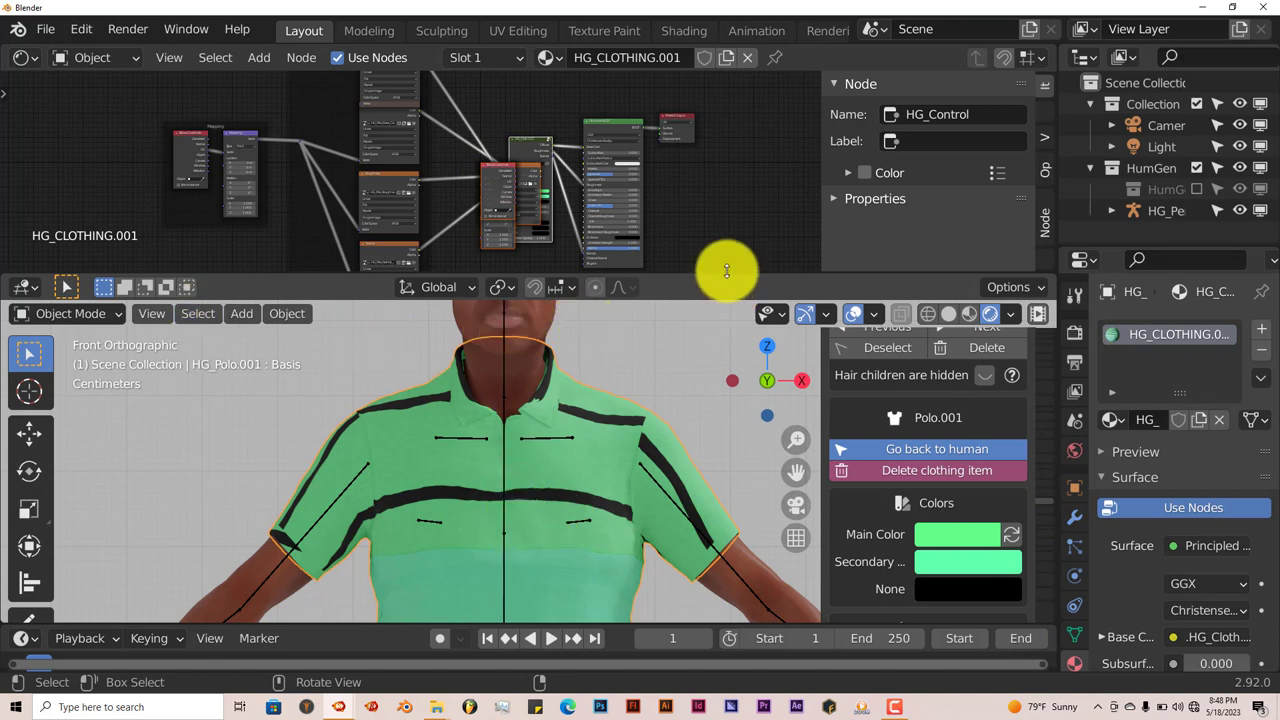
pyautogui.rightClick(728, 268)
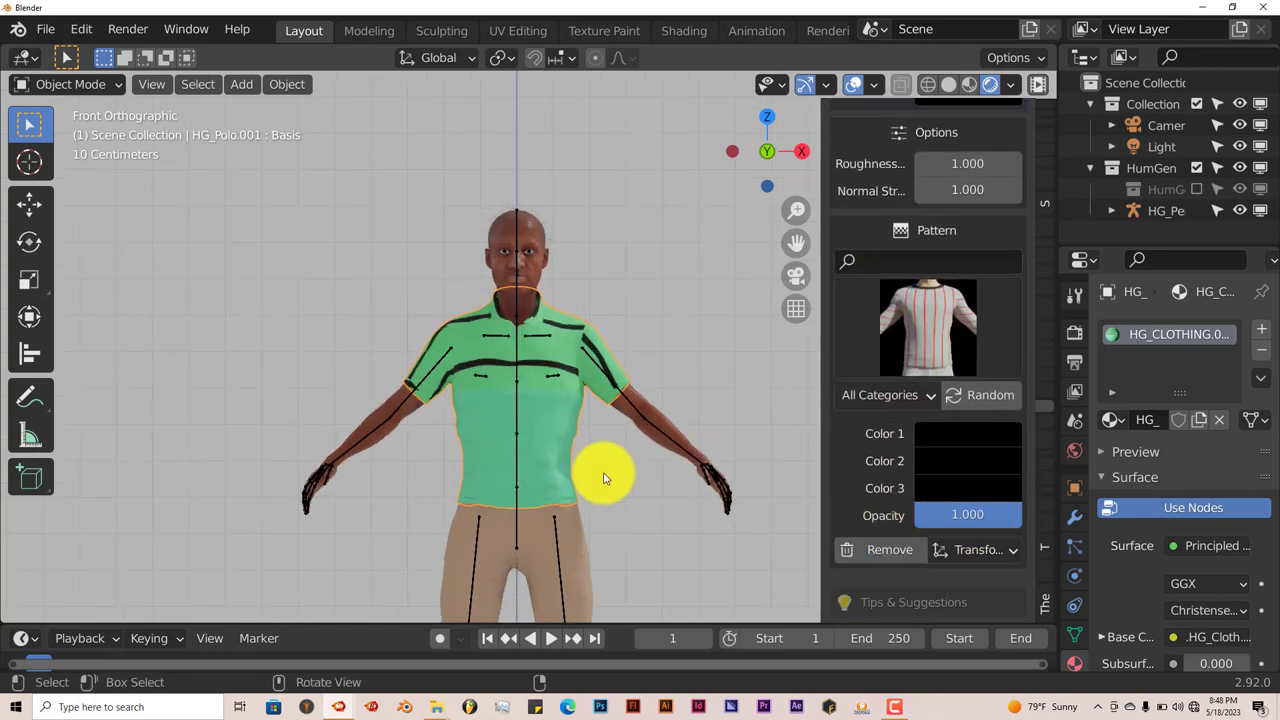
pyautogui.moveTo(500, 460)
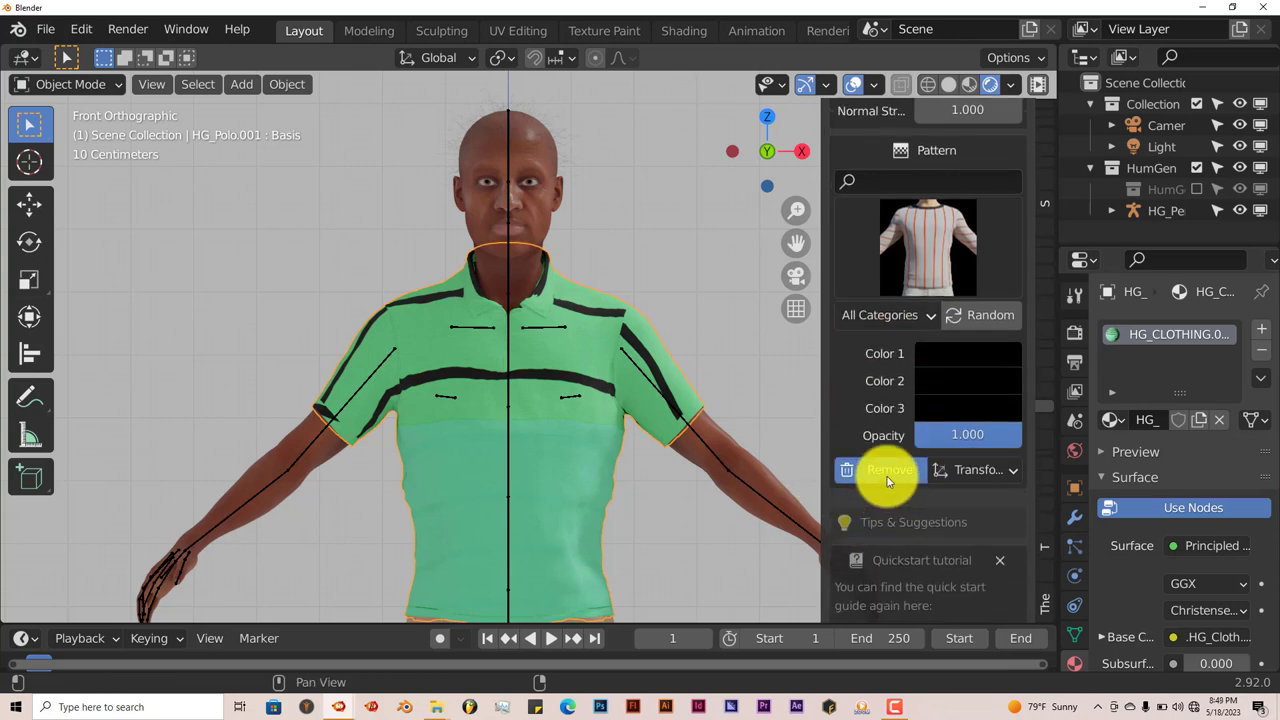
# Step: Remove the polo's pattern and go back to the whole human's settings
pyautogui.click(888, 468)
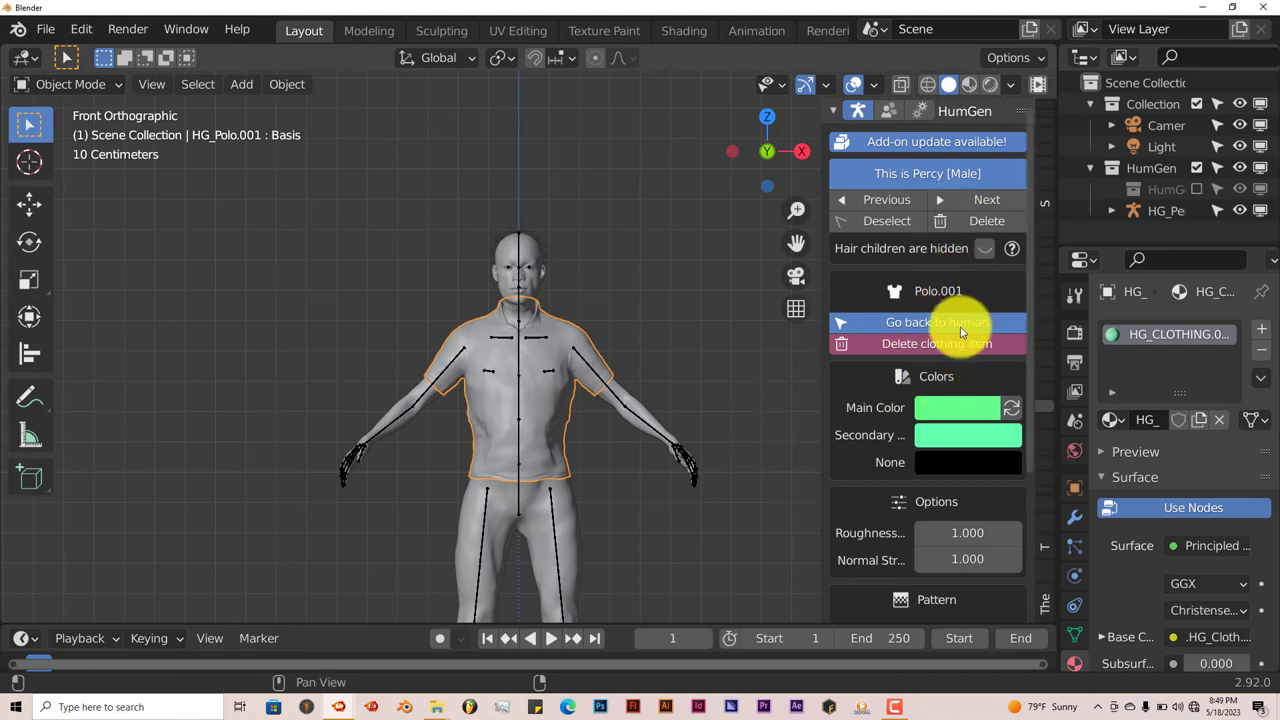
pyautogui.click(936, 344)
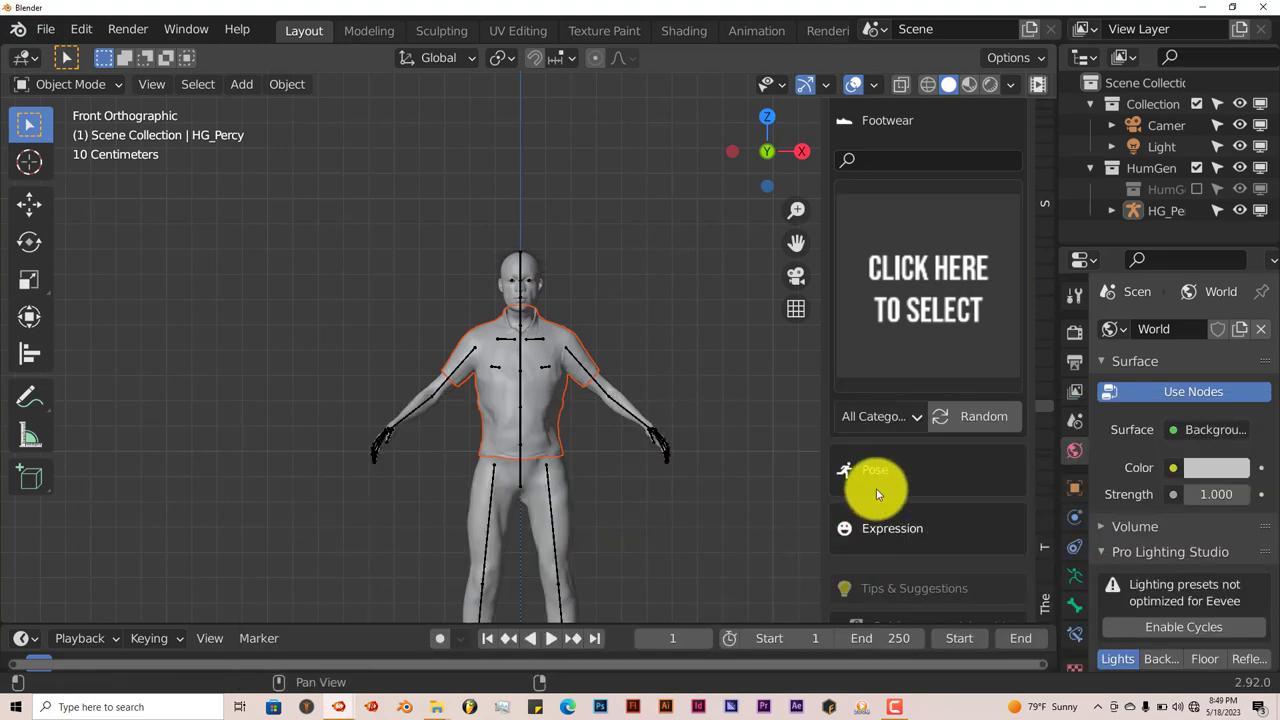
pyautogui.click(874, 470)
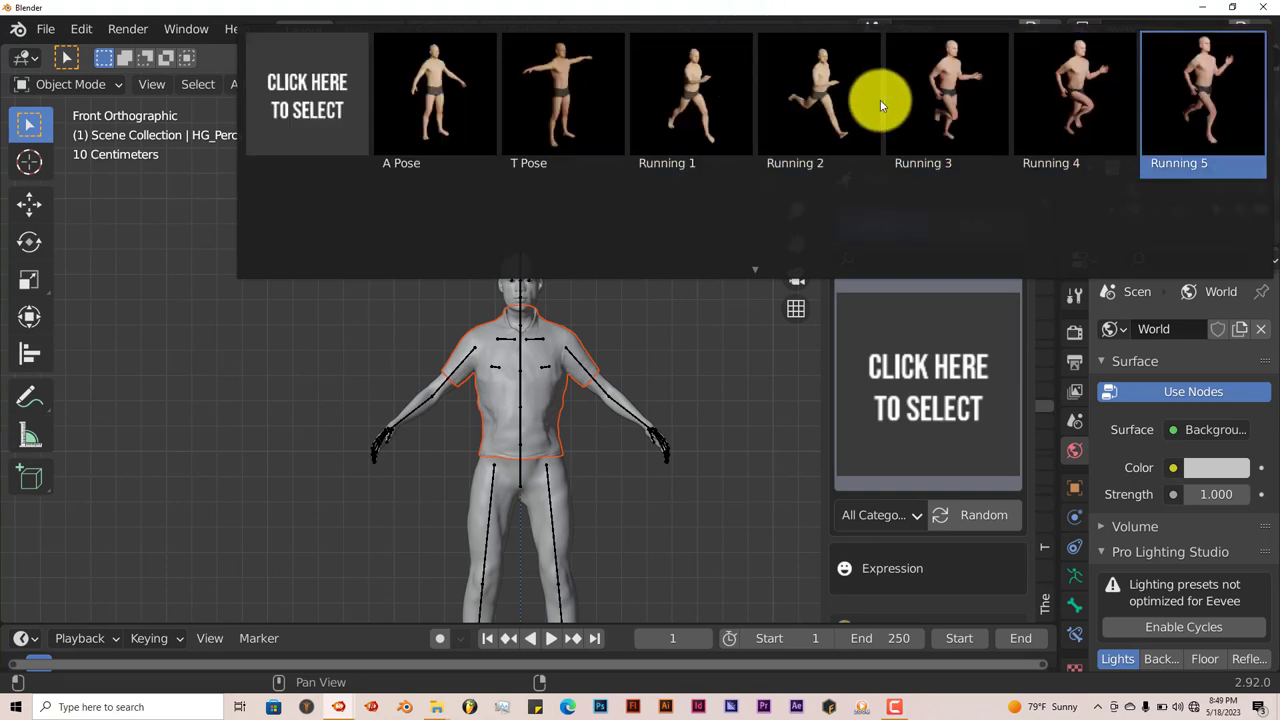
pyautogui.click(690, 96)
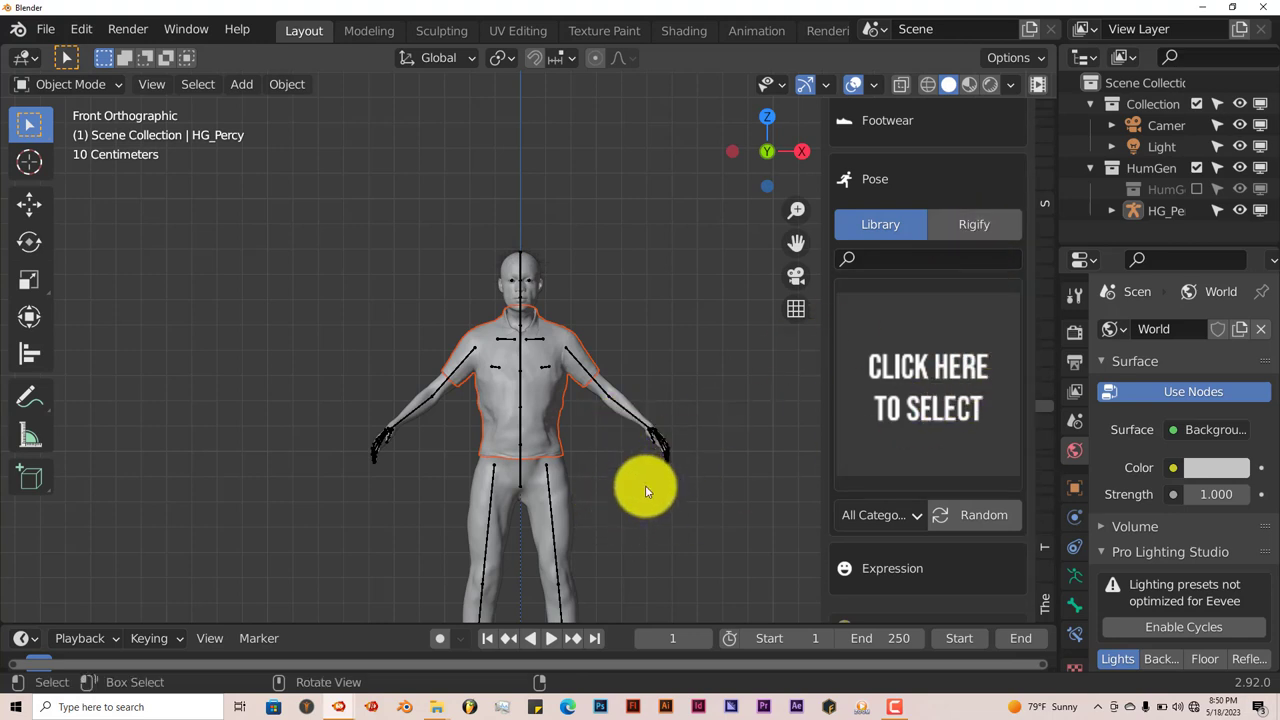
pyautogui.moveTo(628, 516)
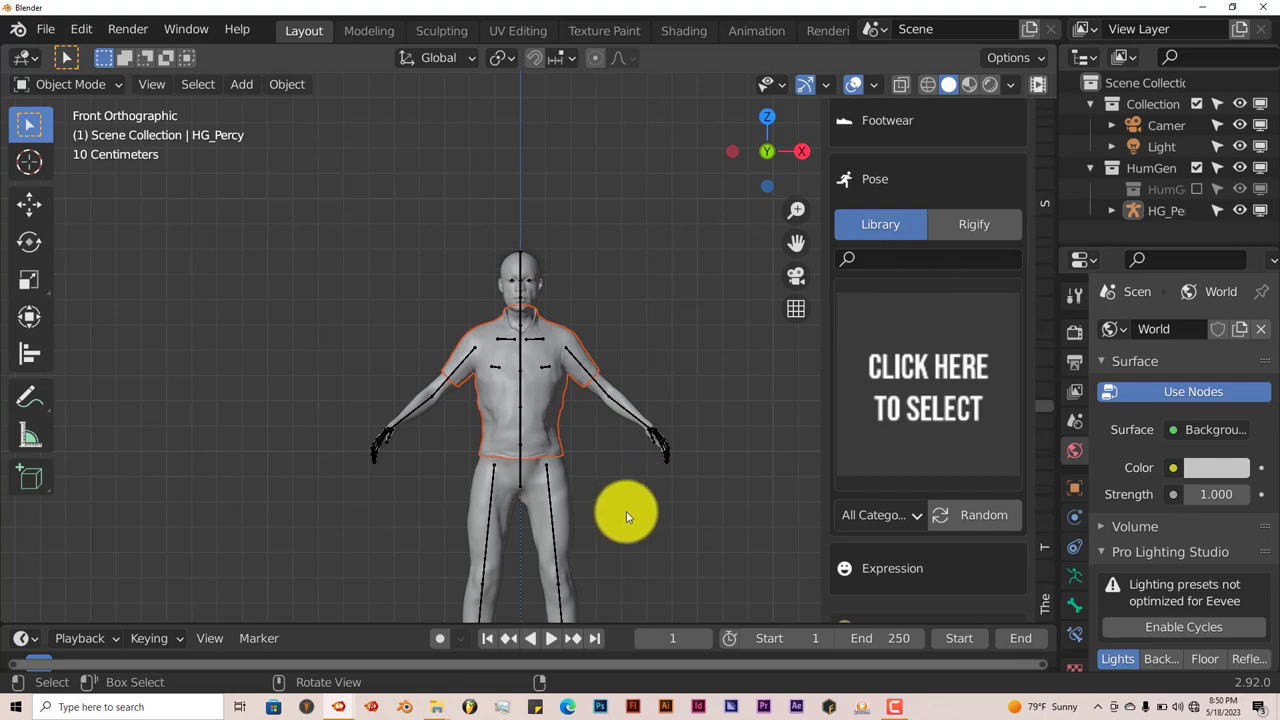
pyautogui.moveTo(630, 520)
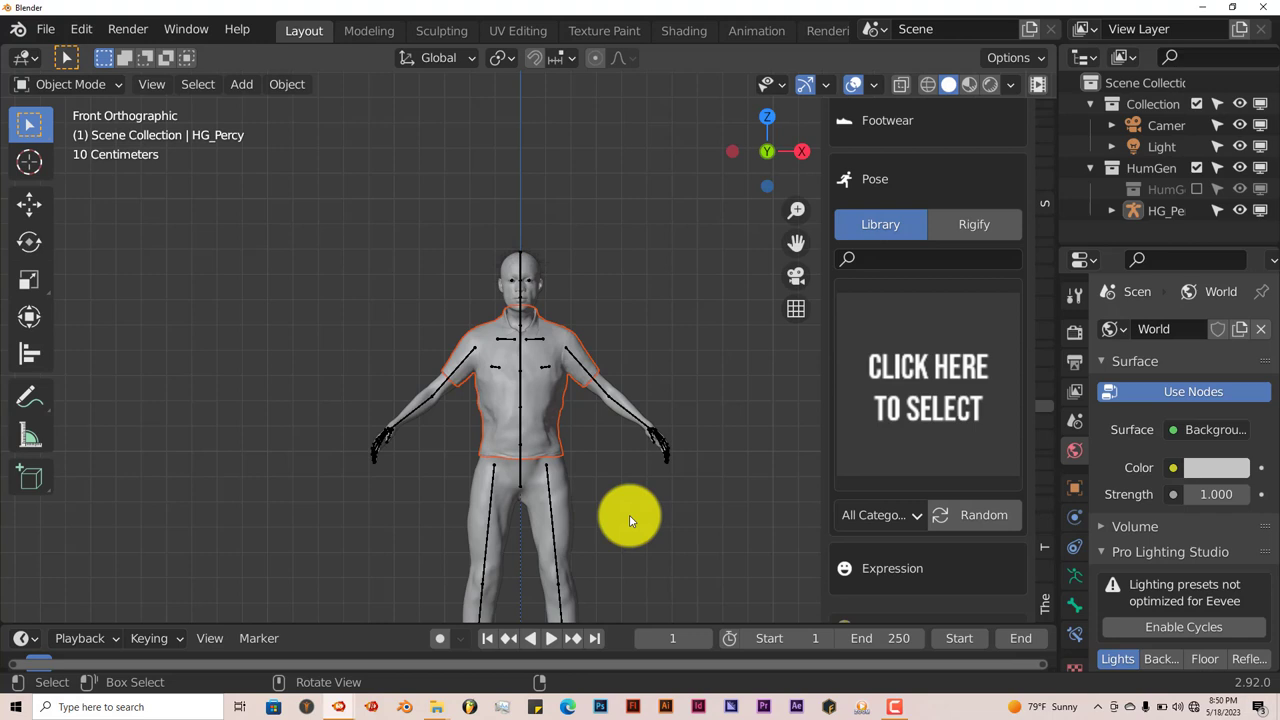
pyautogui.moveTo(992, 270)
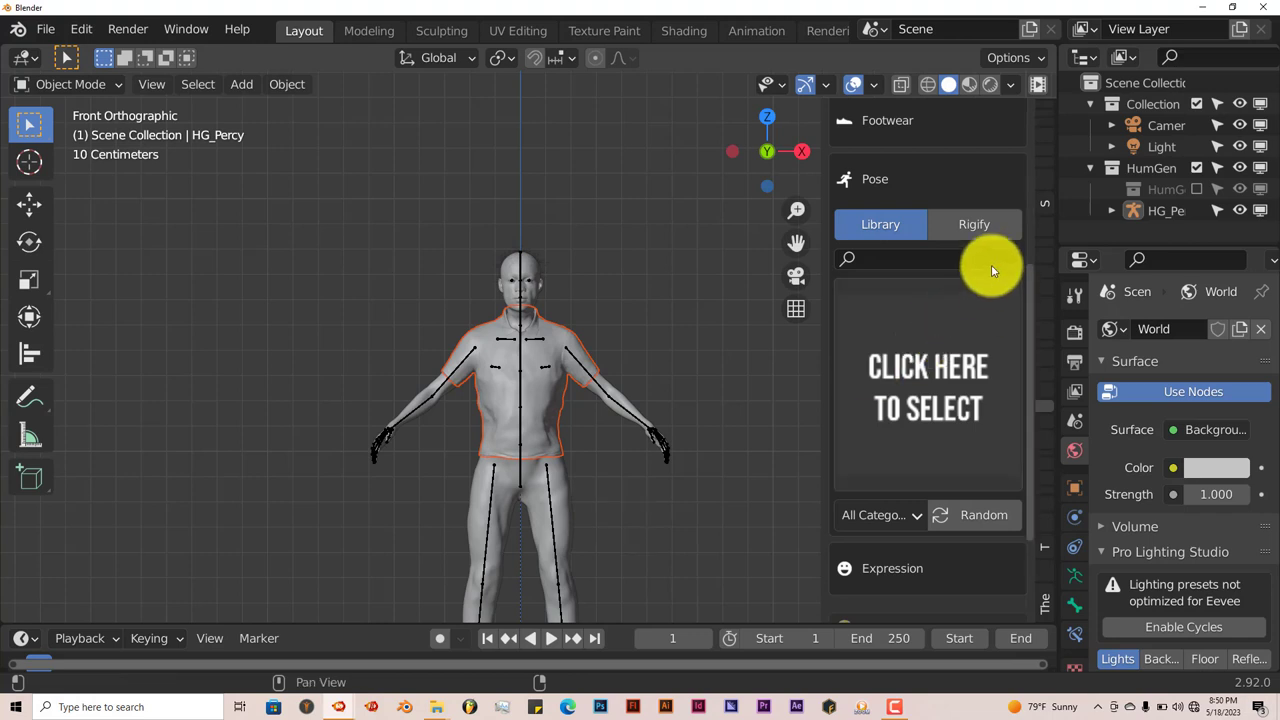
pyautogui.scroll(-3)
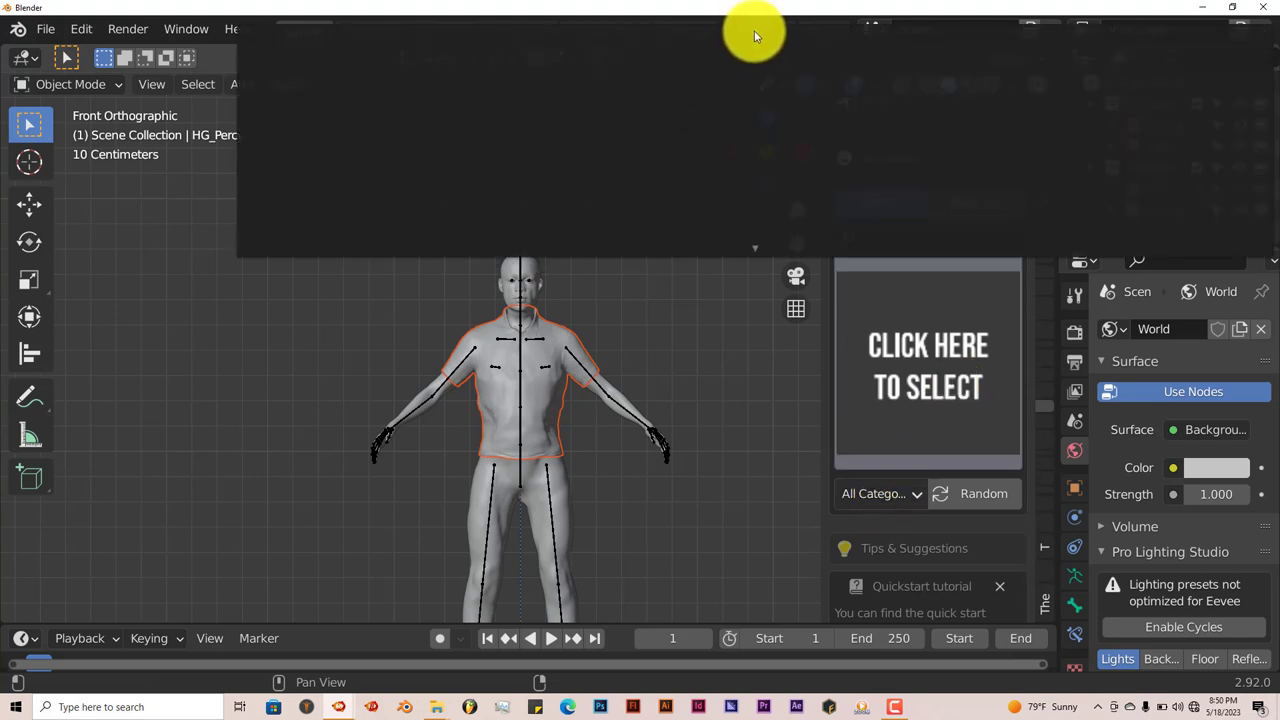
pyautogui.moveTo(728, 108)
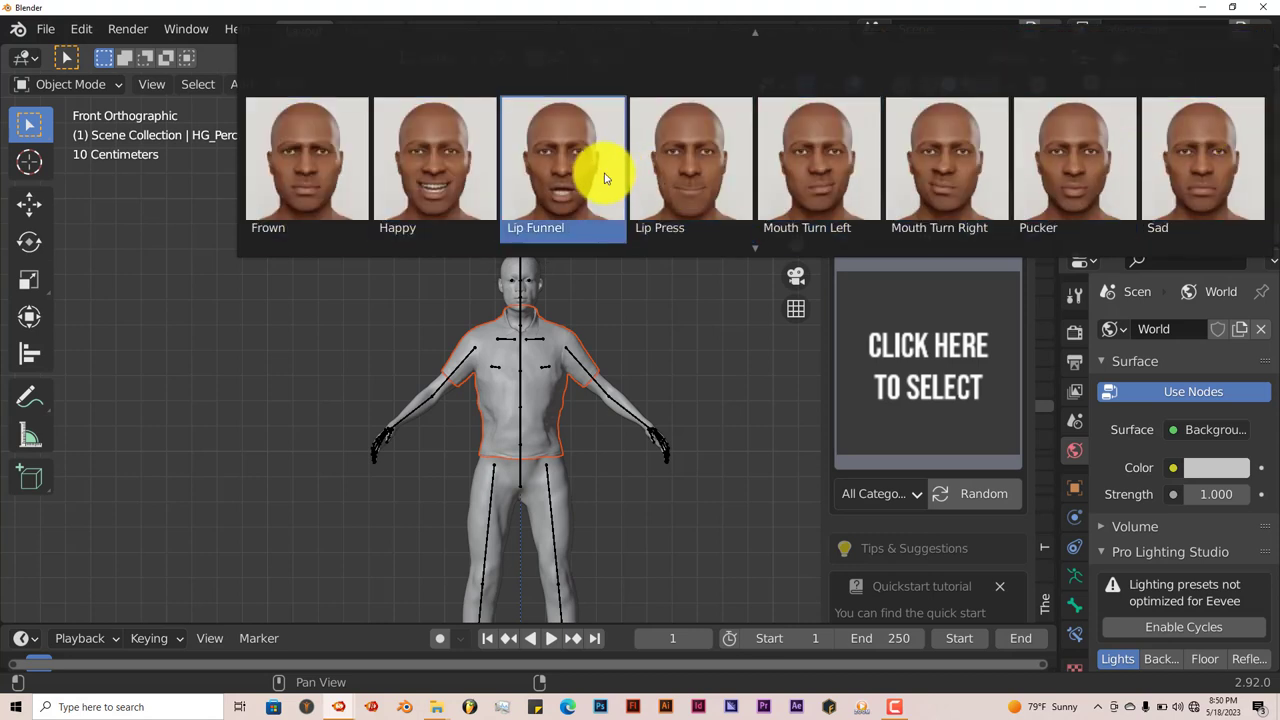
pyautogui.moveTo(690, 112)
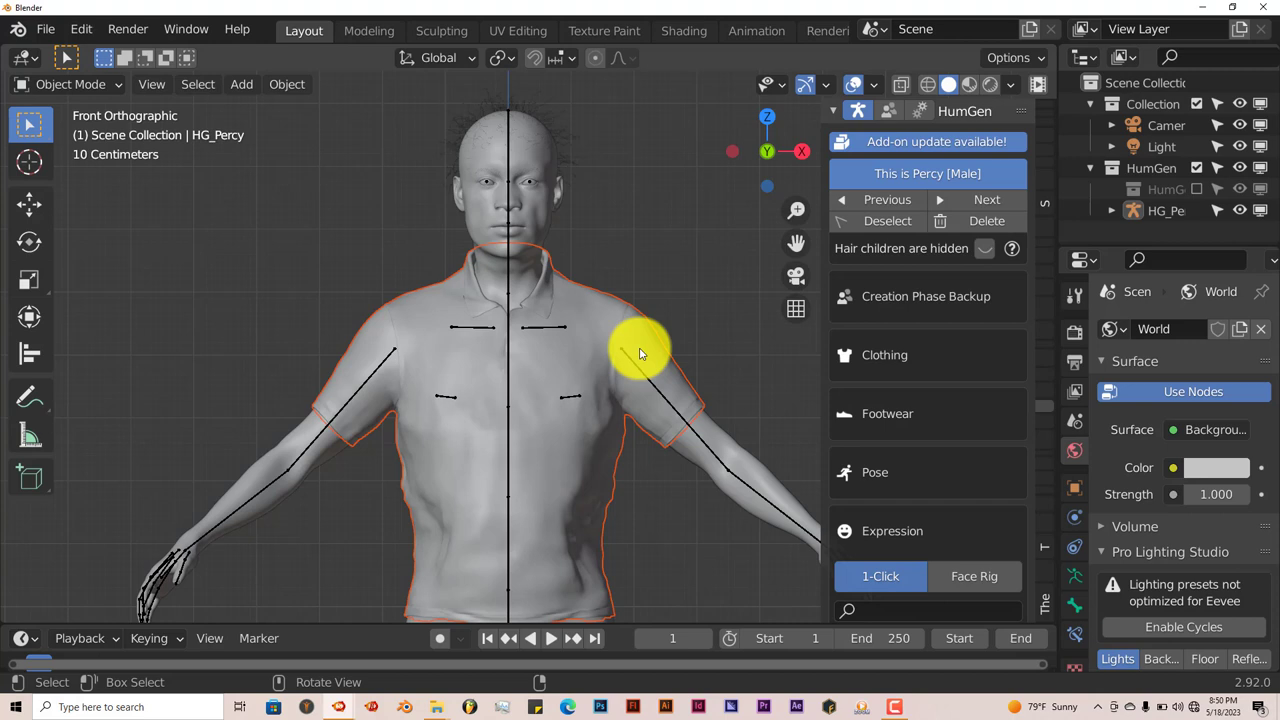
pyautogui.moveTo(628, 370)
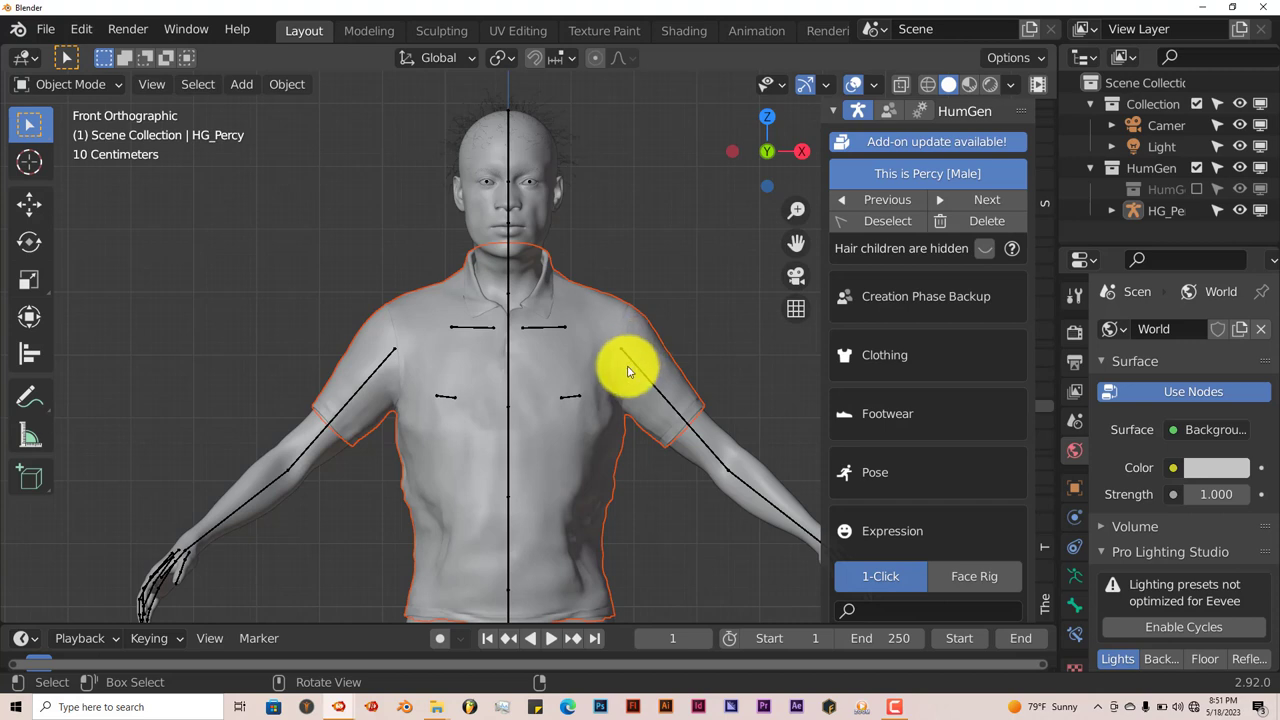
pyautogui.click(240, 84)
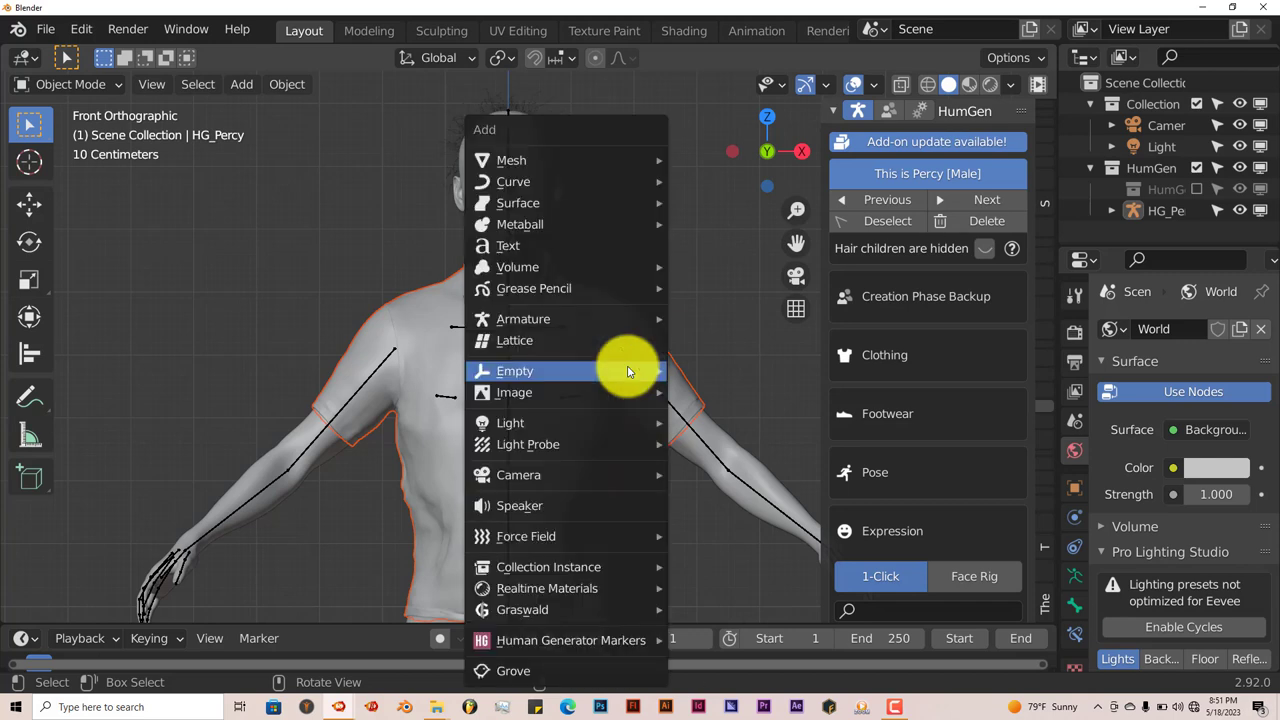
pyautogui.moveTo(570, 640)
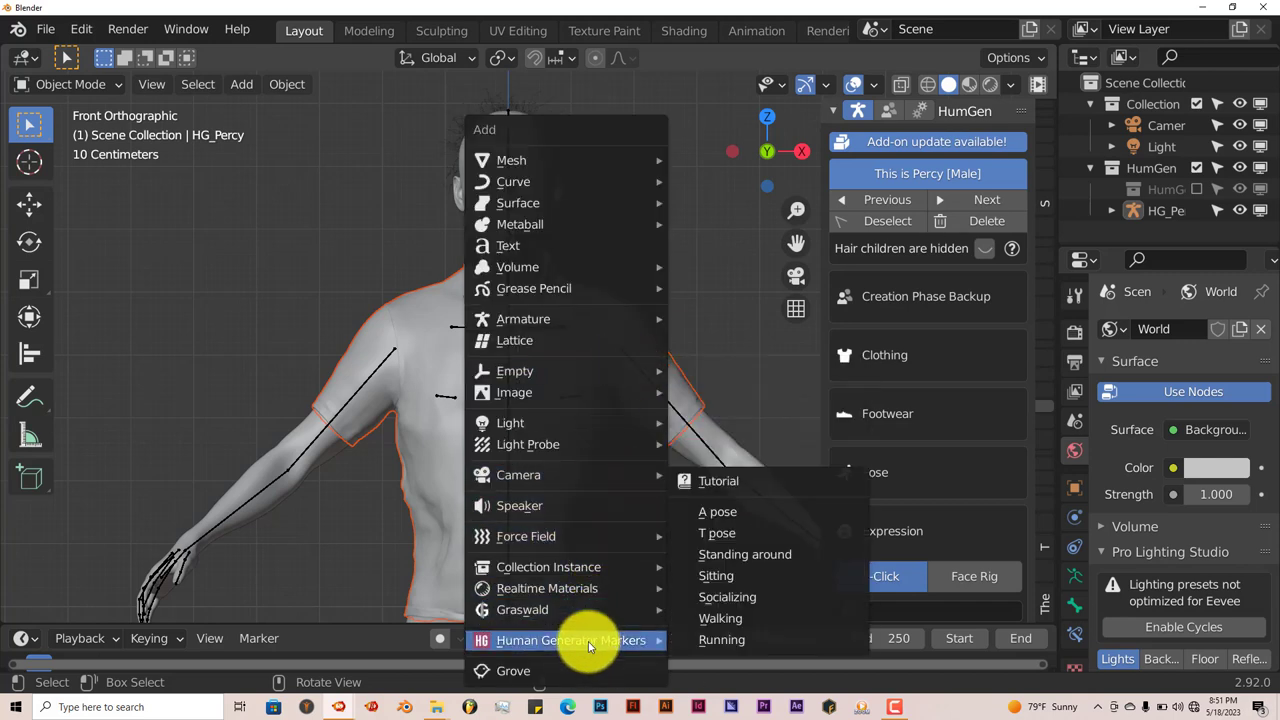
pyautogui.moveTo(720, 640)
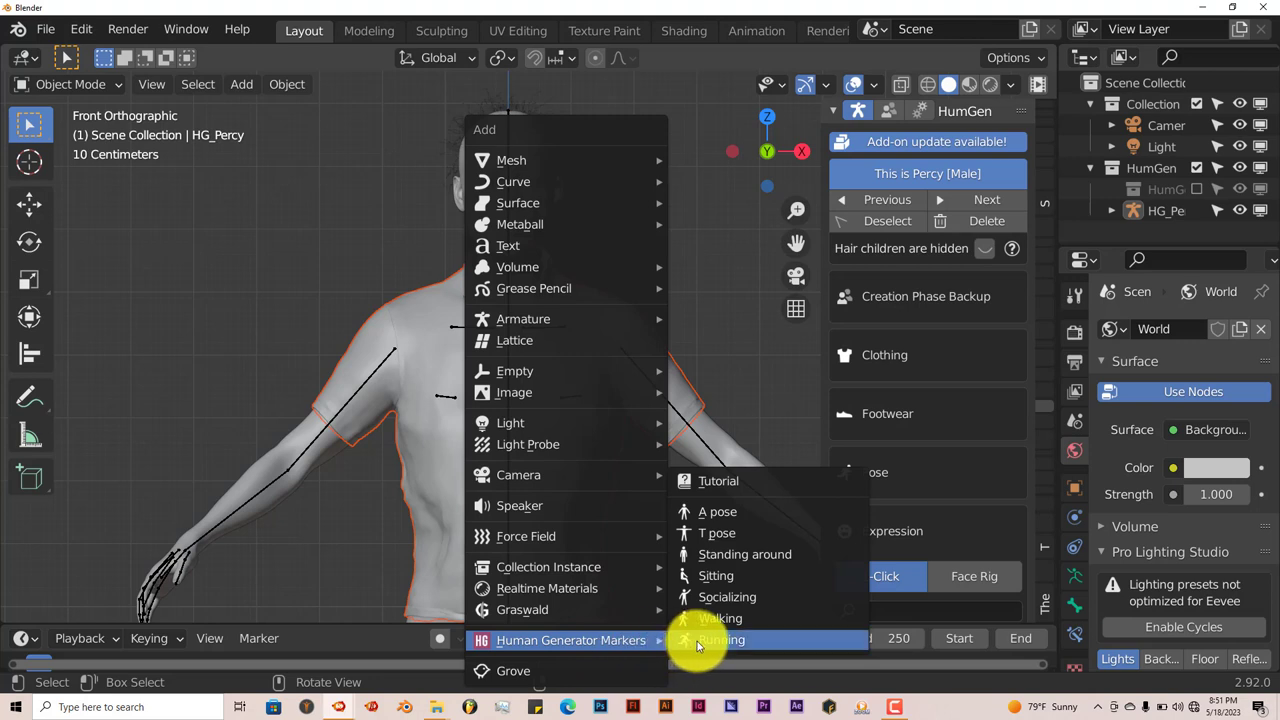
pyautogui.moveTo(720, 618)
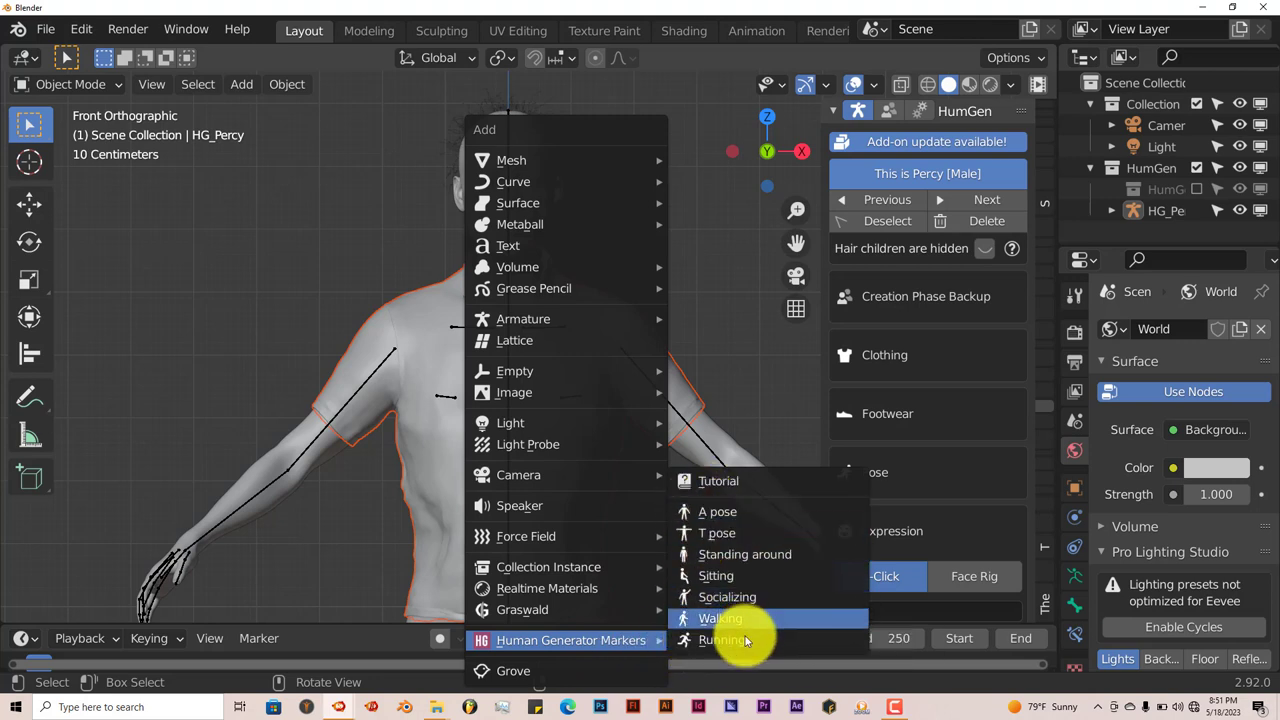
pyautogui.moveTo(722, 640)
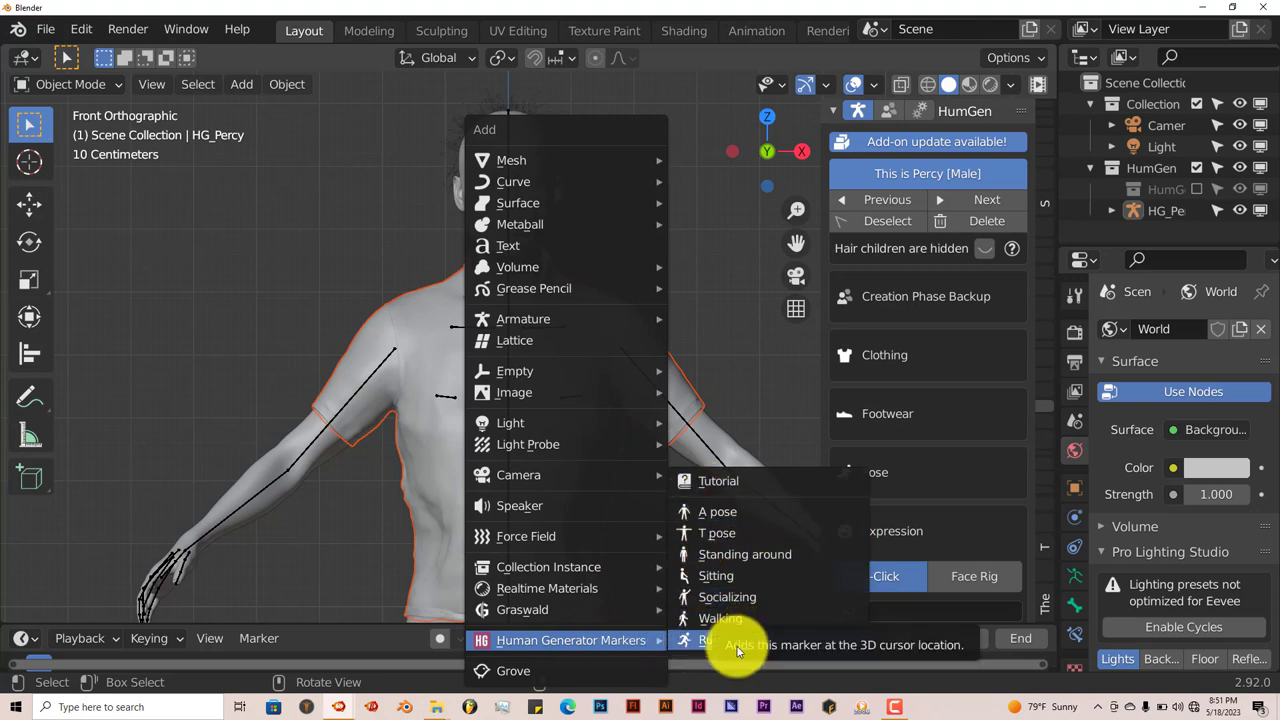
pyautogui.moveTo(718, 480)
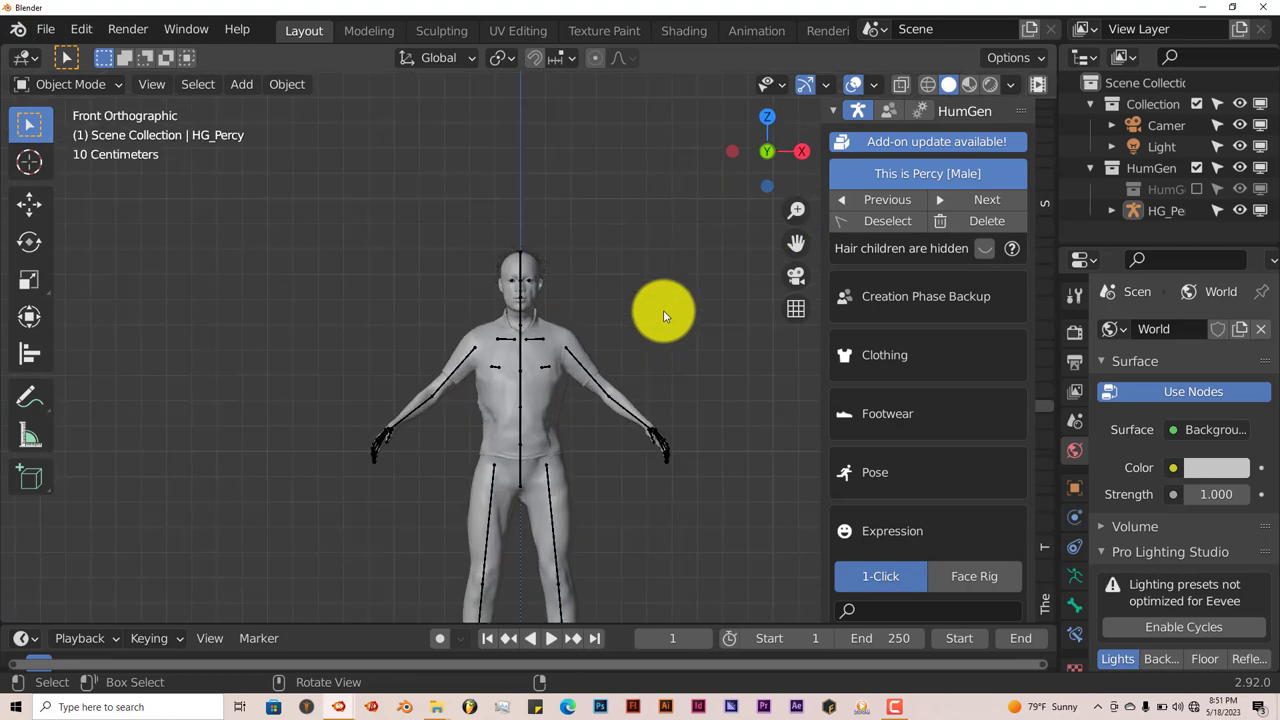
# Step: Add a new blank shape key Key 6 to the chinos pants under Shape Keys
pyautogui.scroll(-3)
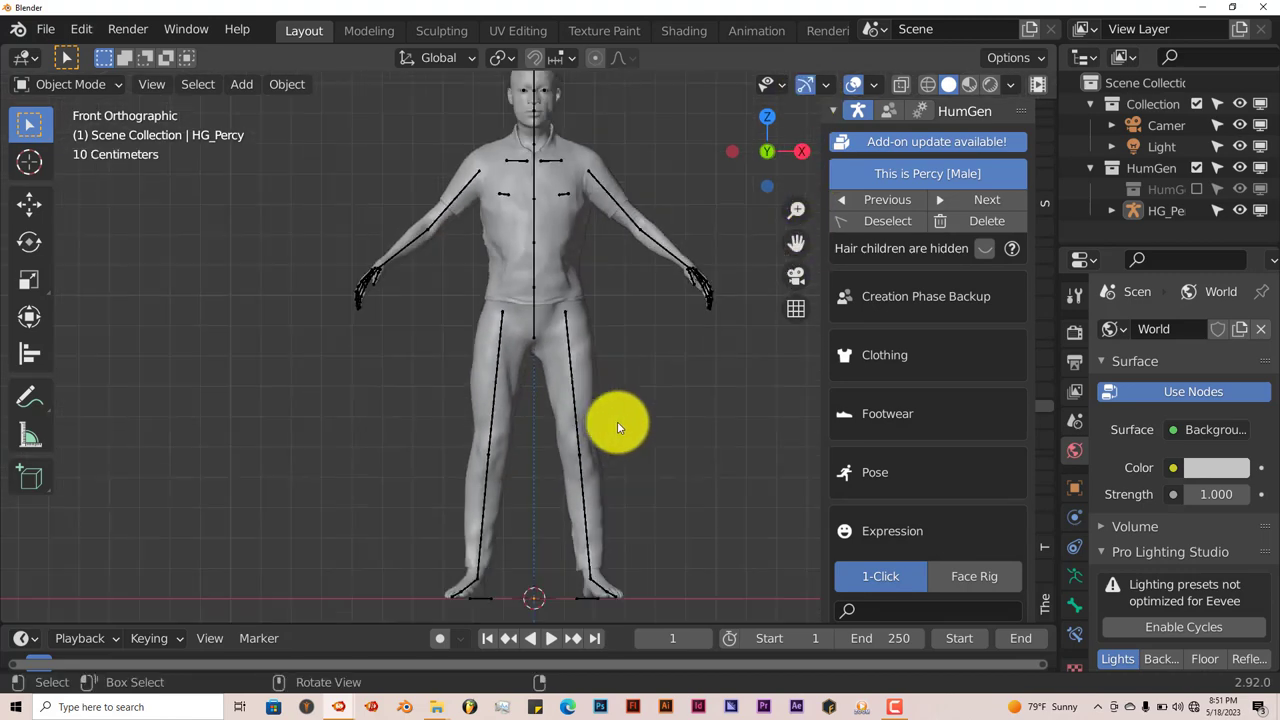
pyautogui.moveTo(596, 412)
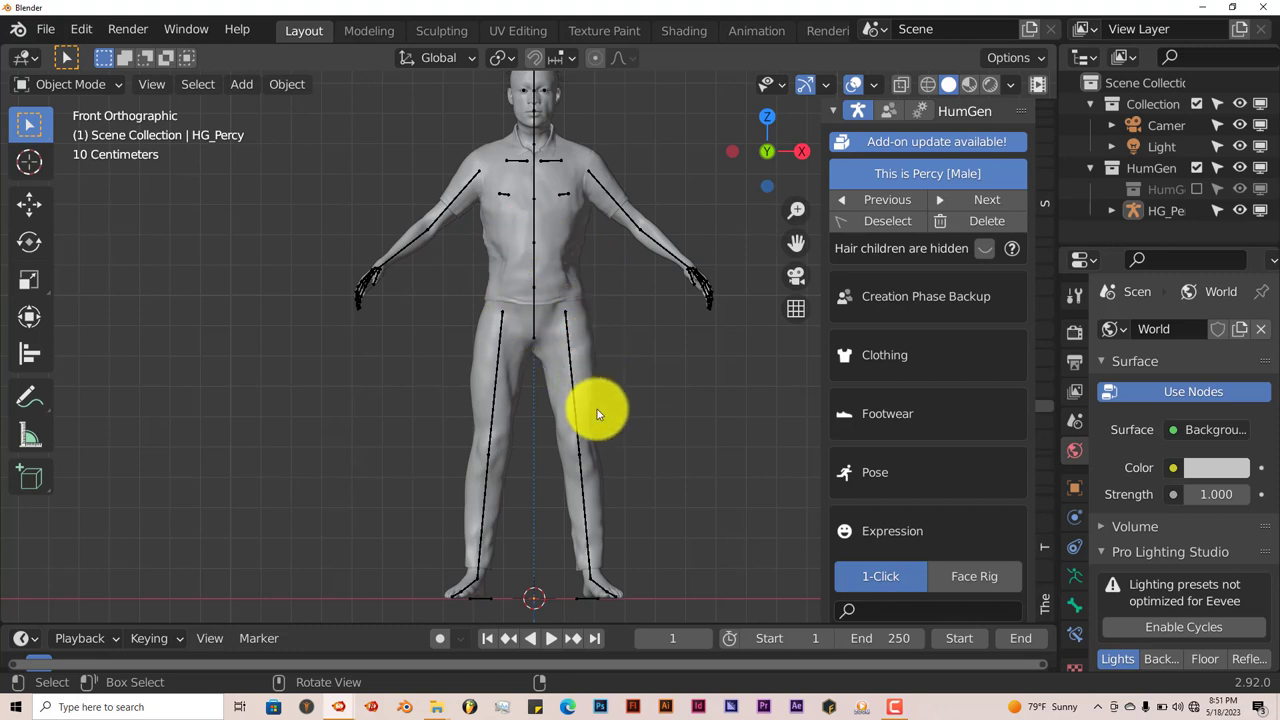
pyautogui.moveTo(598, 430)
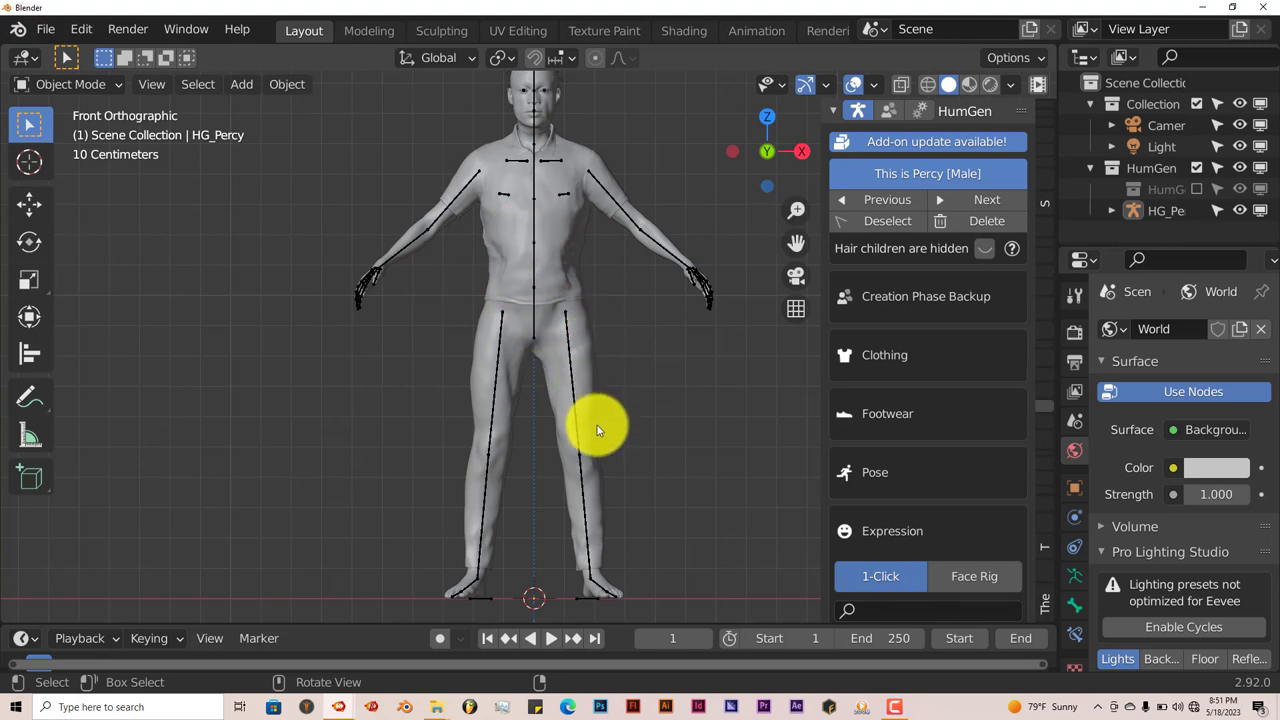
pyautogui.moveTo(616, 472)
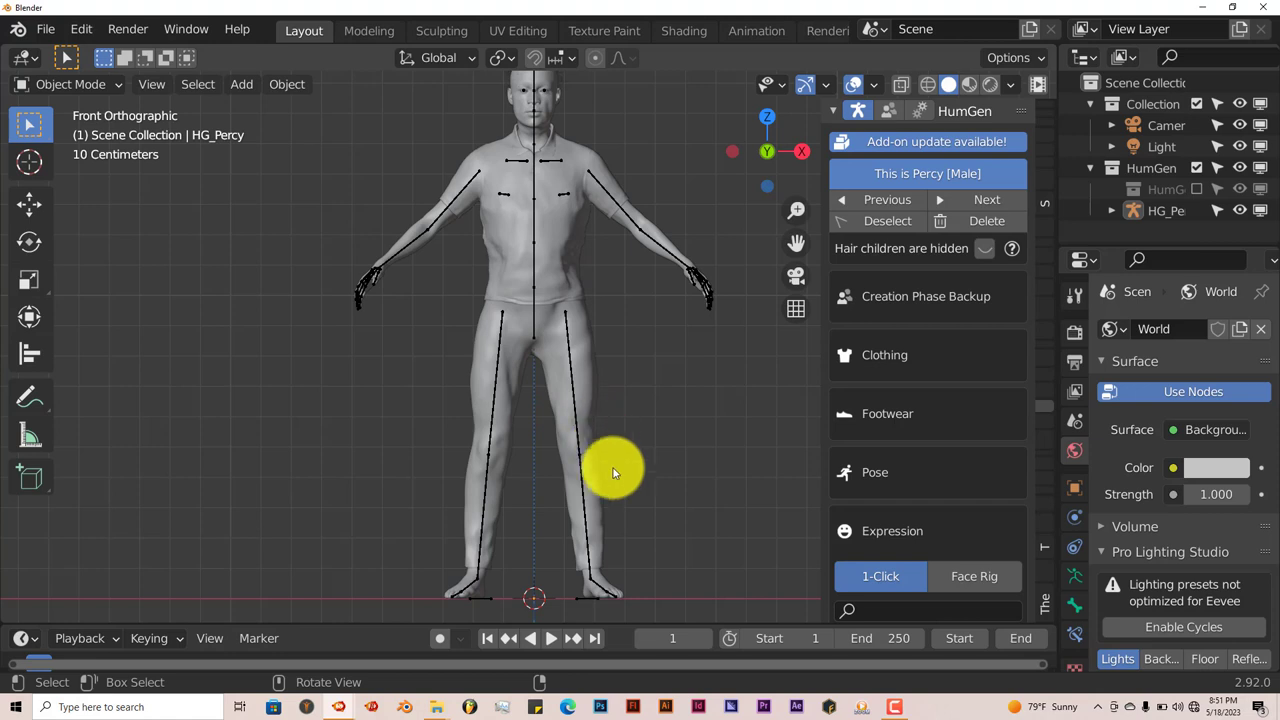
pyautogui.moveTo(550, 448)
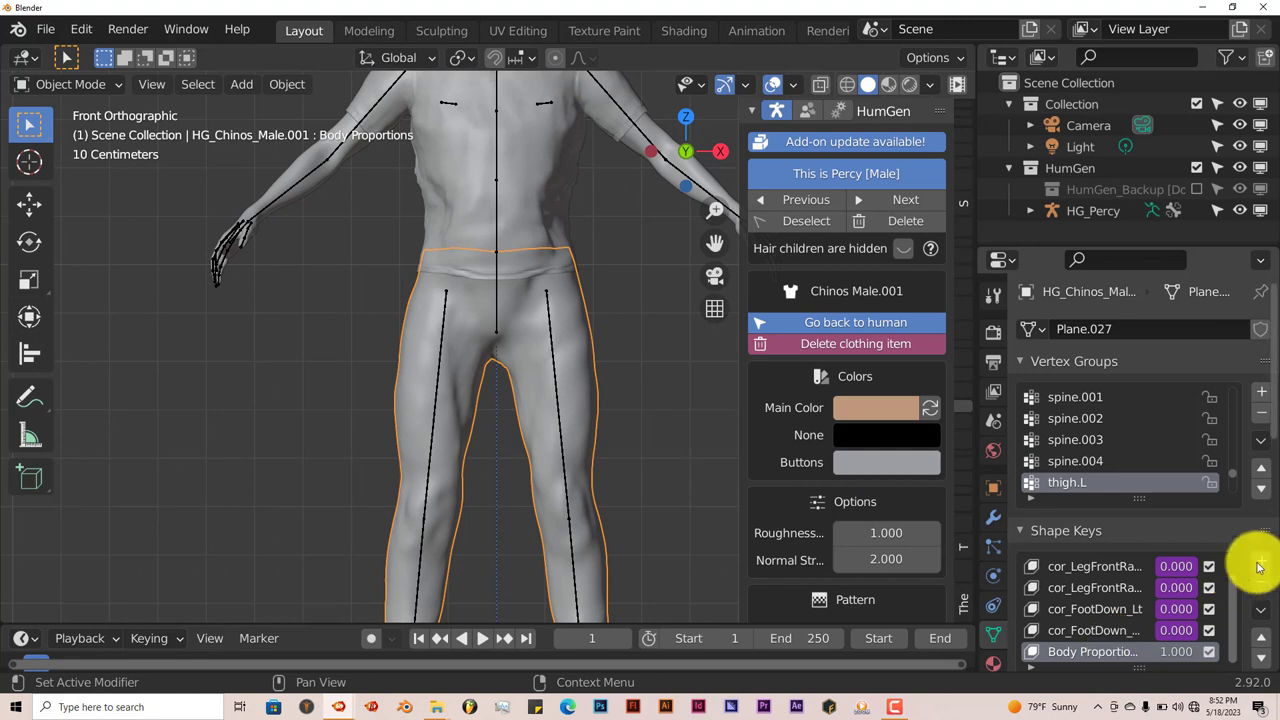
pyautogui.click(1260, 560)
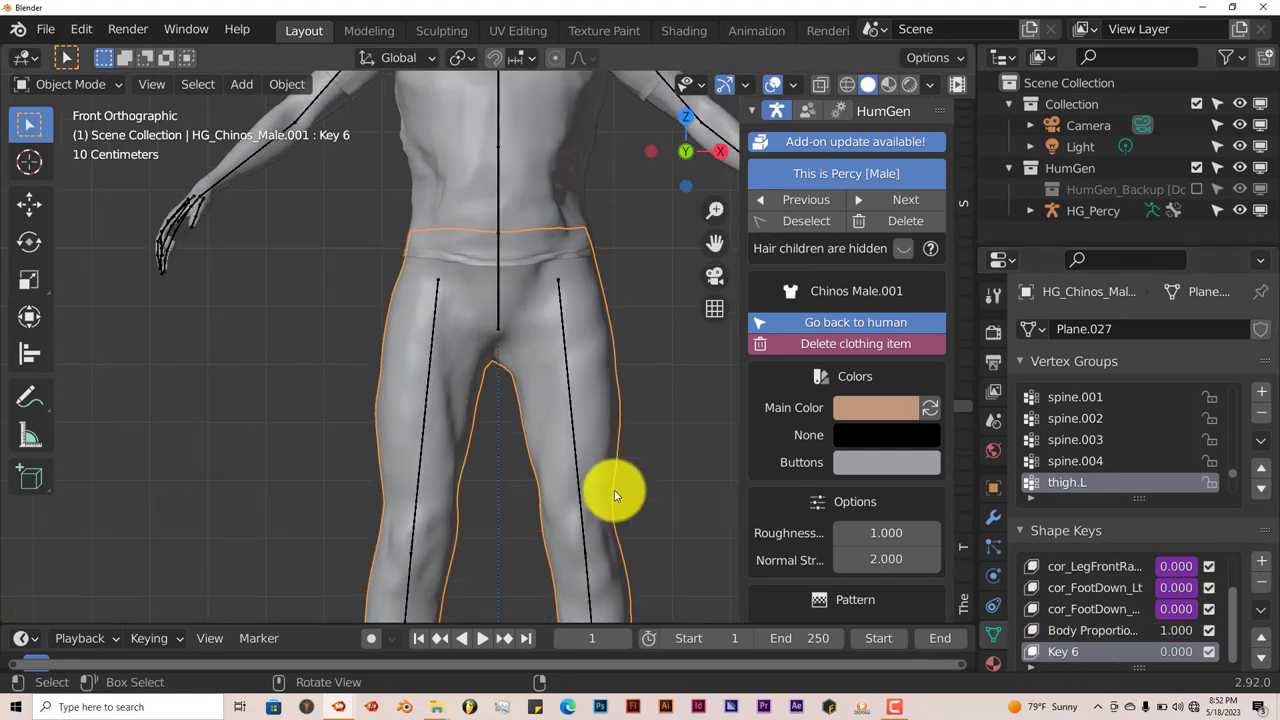
# Step: Enter Edit Mode on the pants with the Move tool and smooth proportional falloff
pyautogui.press('Tab')
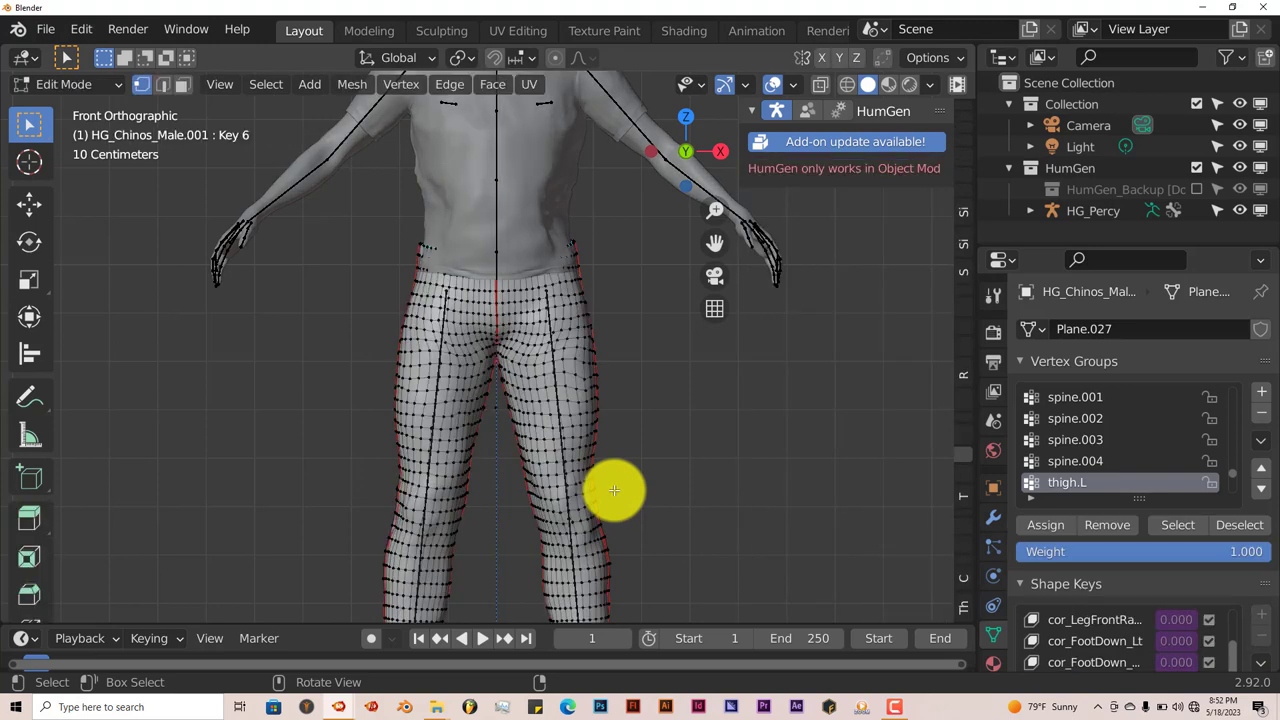
pyautogui.moveTo(28, 204)
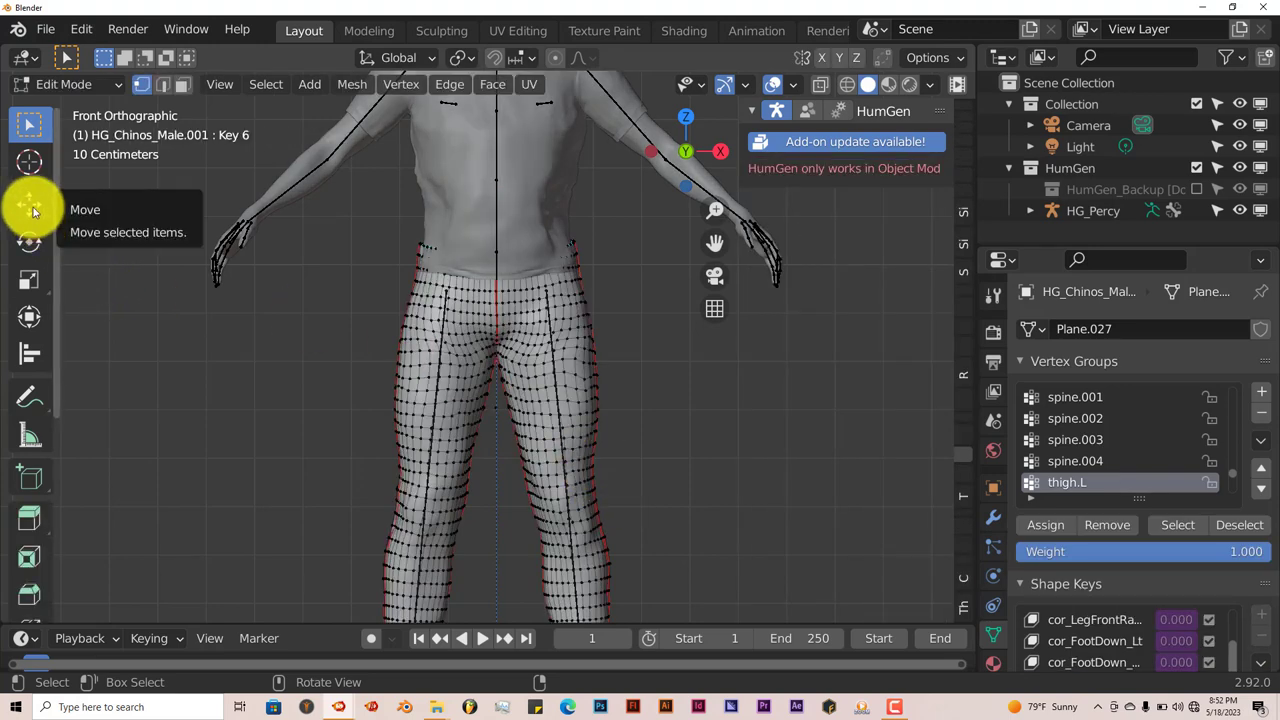
pyautogui.click(28, 204)
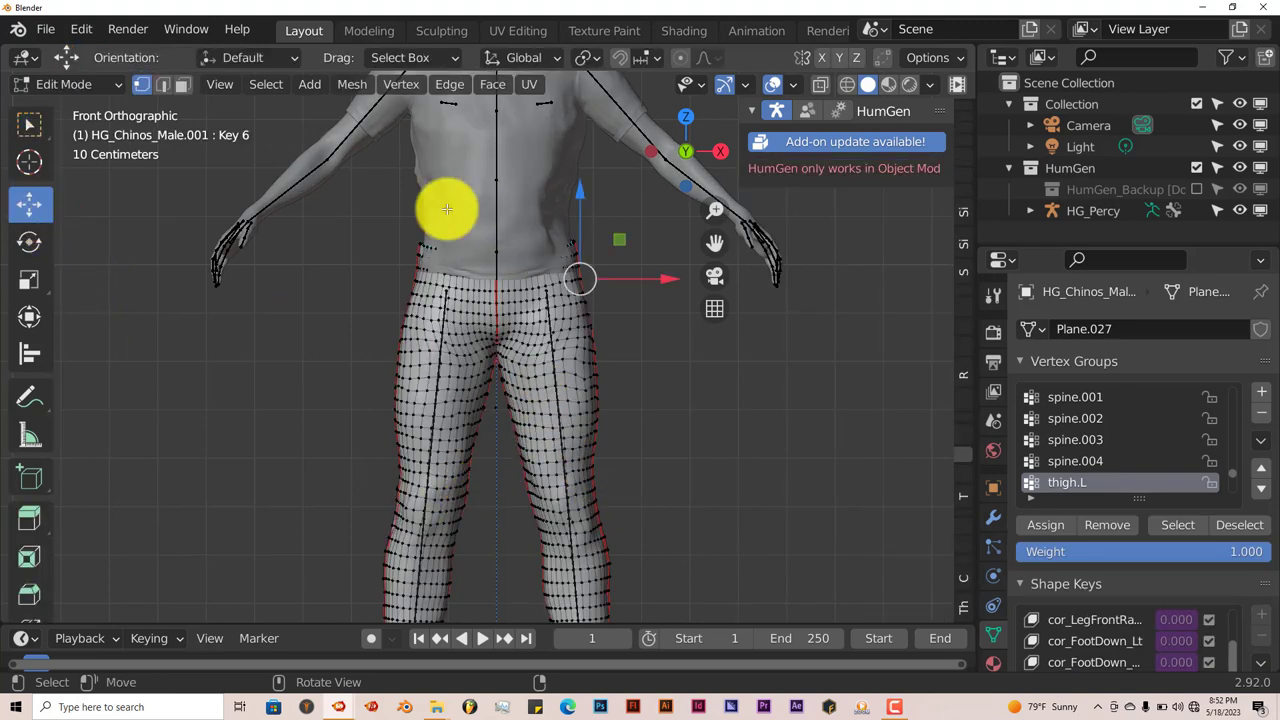
pyautogui.moveTo(680, 58)
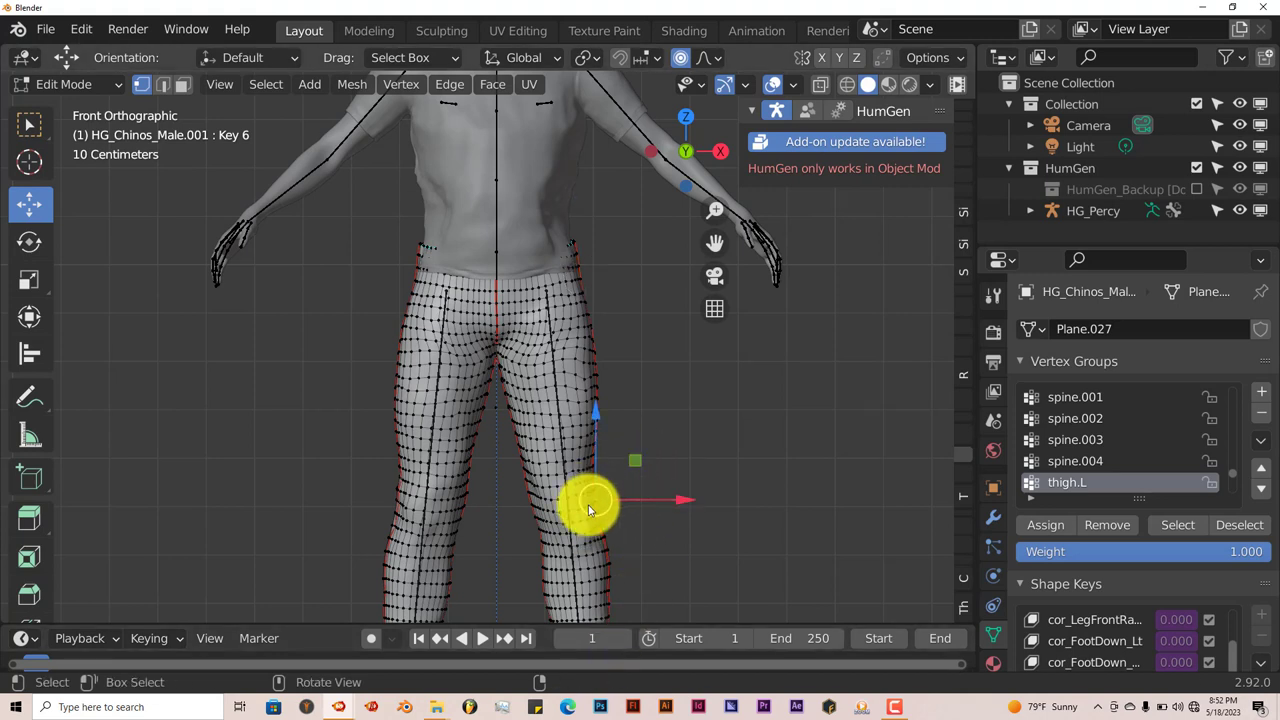
pyautogui.moveTo(658, 500)
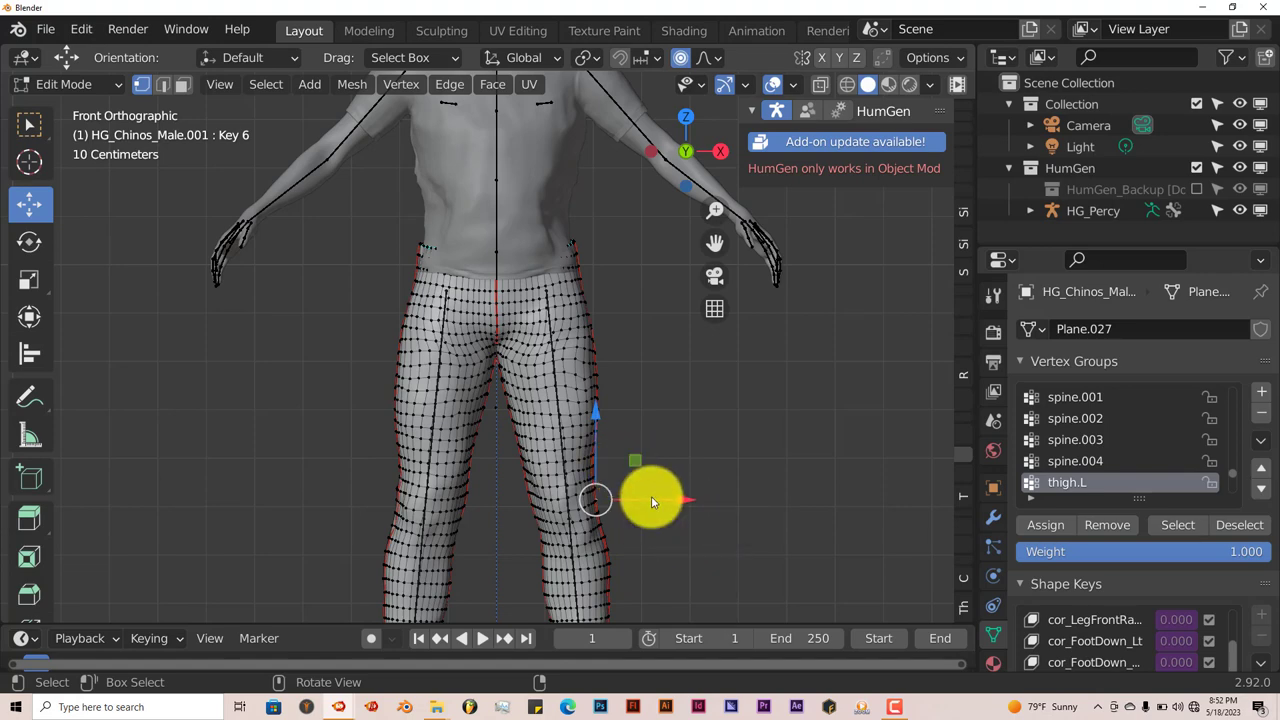
pyautogui.moveTo(650, 500); pyautogui.dragTo(672, 496)
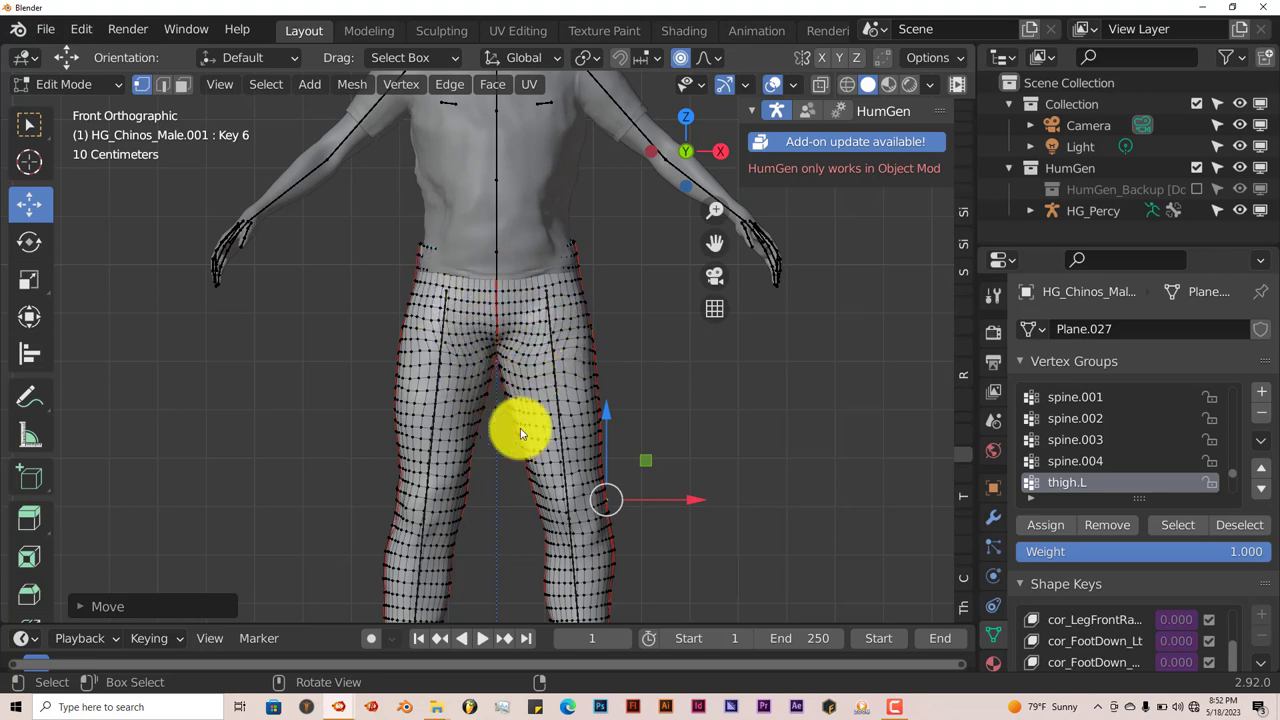
pyautogui.moveTo(484, 524)
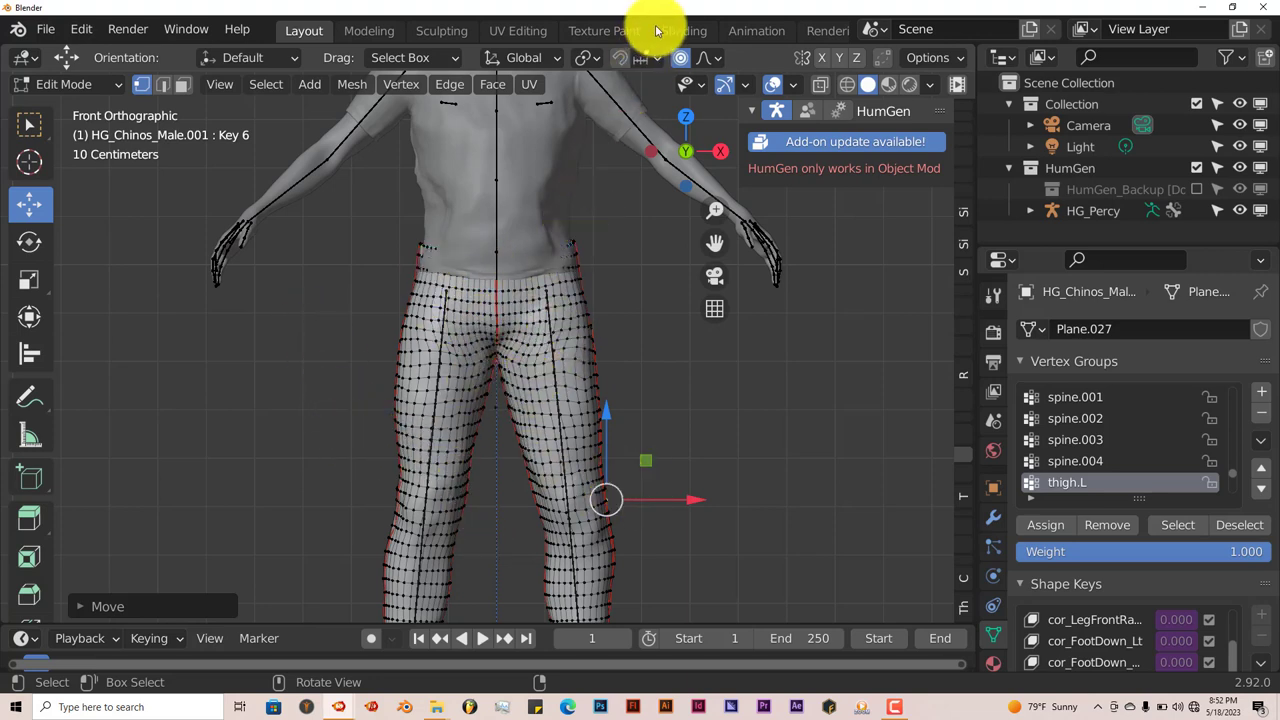
pyautogui.moveTo(704, 56)
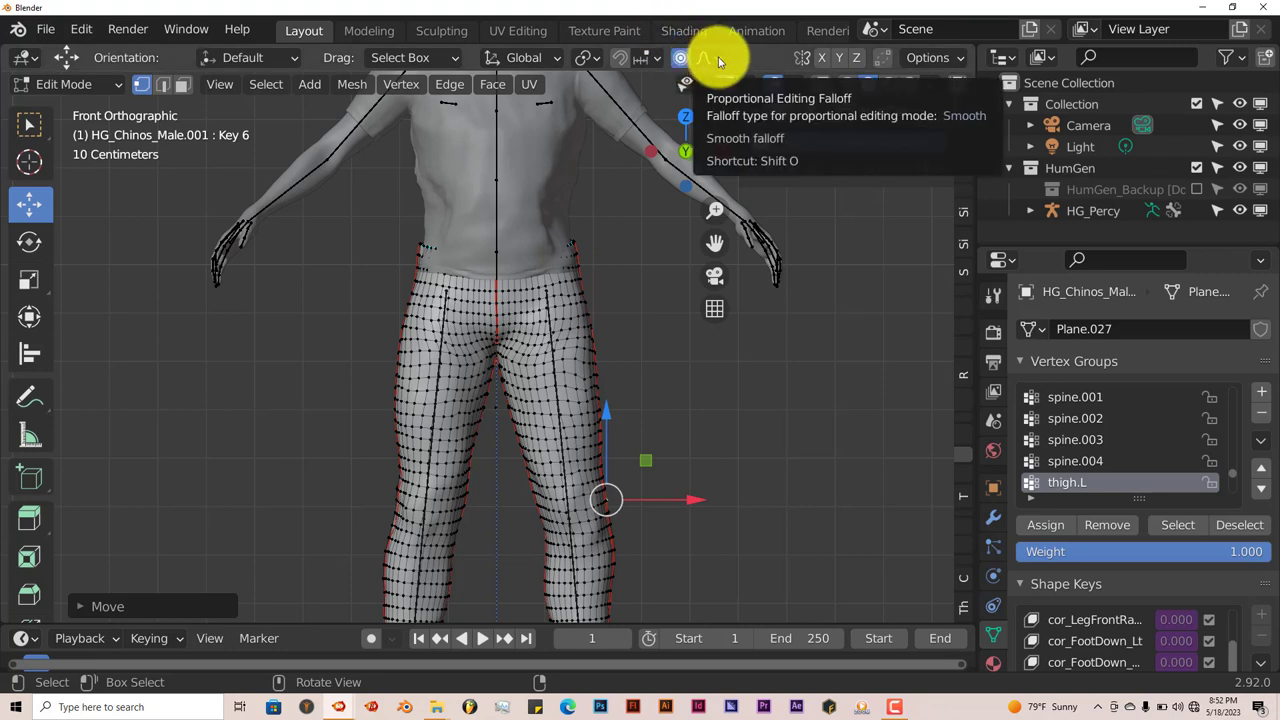
pyautogui.click(704, 56)
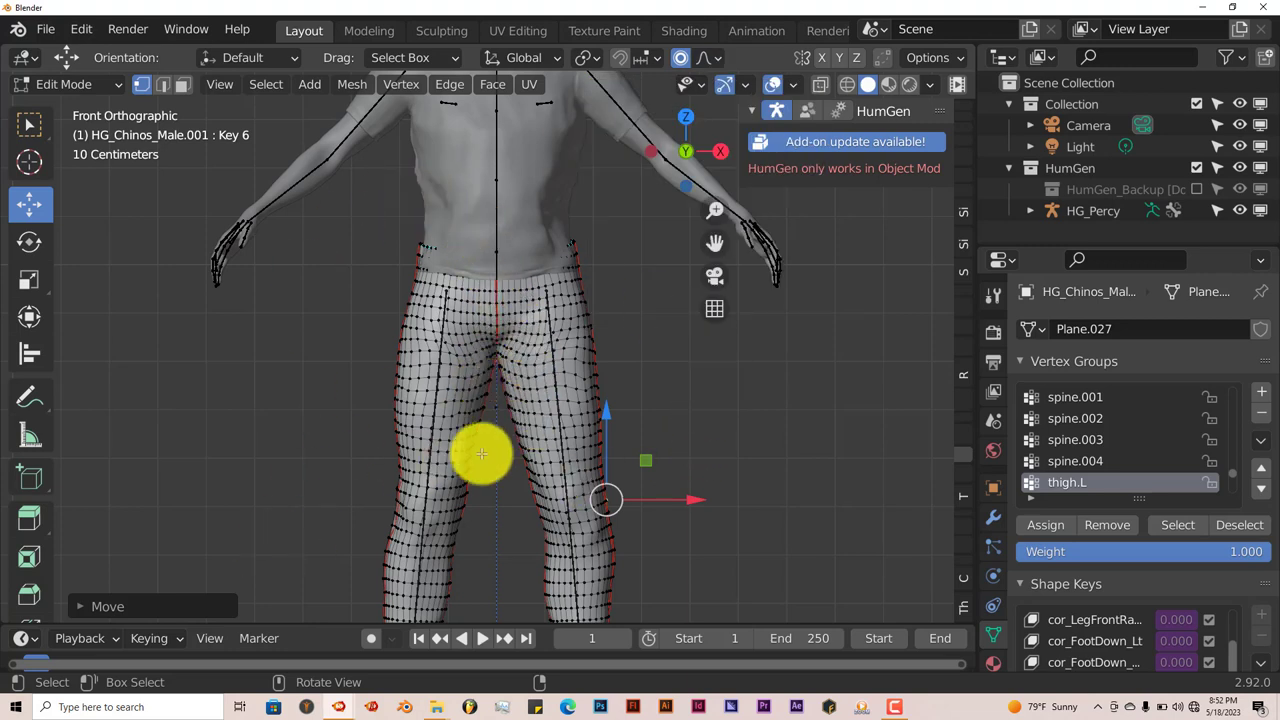
# Step: Drag knee and lower-leg vertices outward to widen both trouser legs
pyautogui.moveTo(480, 454); pyautogui.dragTo(620, 490)
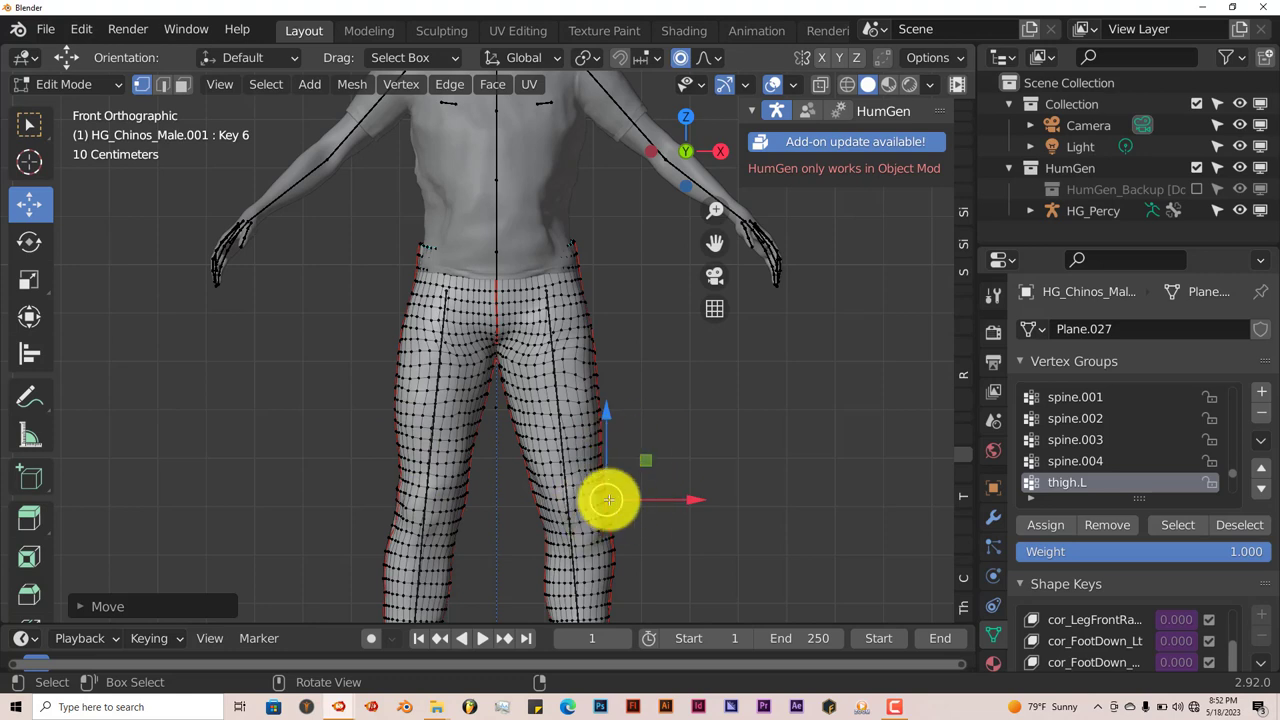
pyautogui.moveTo(608, 500); pyautogui.dragTo(678, 500)
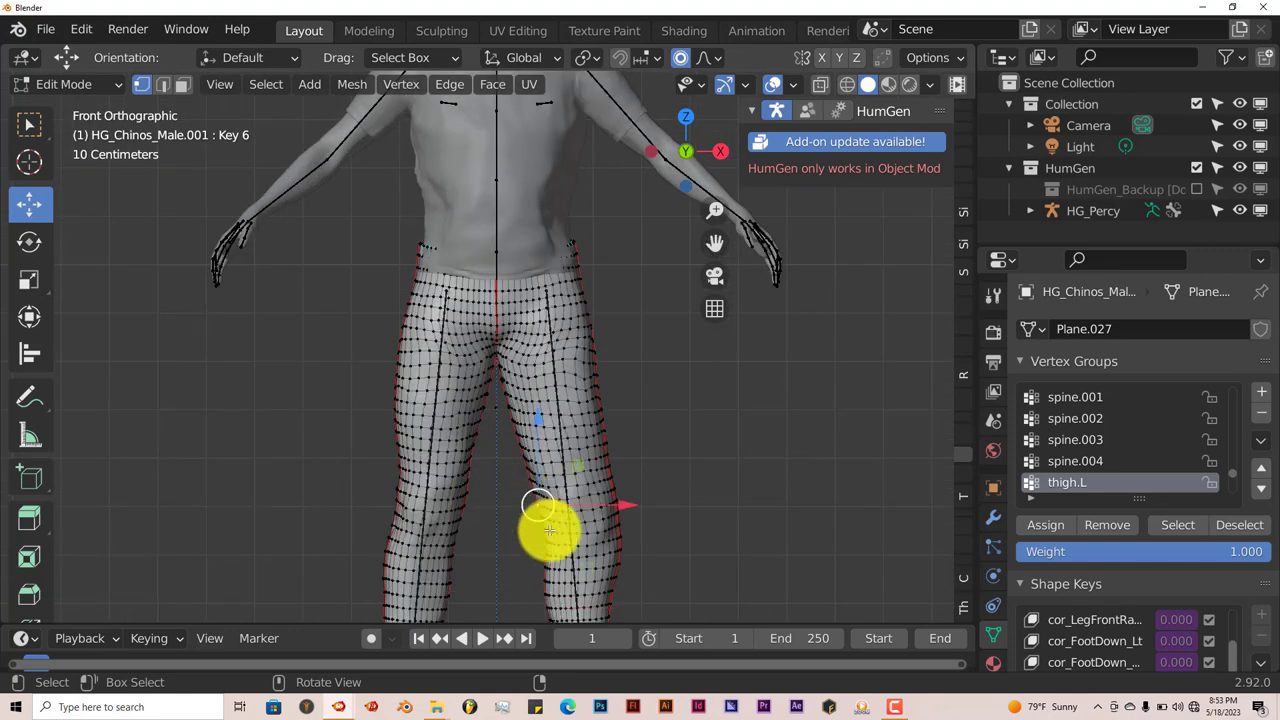
pyautogui.moveTo(548, 528); pyautogui.dragTo(616, 510)
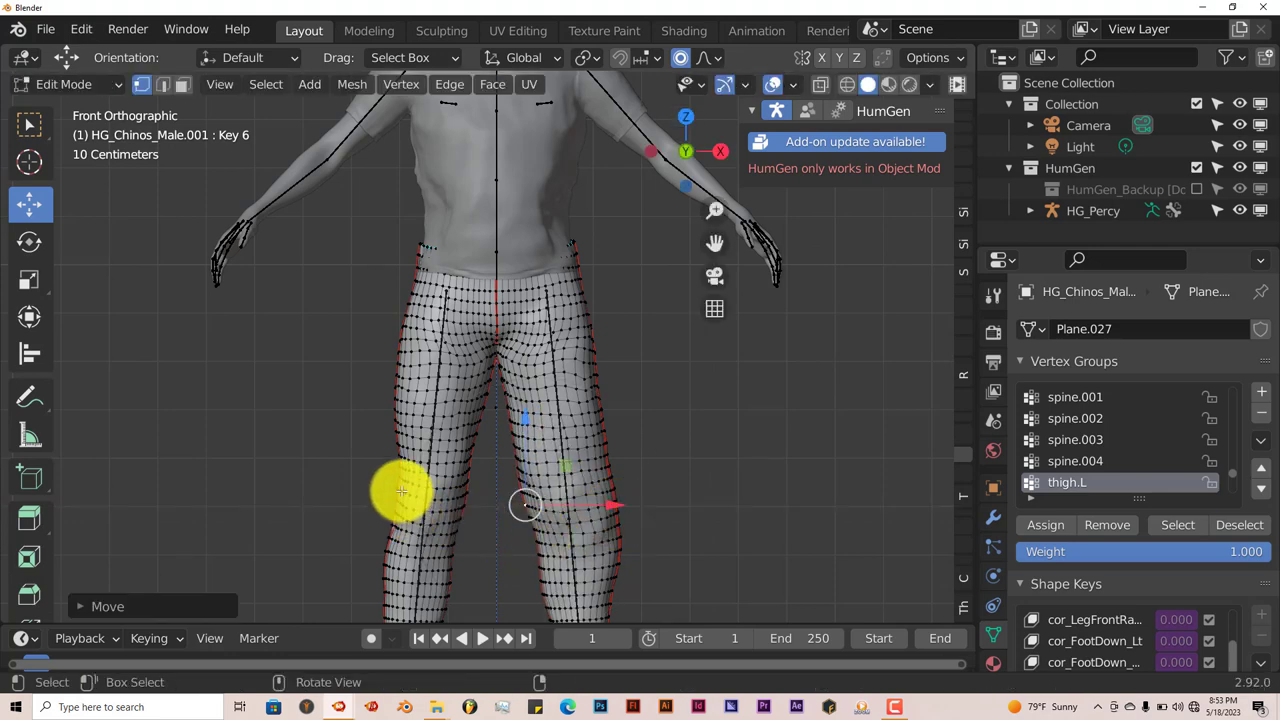
pyautogui.moveTo(404, 490); pyautogui.dragTo(480, 492)
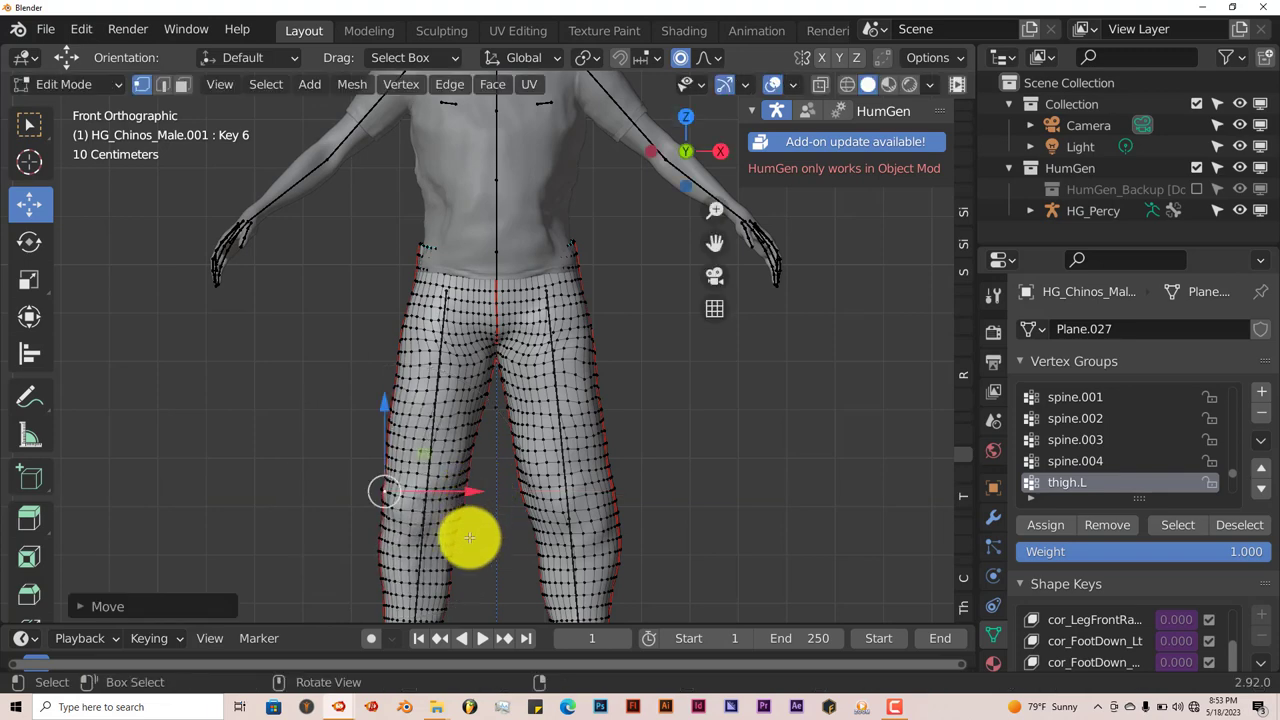
pyautogui.moveTo(470, 538); pyautogui.dragTo(504, 520)
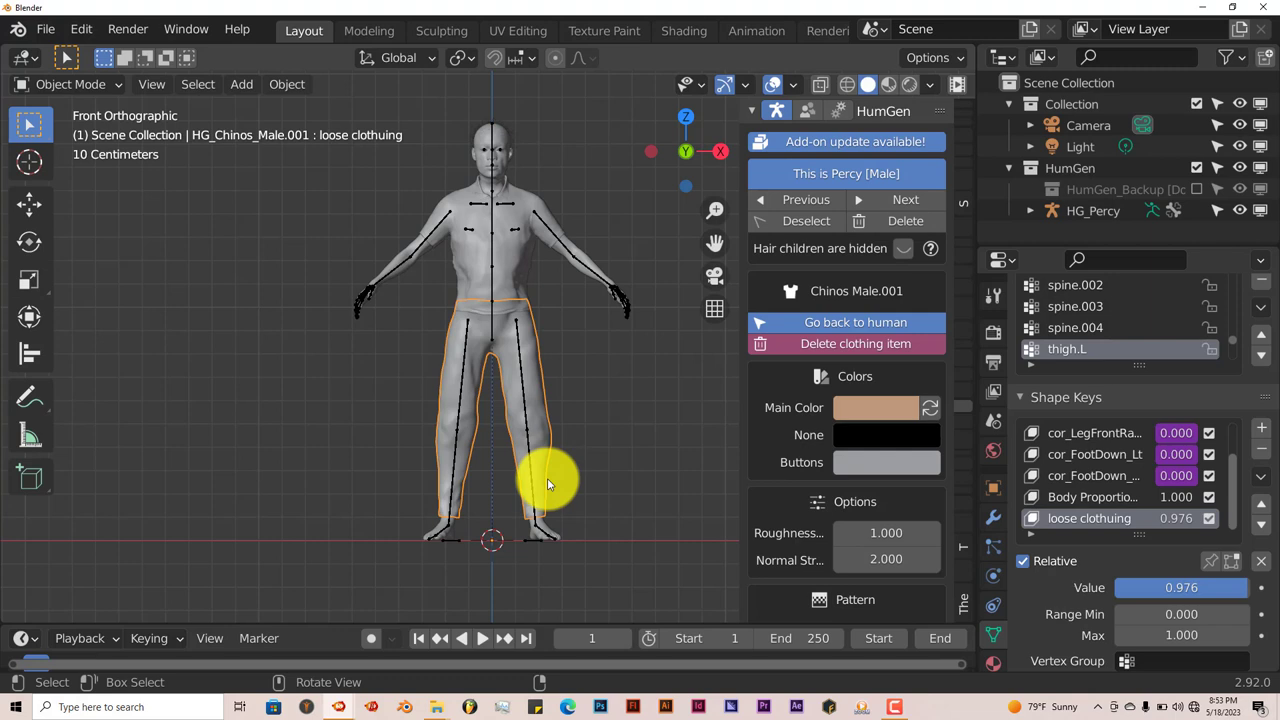
pyautogui.moveTo(558, 478)
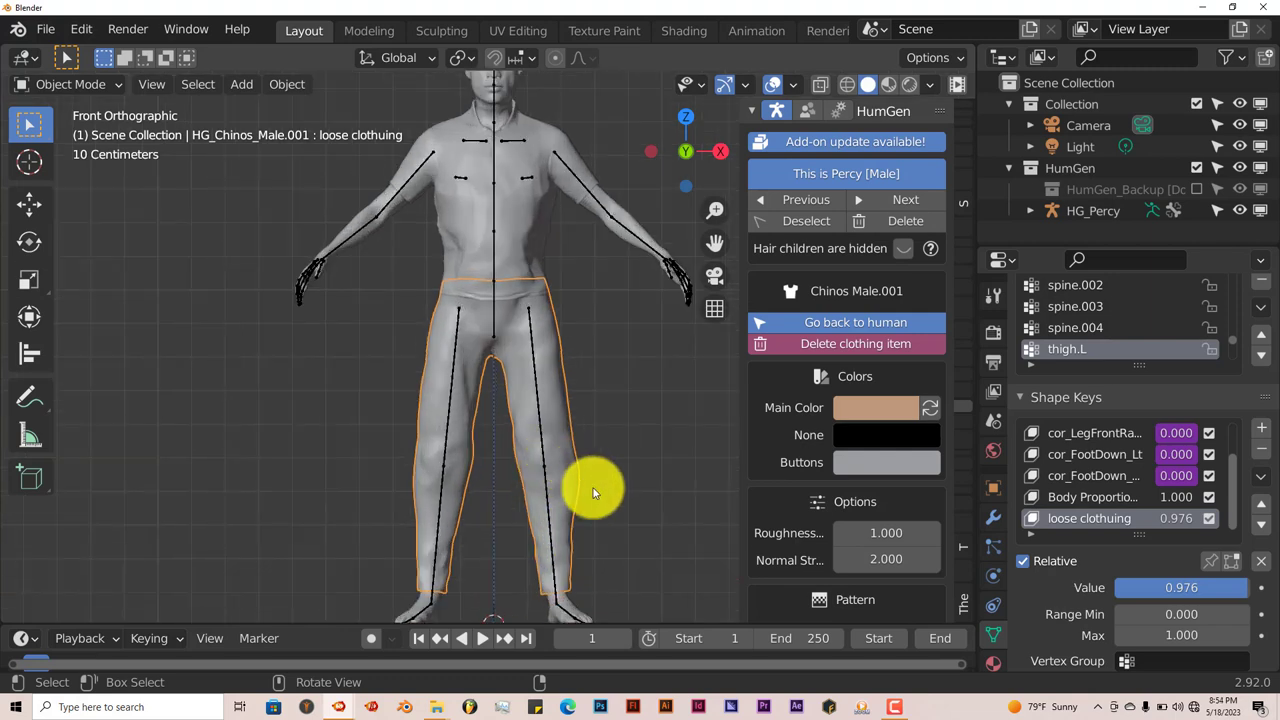
pyautogui.moveTo(518, 224)
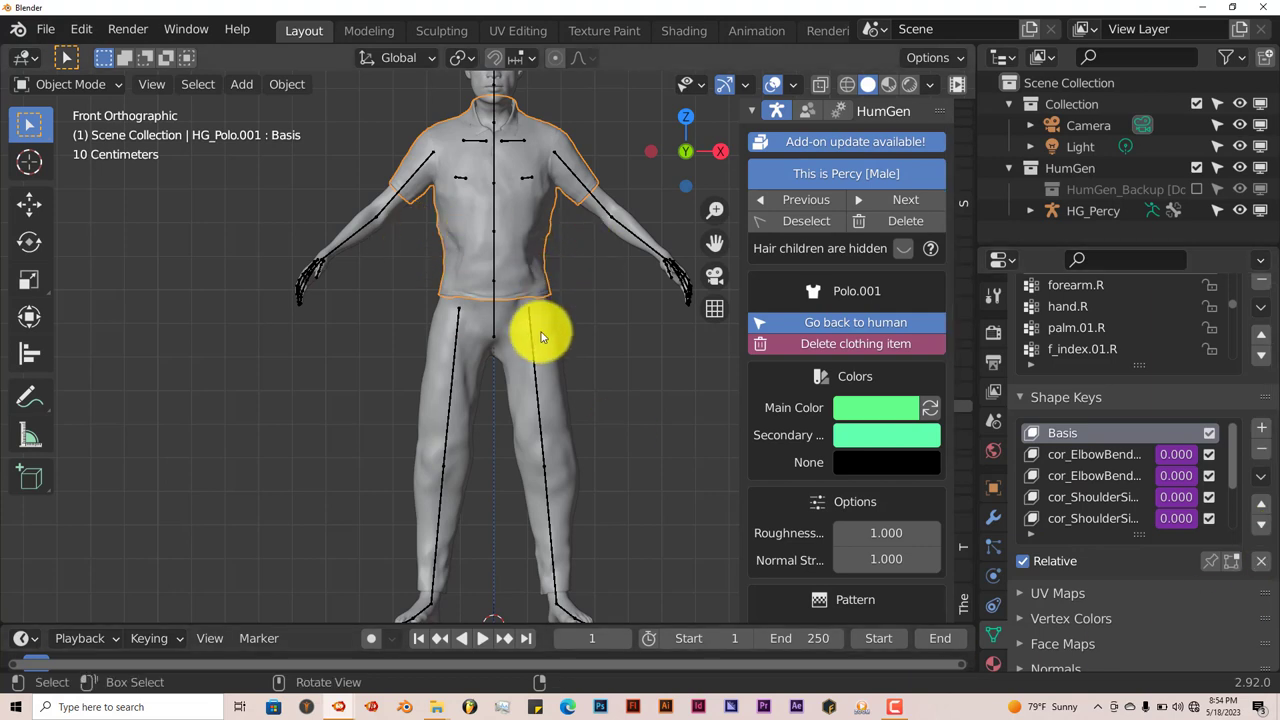
pyautogui.moveTo(540, 348)
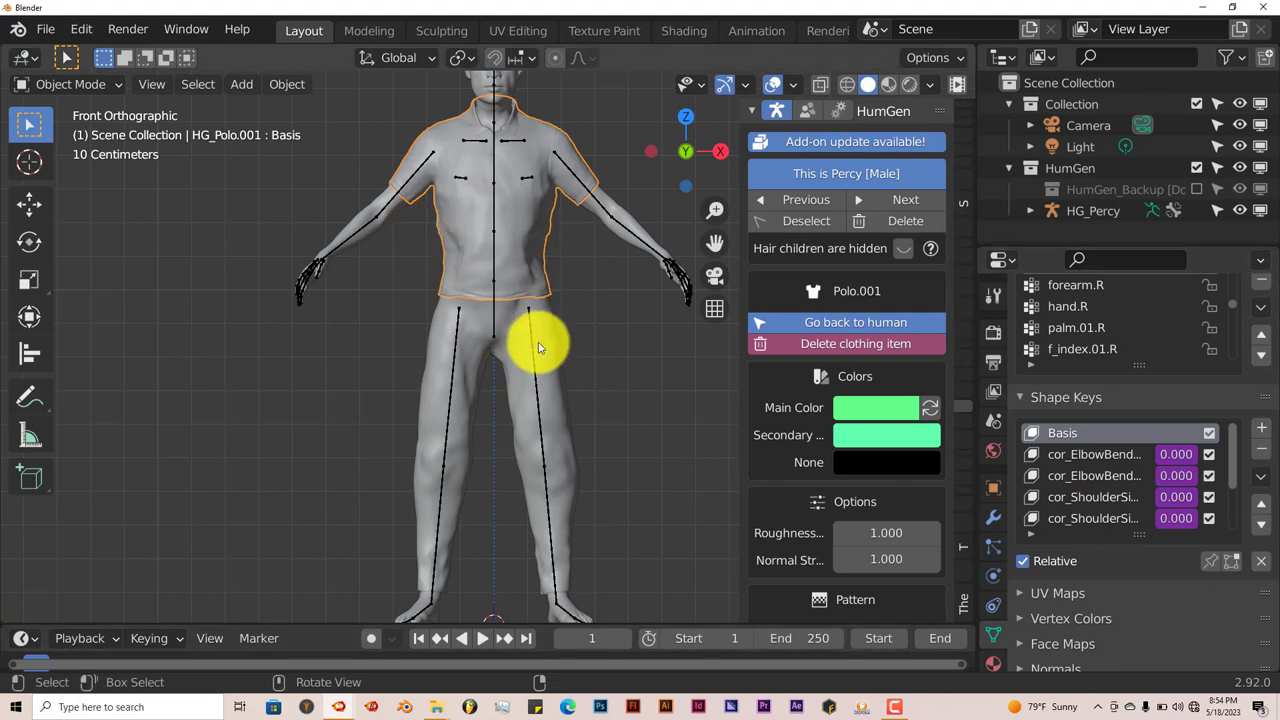